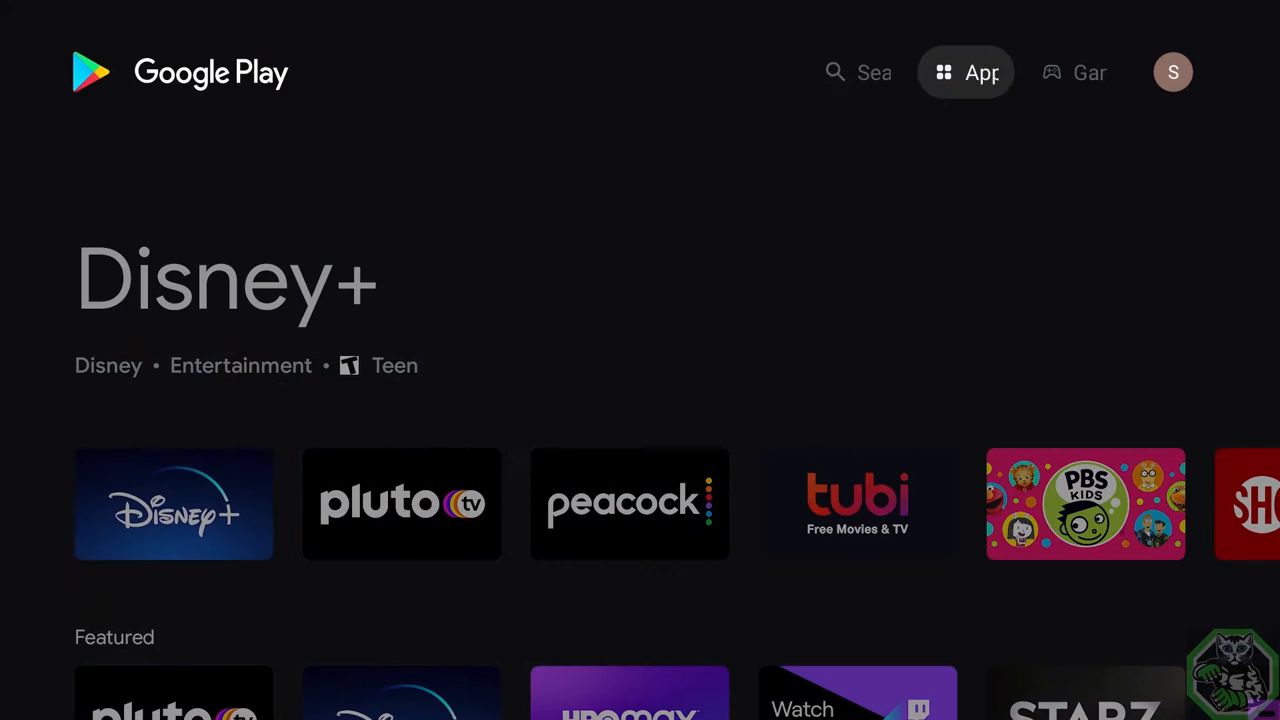
Leave the Google Play Store apps page for the Android TV home screen
click(835, 71)
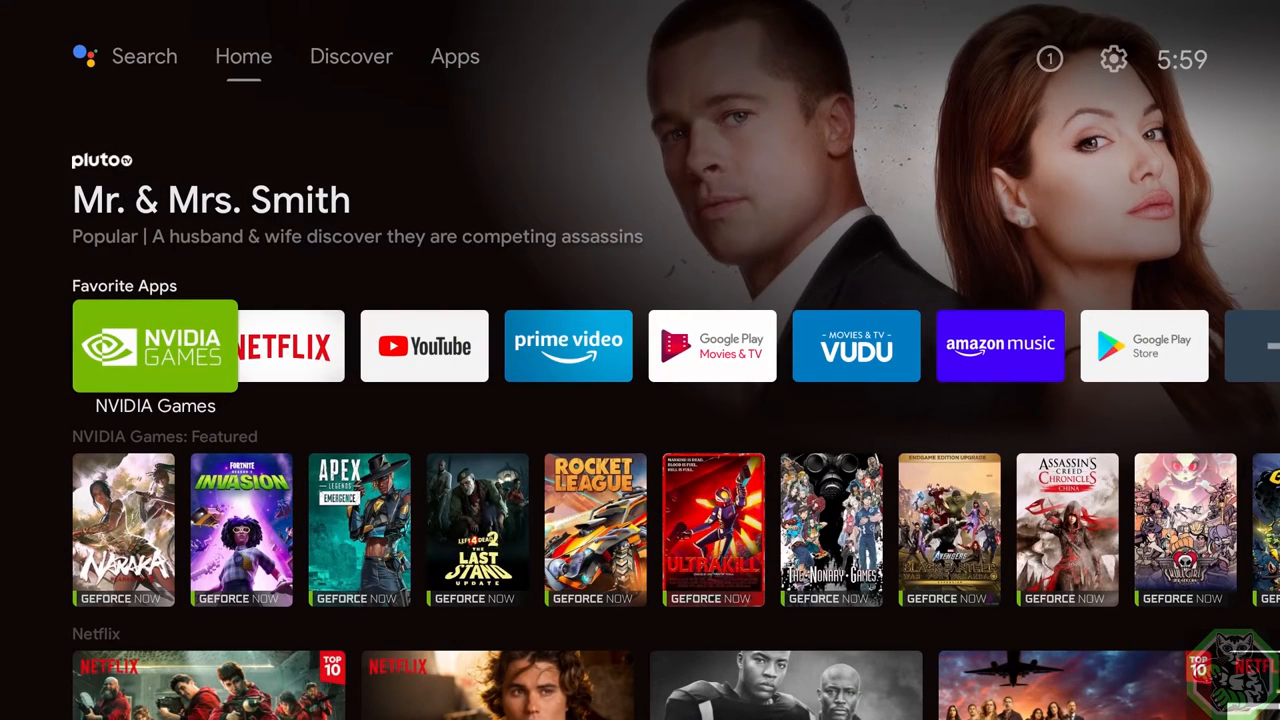
Favorite RetroArch Plus from Installed Games and move it right after NVIDIA Games
click(454, 56)
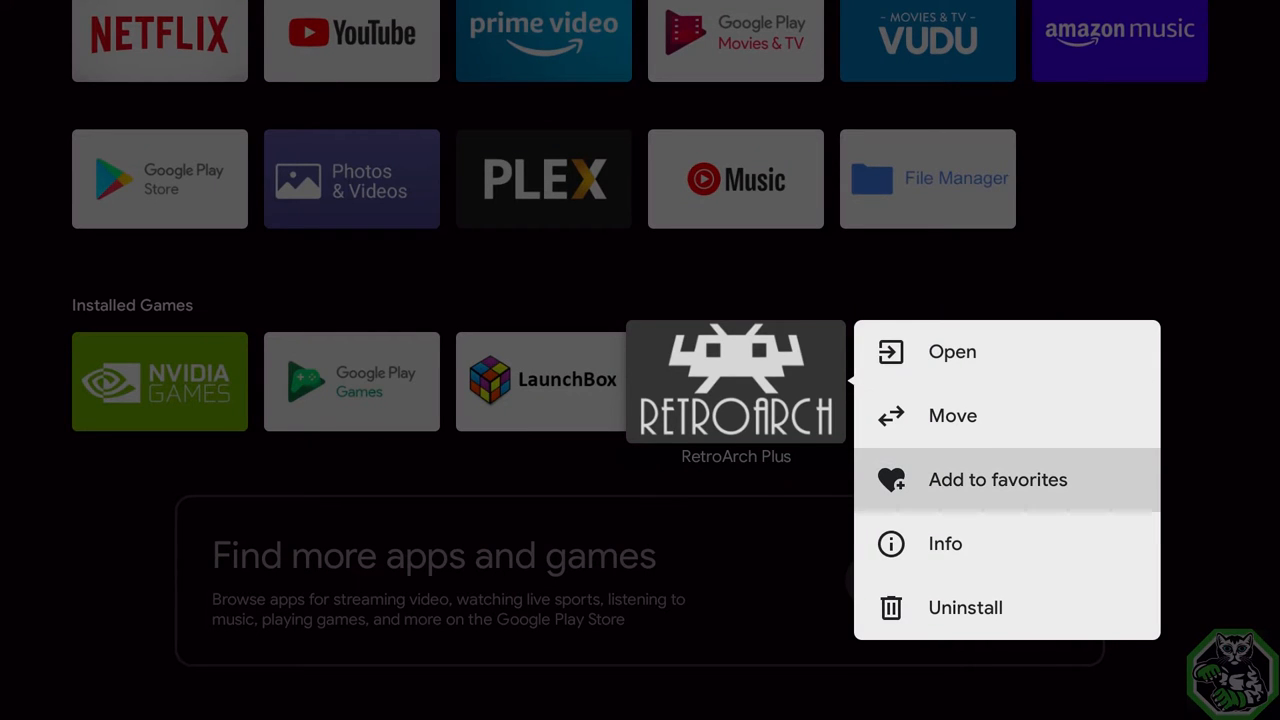
click(997, 479)
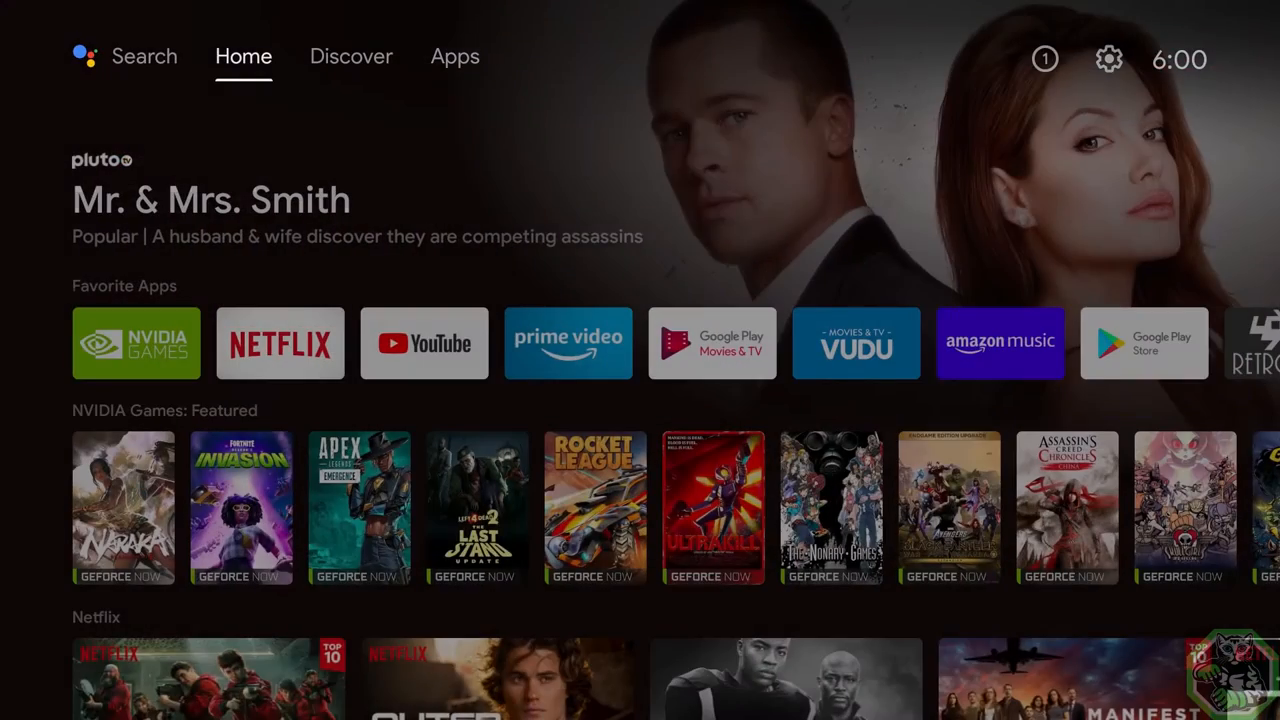
scroll(right, 3)
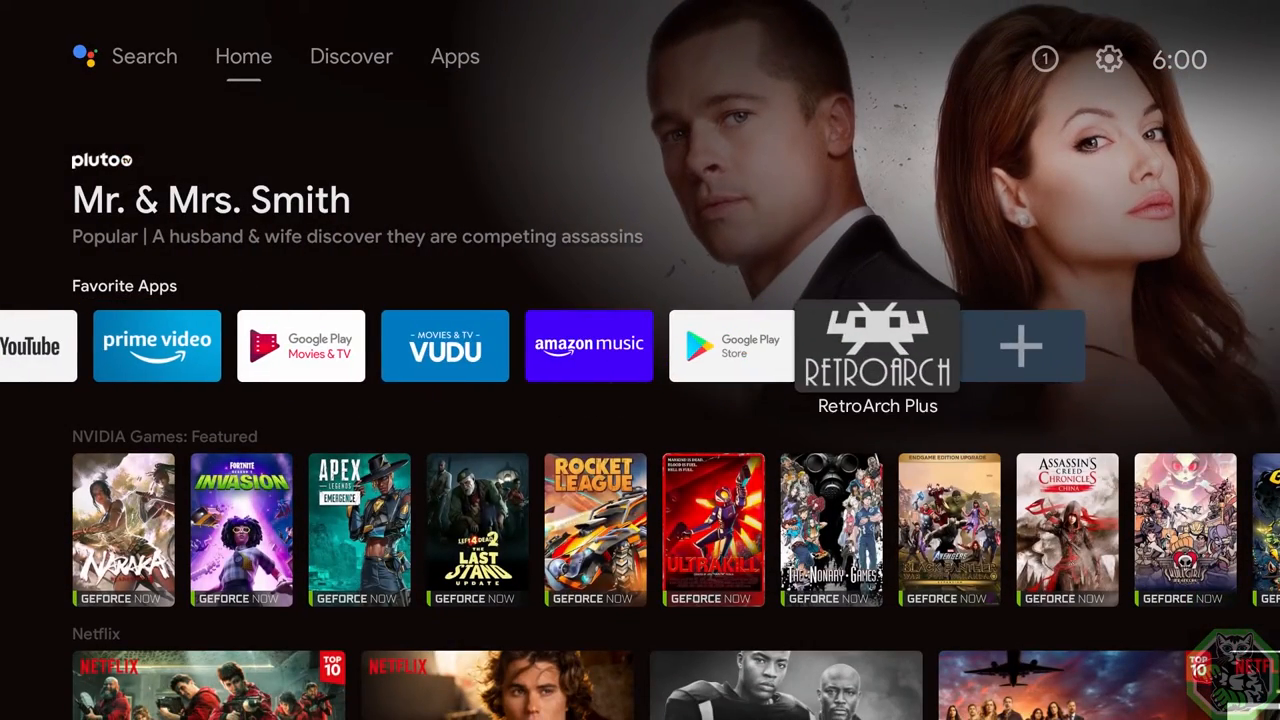
click(879, 345)
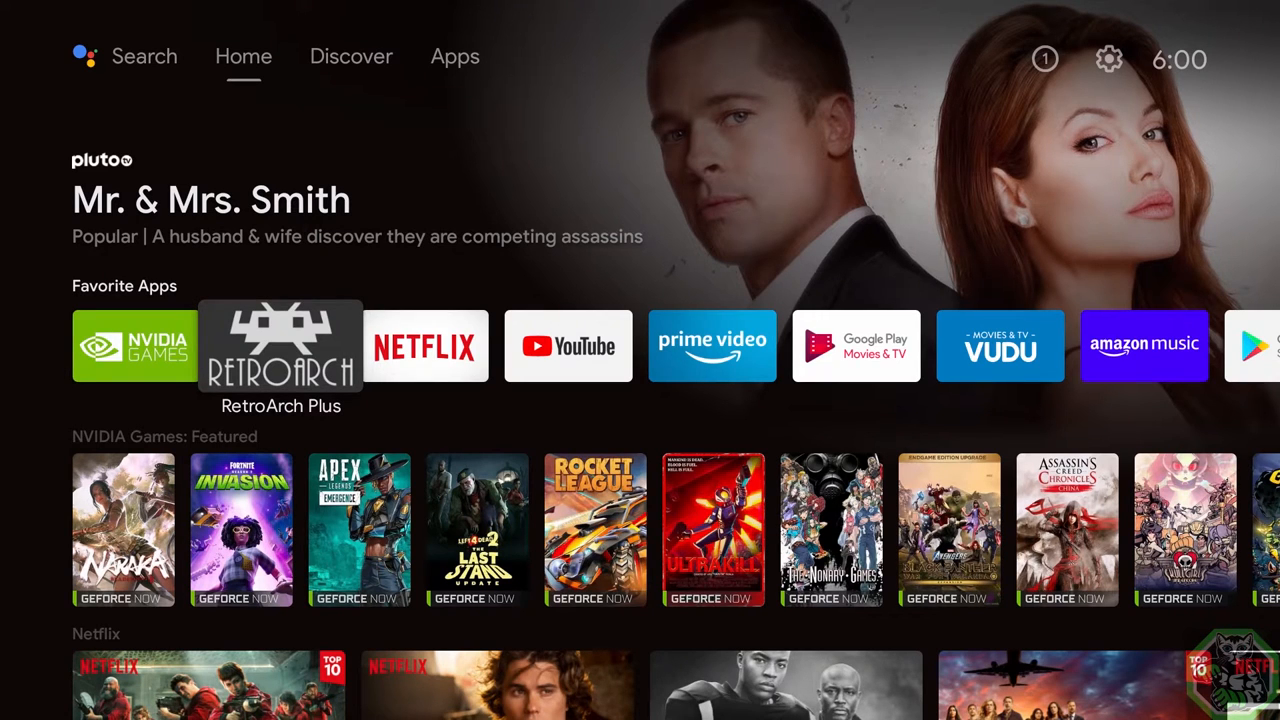
Launch RetroArch Plus, pick glui as the menu driver, then quit RetroArch
click(281, 346)
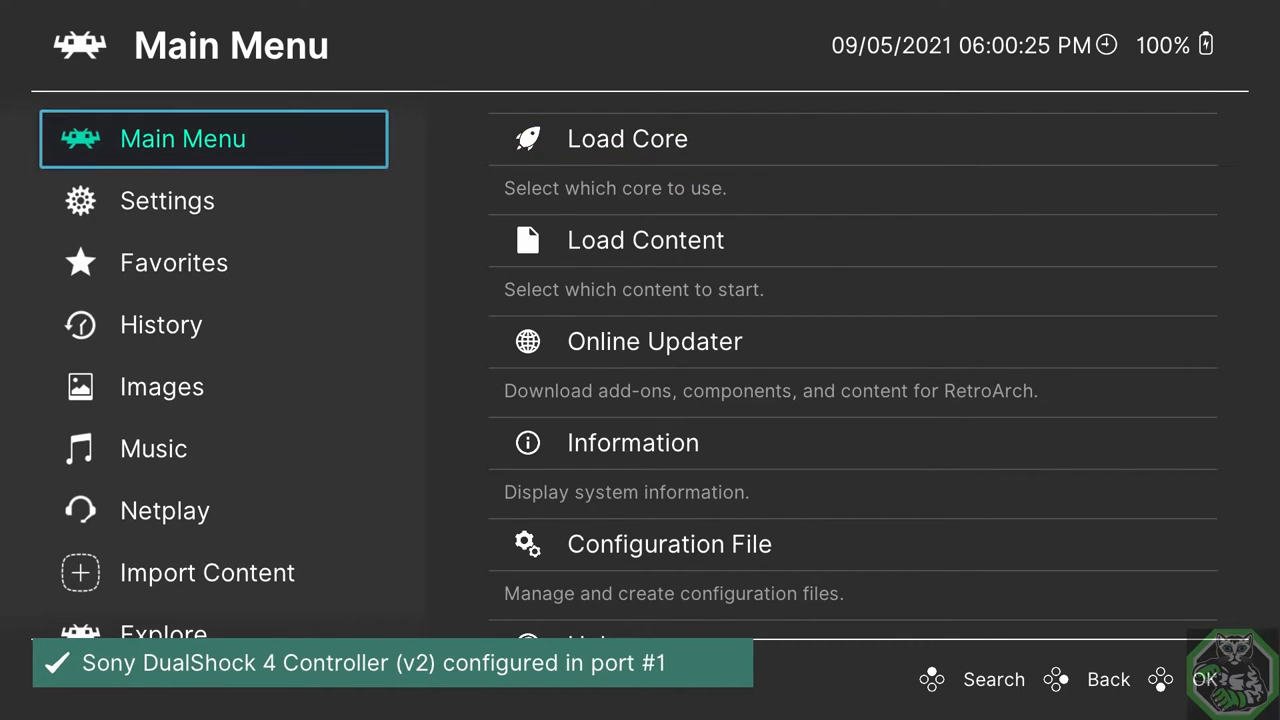
click(167, 200)
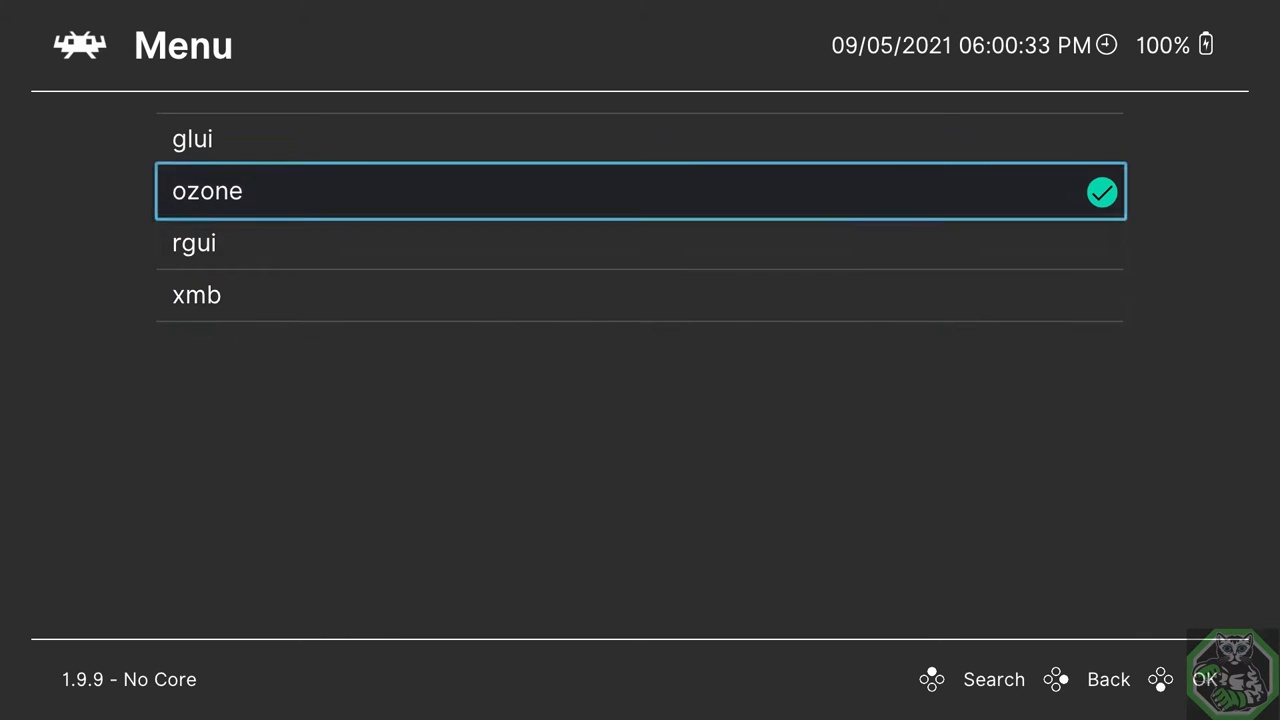
key(Up)
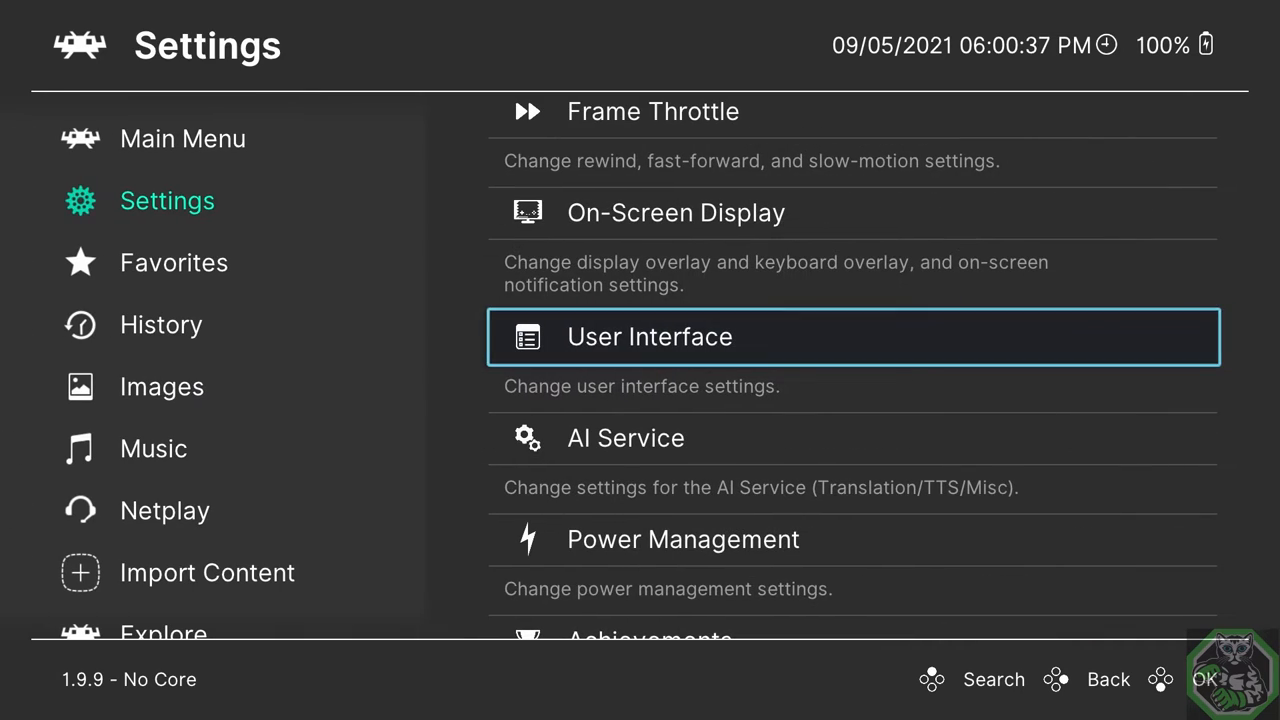
click(183, 138)
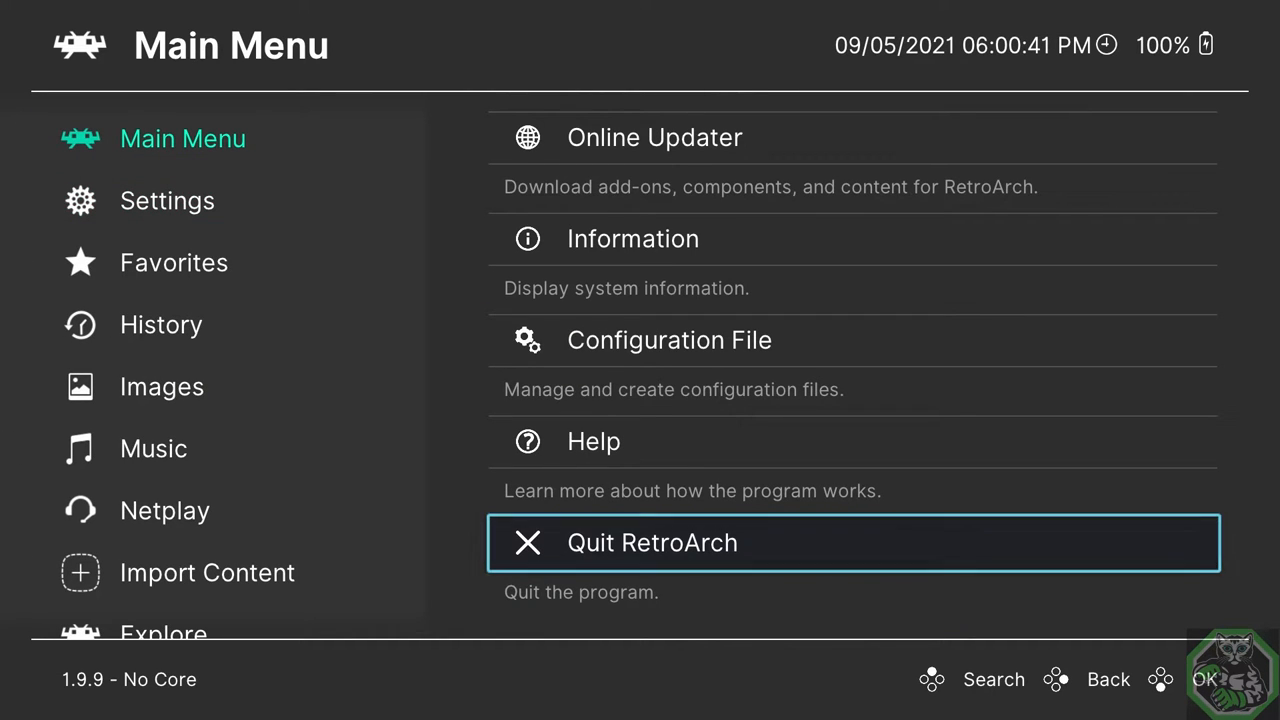
click(652, 543)
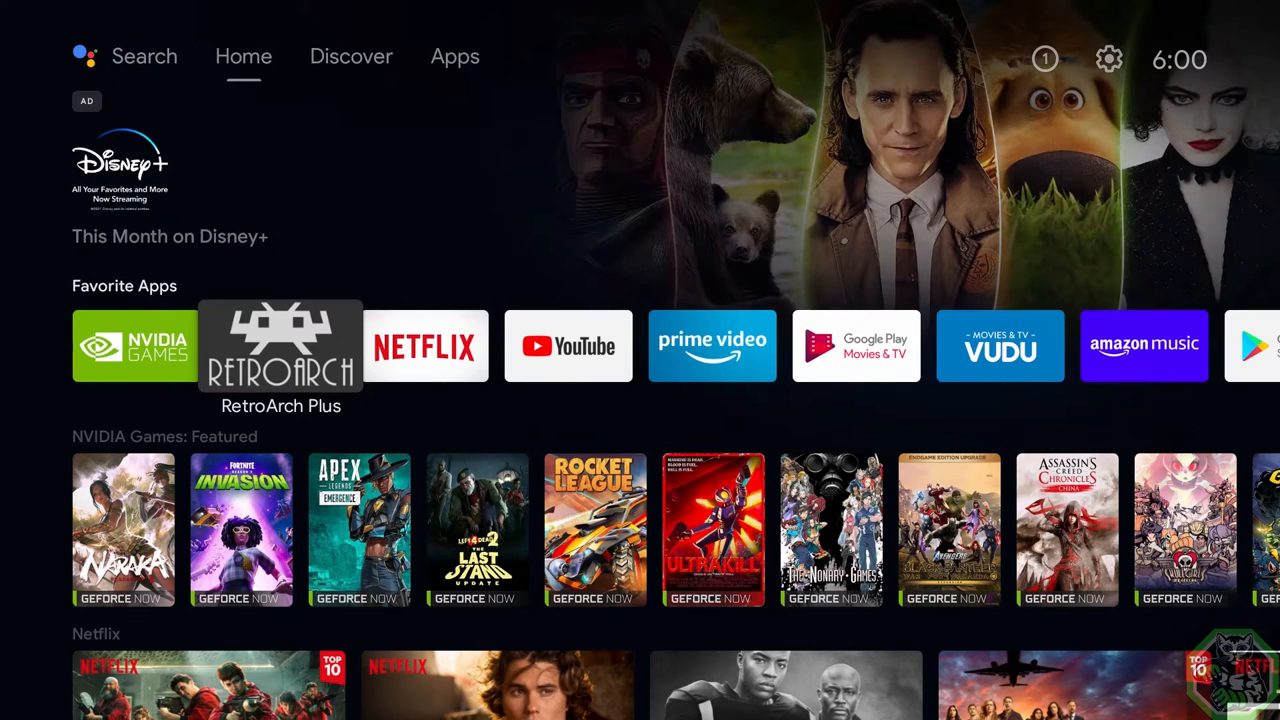
Relaunch RetroArch, choose rgui as the menu interface, then quit to home
click(281, 346)
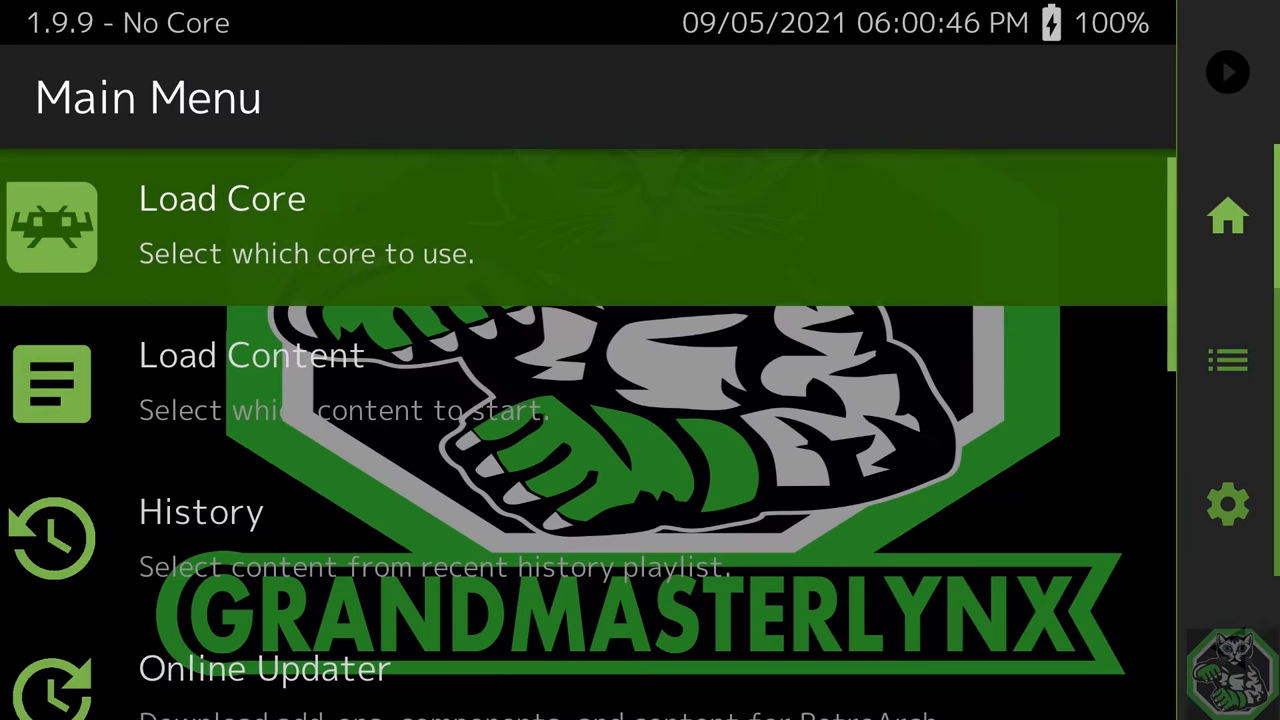
key(Down)
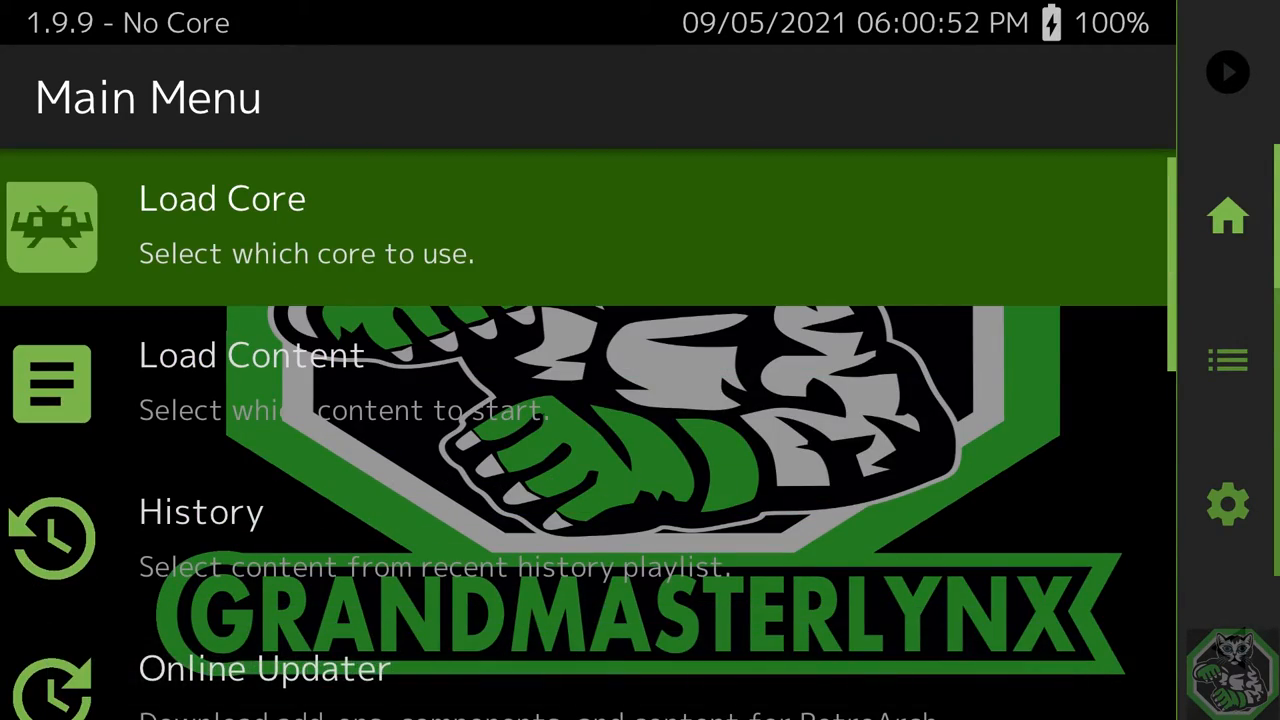
click(1227, 507)
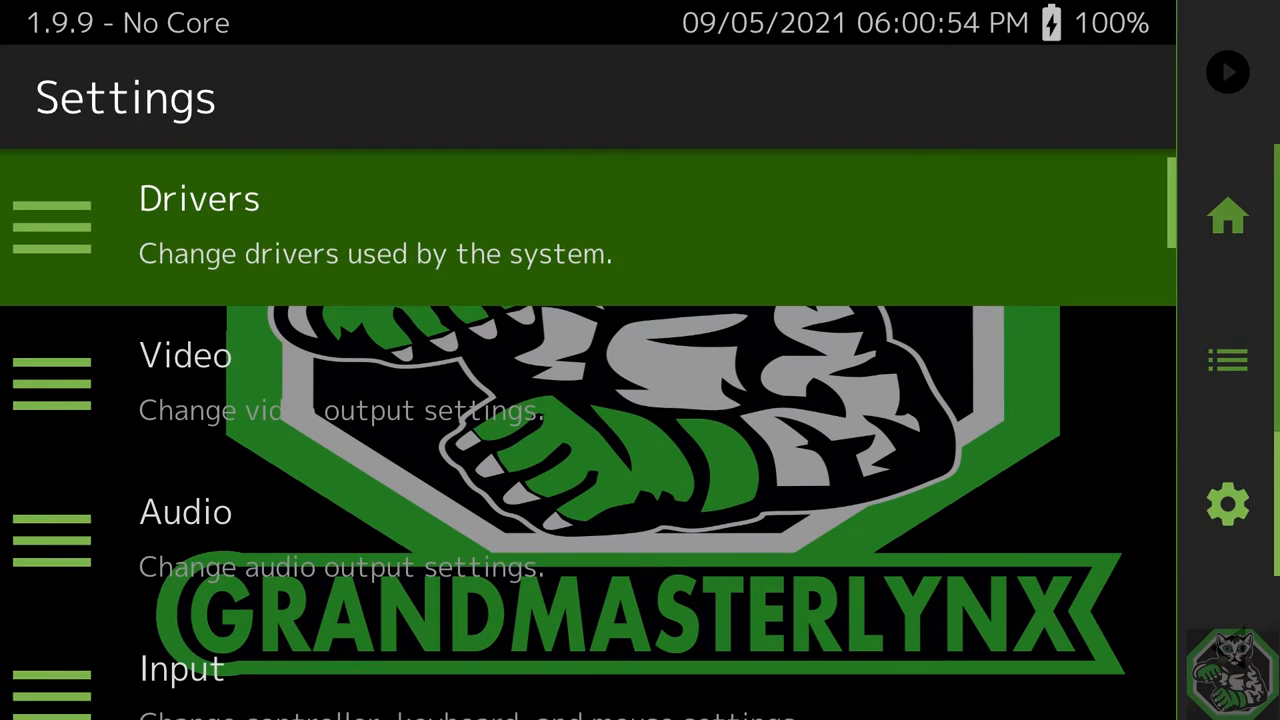
scroll(down, 3)
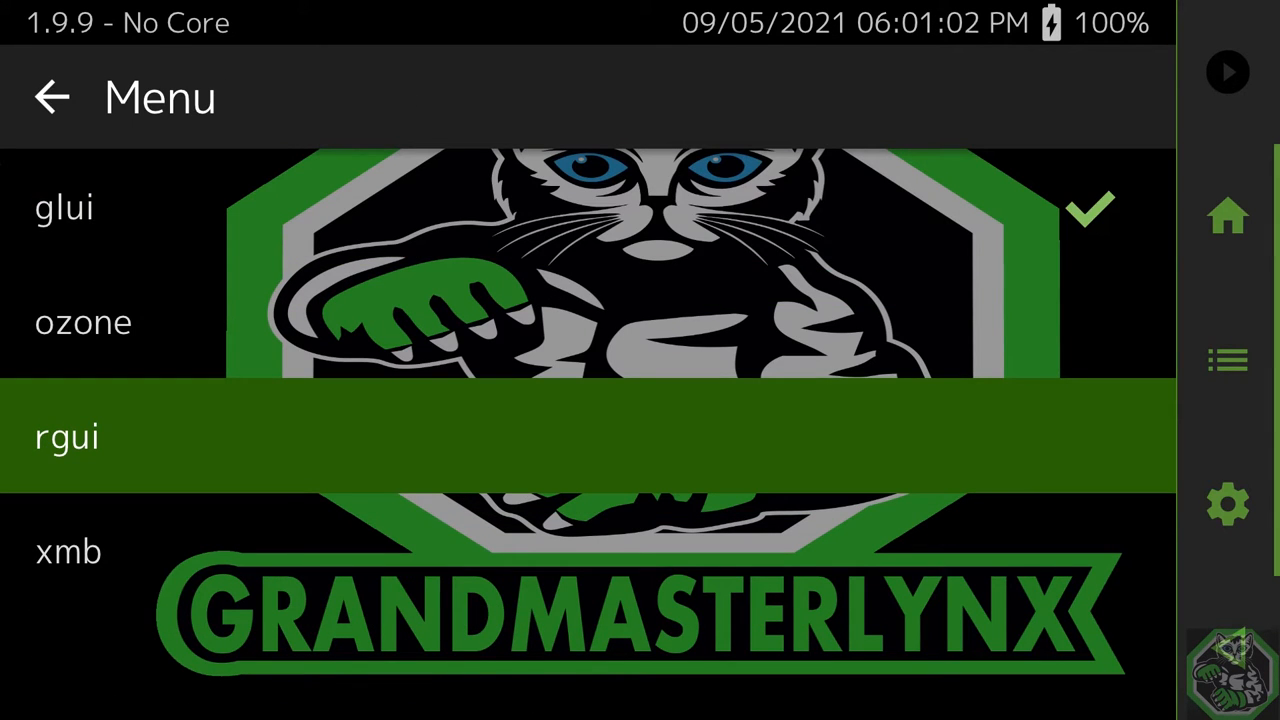
click(67, 436)
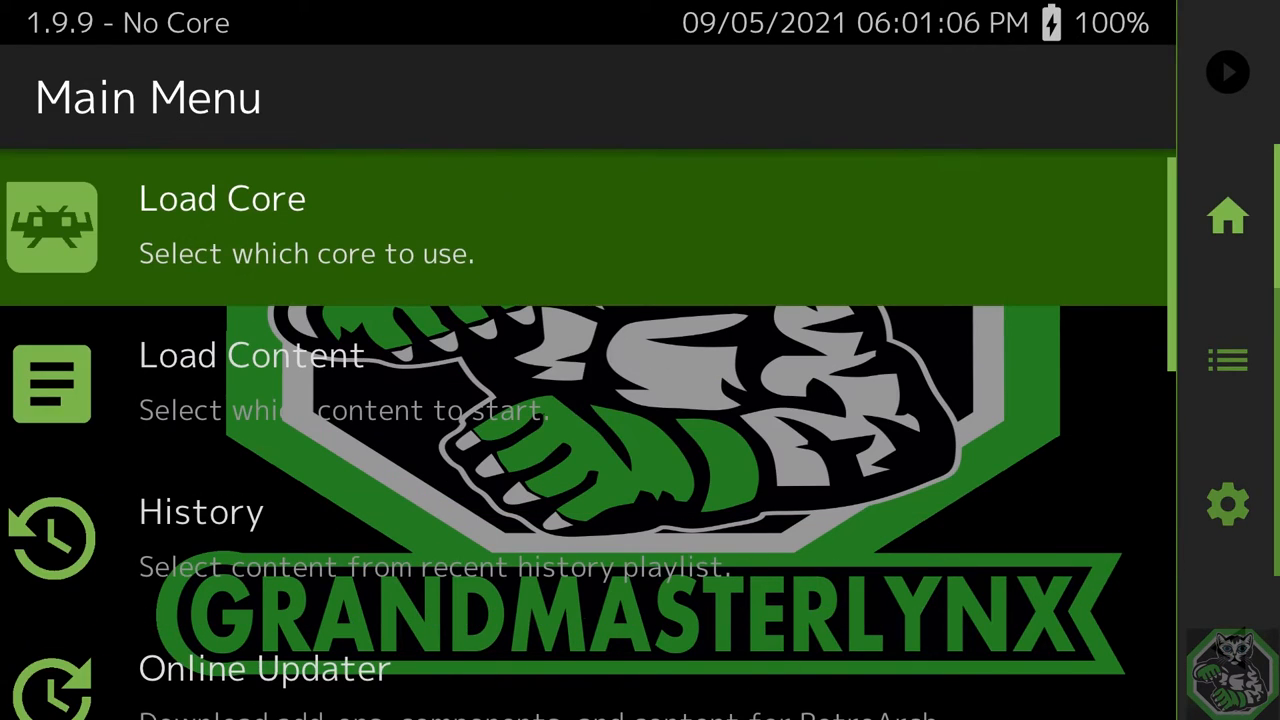
scroll(down, 3)
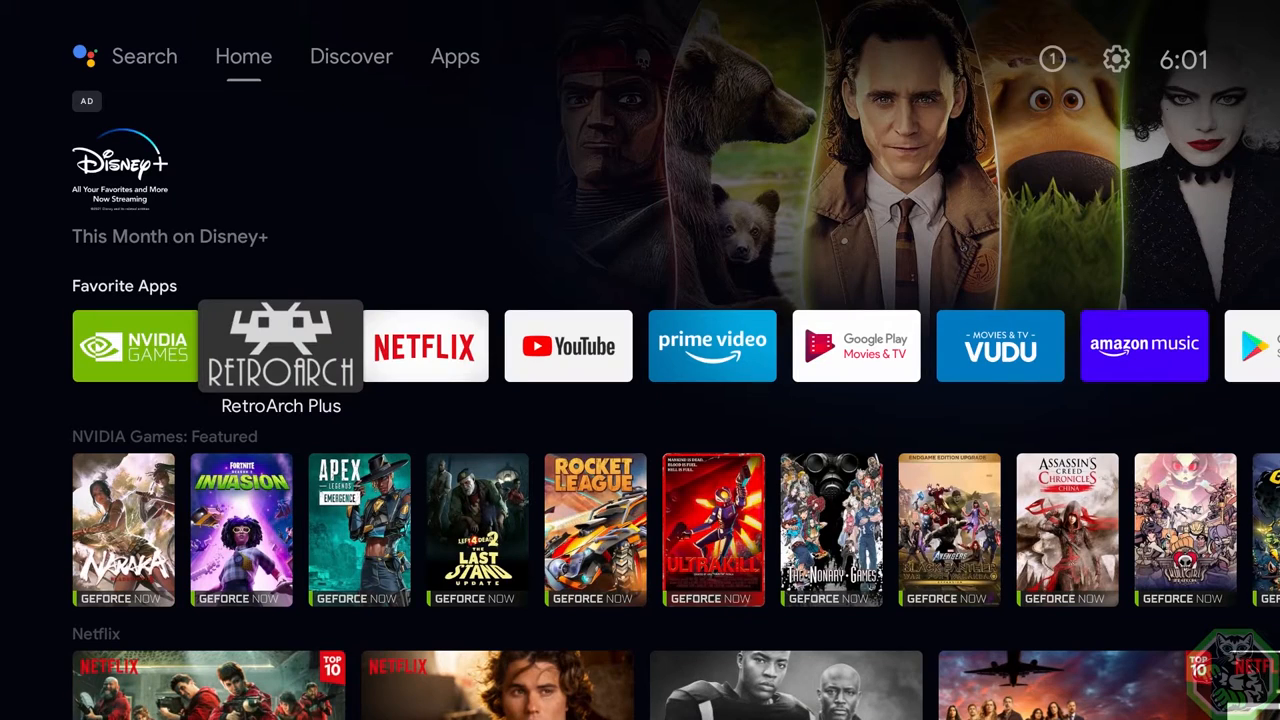
Relaunch RetroArch and set Settings > User Interface > Menu to xmb
click(281, 346)
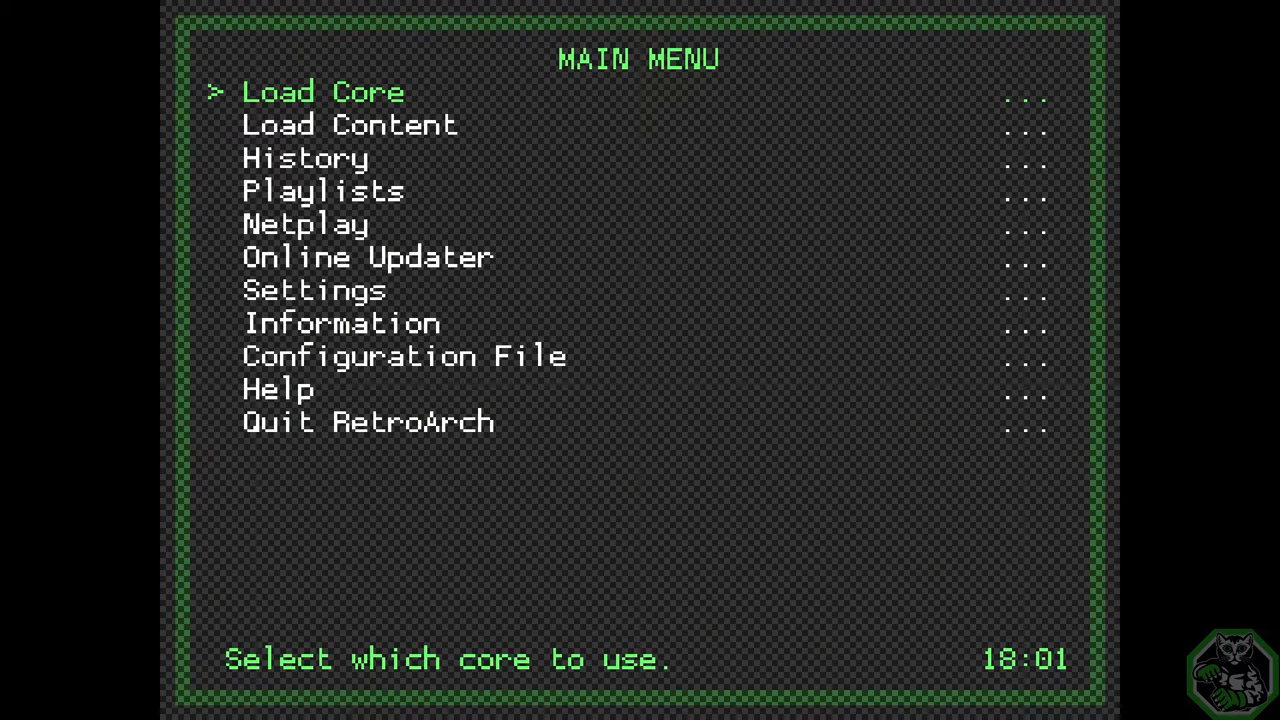
key(Down)
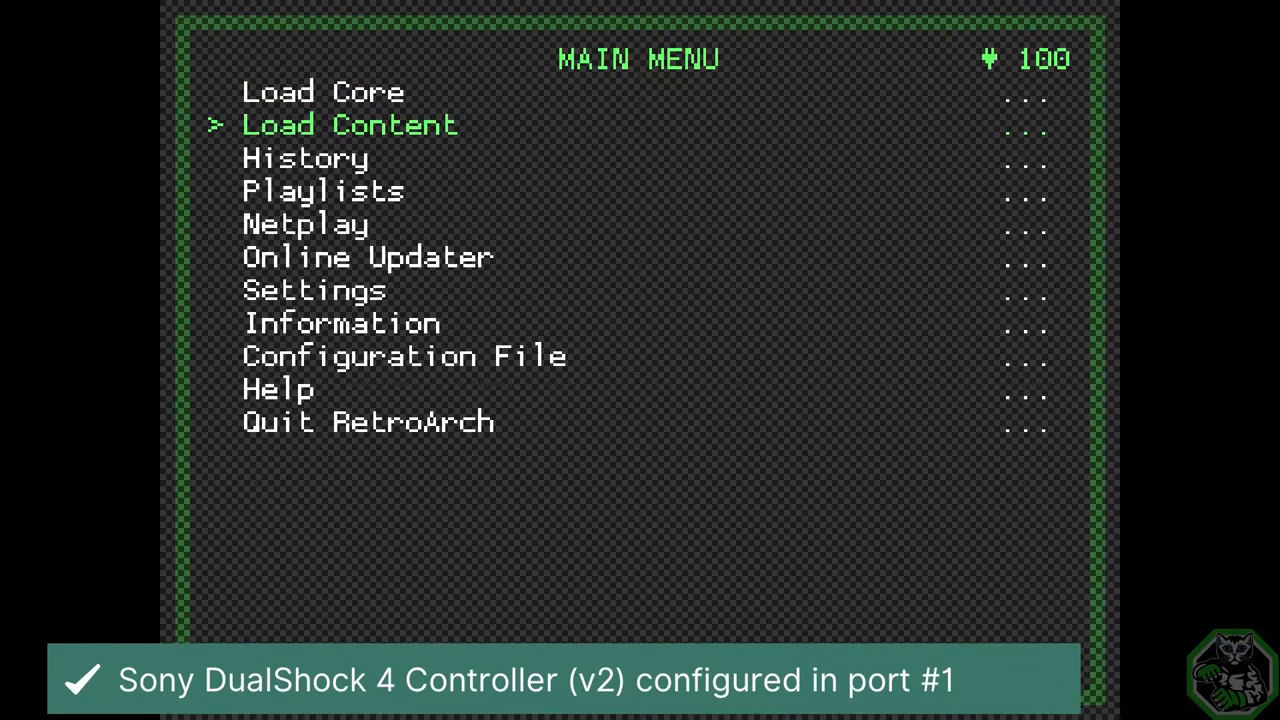
click(314, 290)
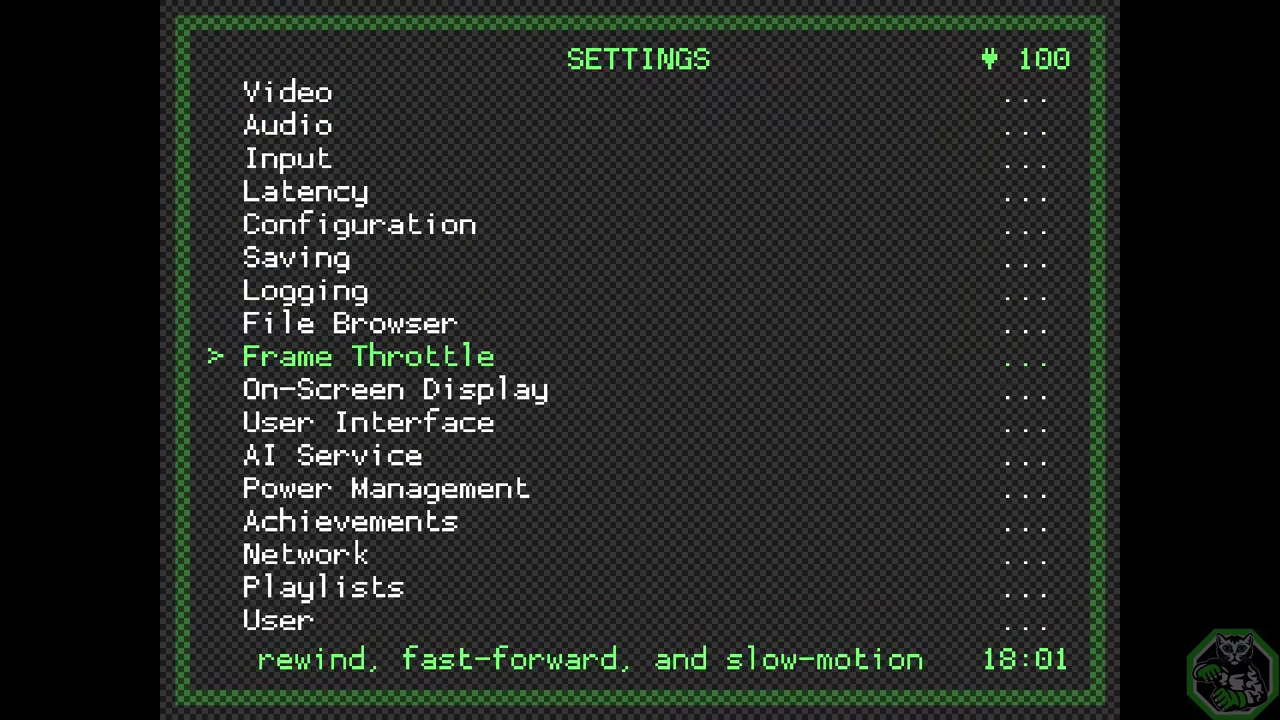
click(368, 422)
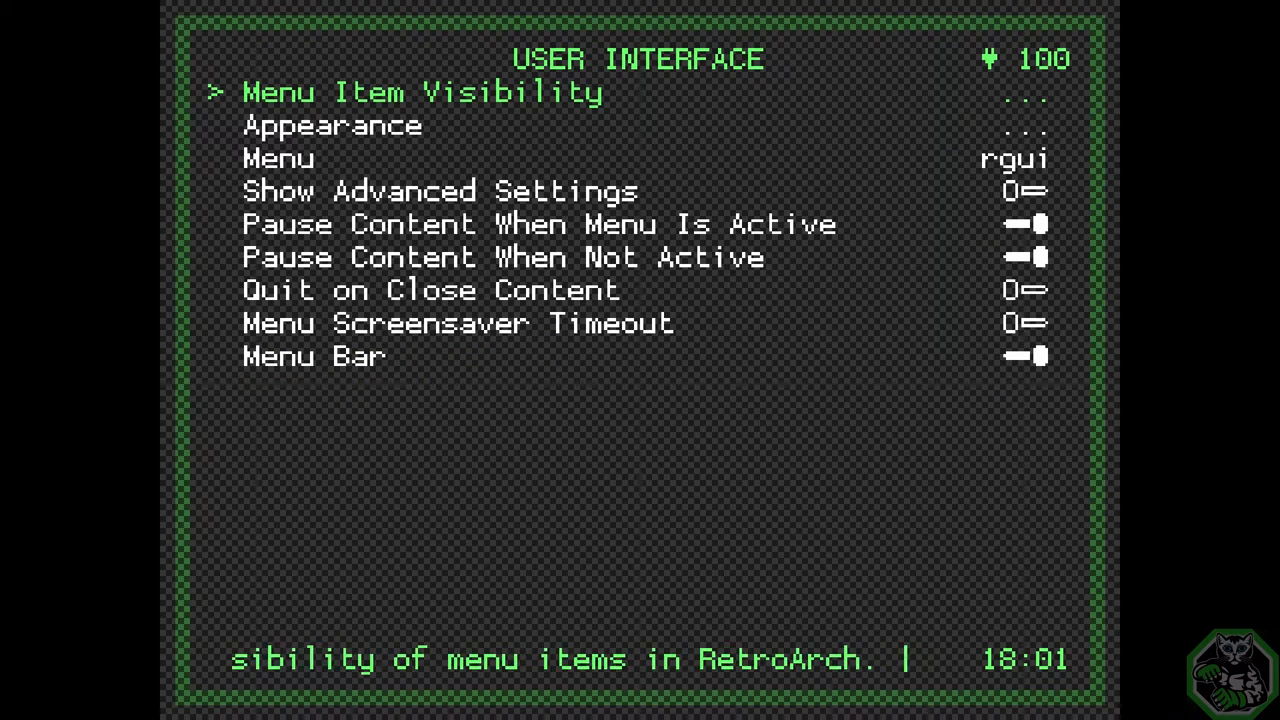
click(278, 158)
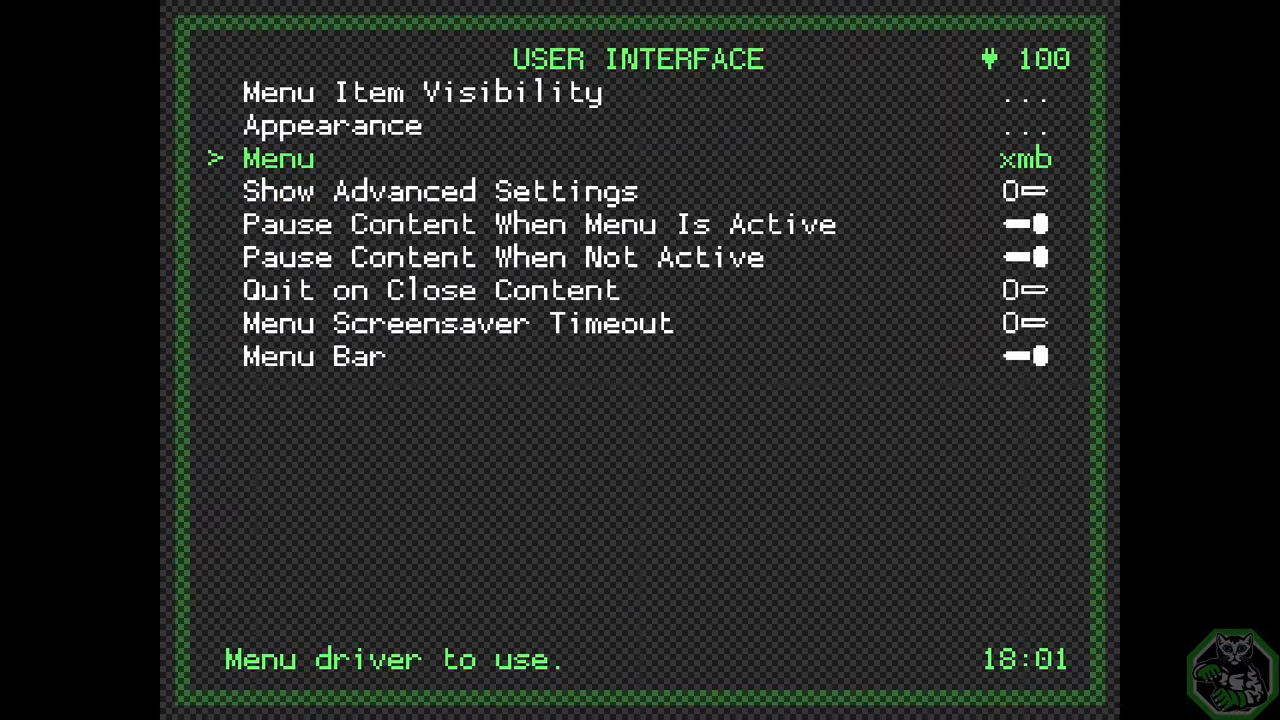
key(Backspace)
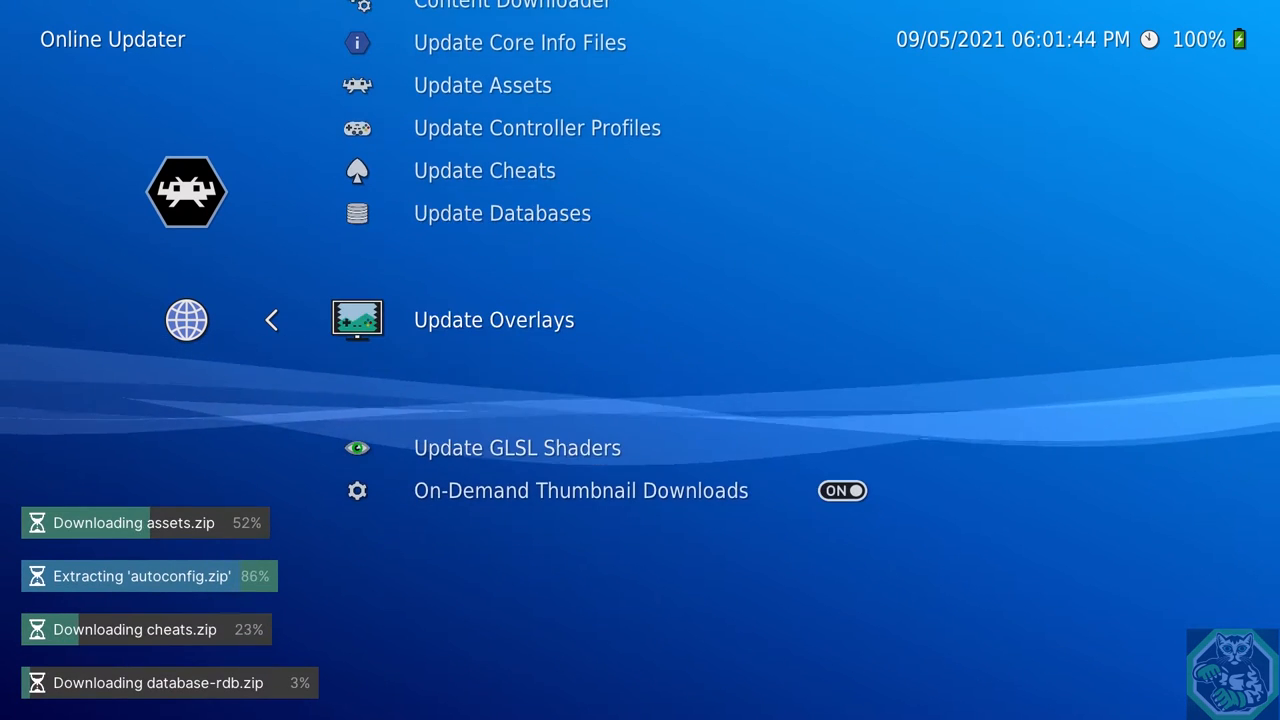
Run the Online Updater for assets, controller profiles, cheats and databases
key(Down)
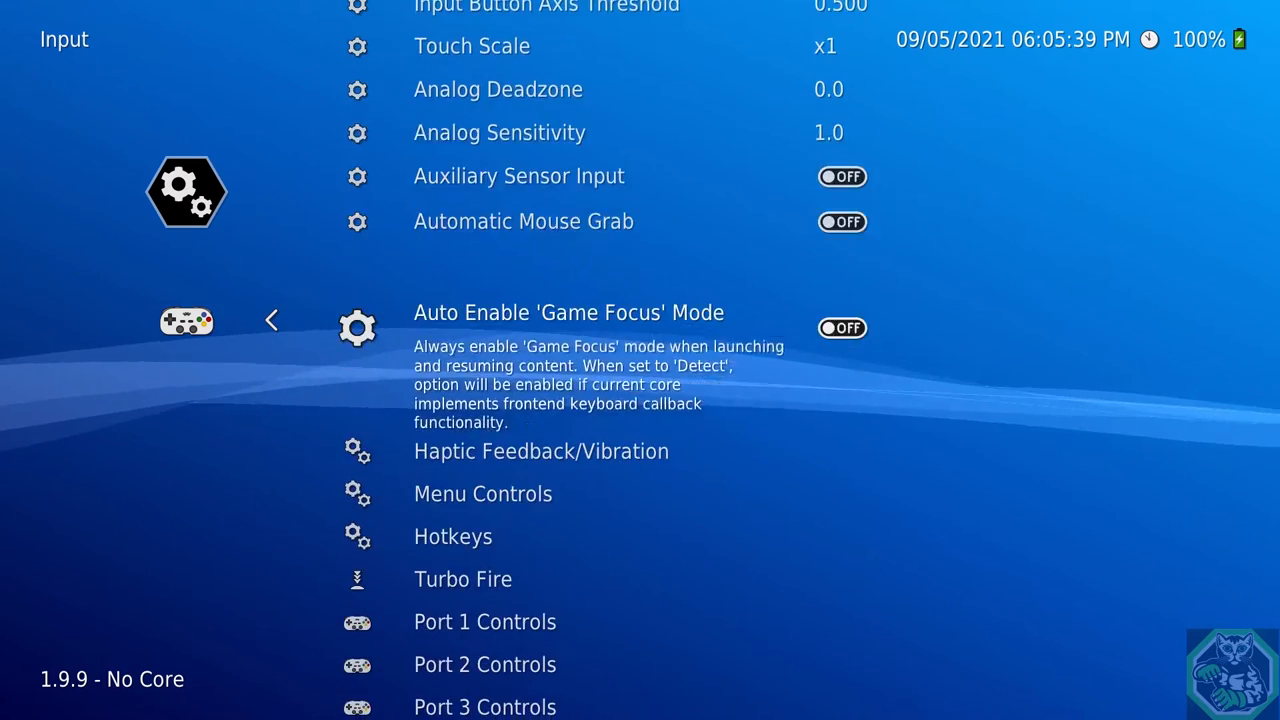
Open Hotkeys and list the Menu Toggle Controller Combo options
click(452, 536)
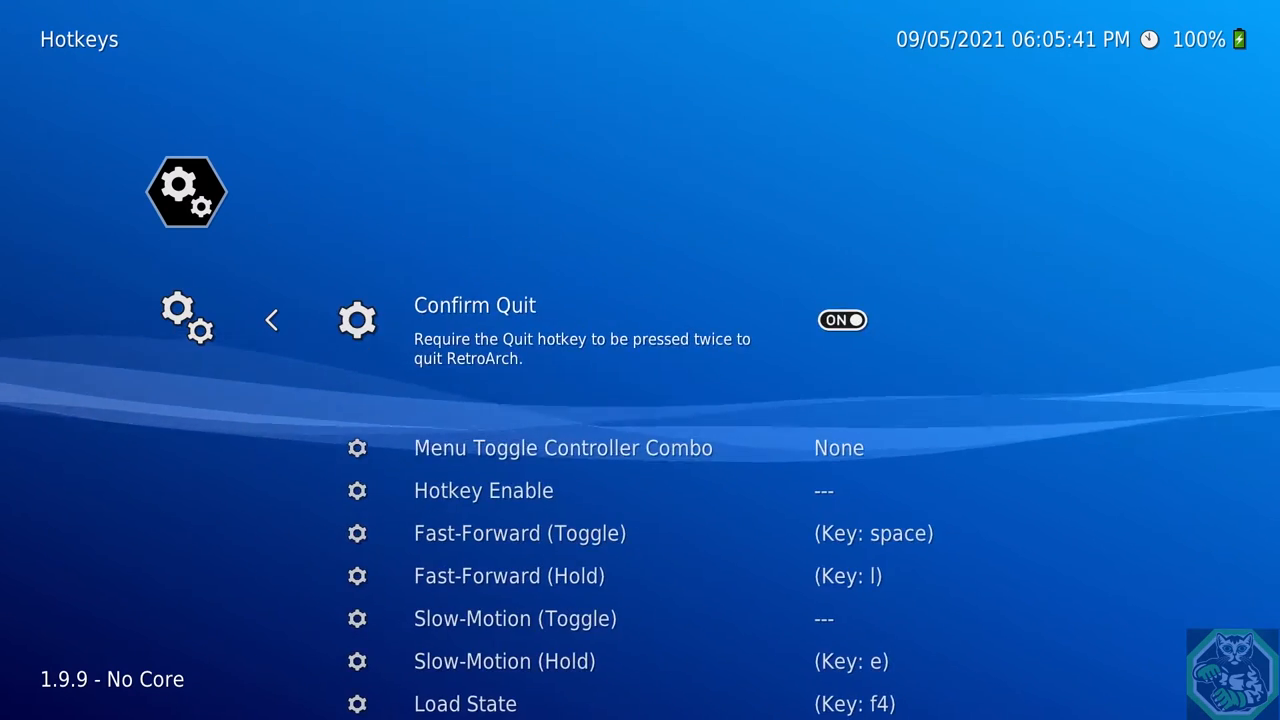
click(561, 448)
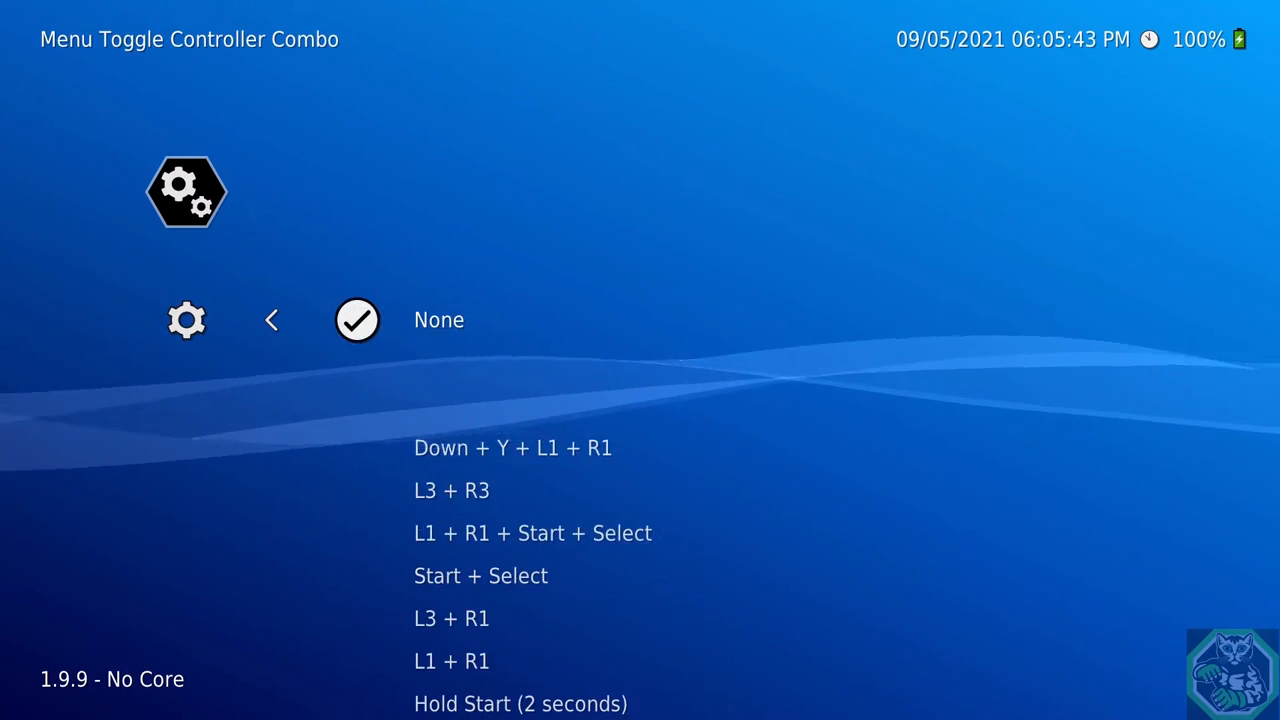
scroll(down, 3)
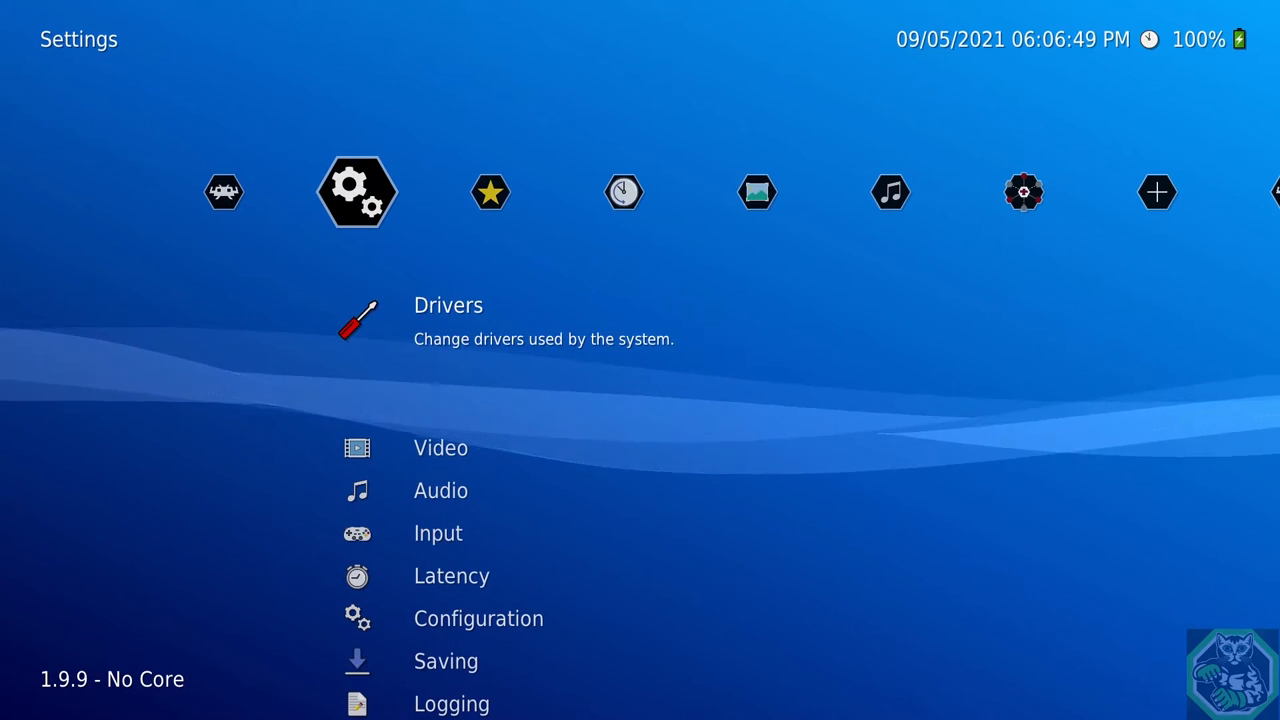
scroll(down, 3)
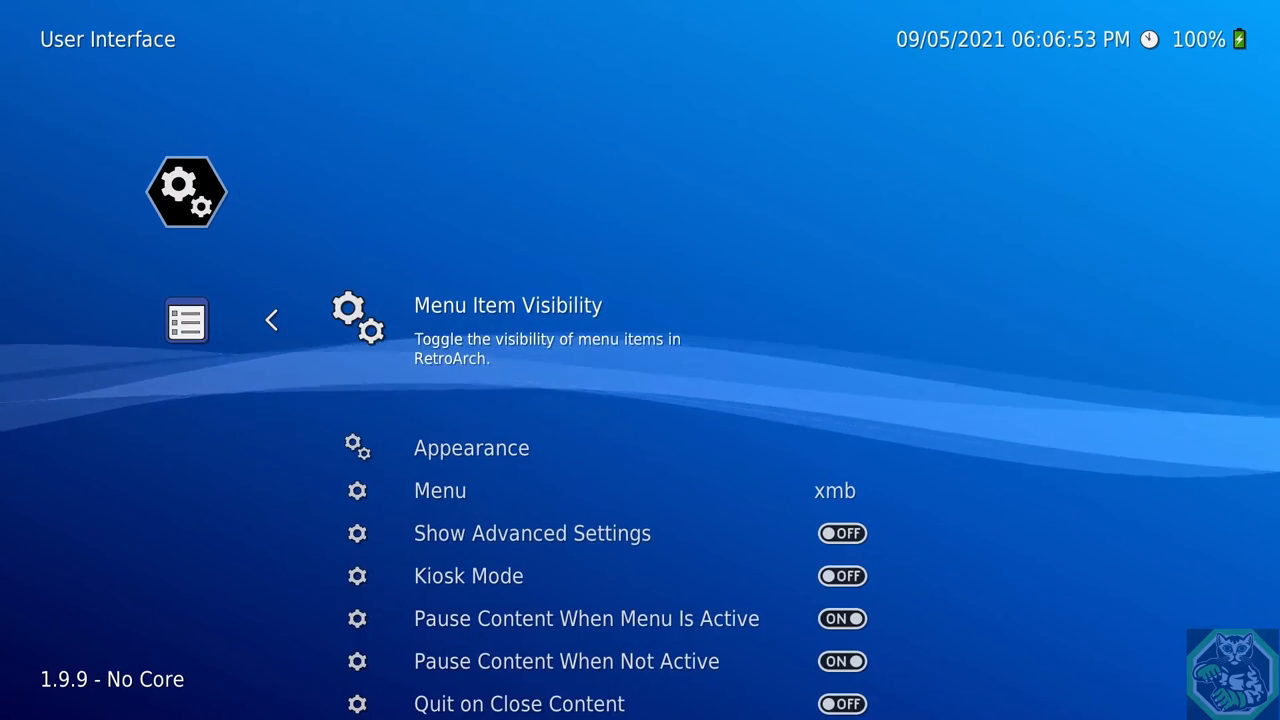
click(471, 448)
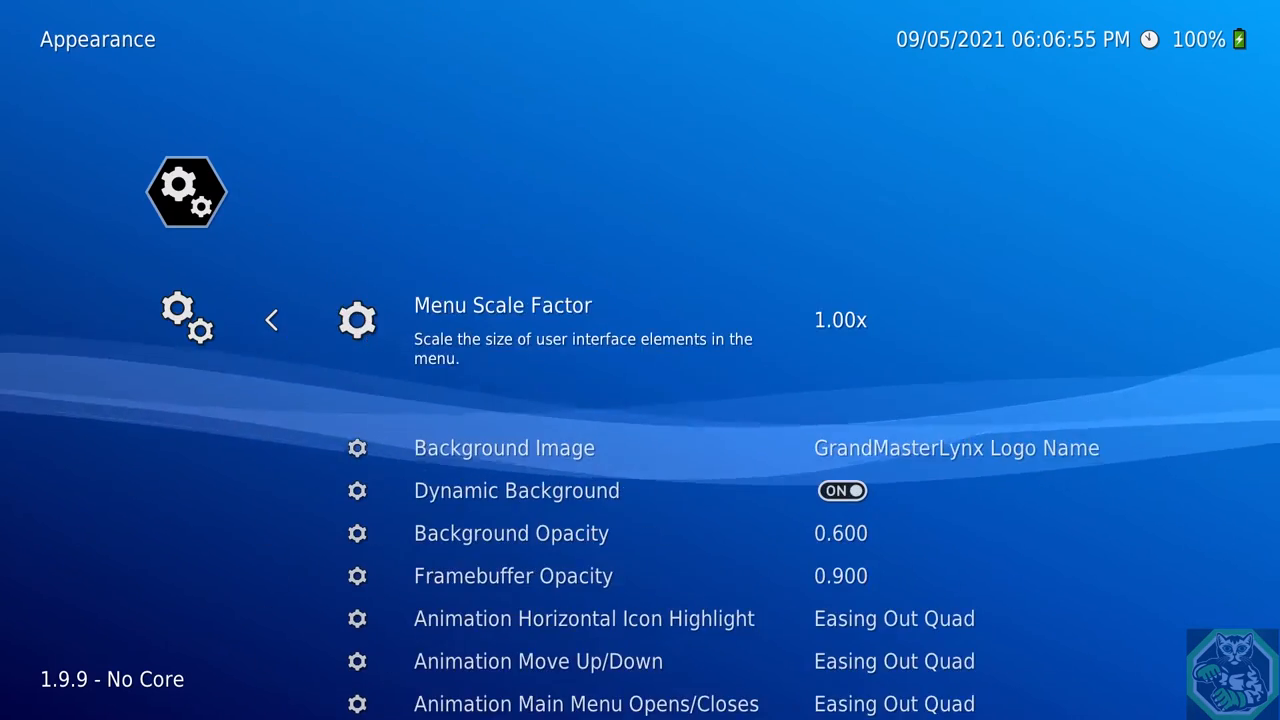
scroll(down, 3)
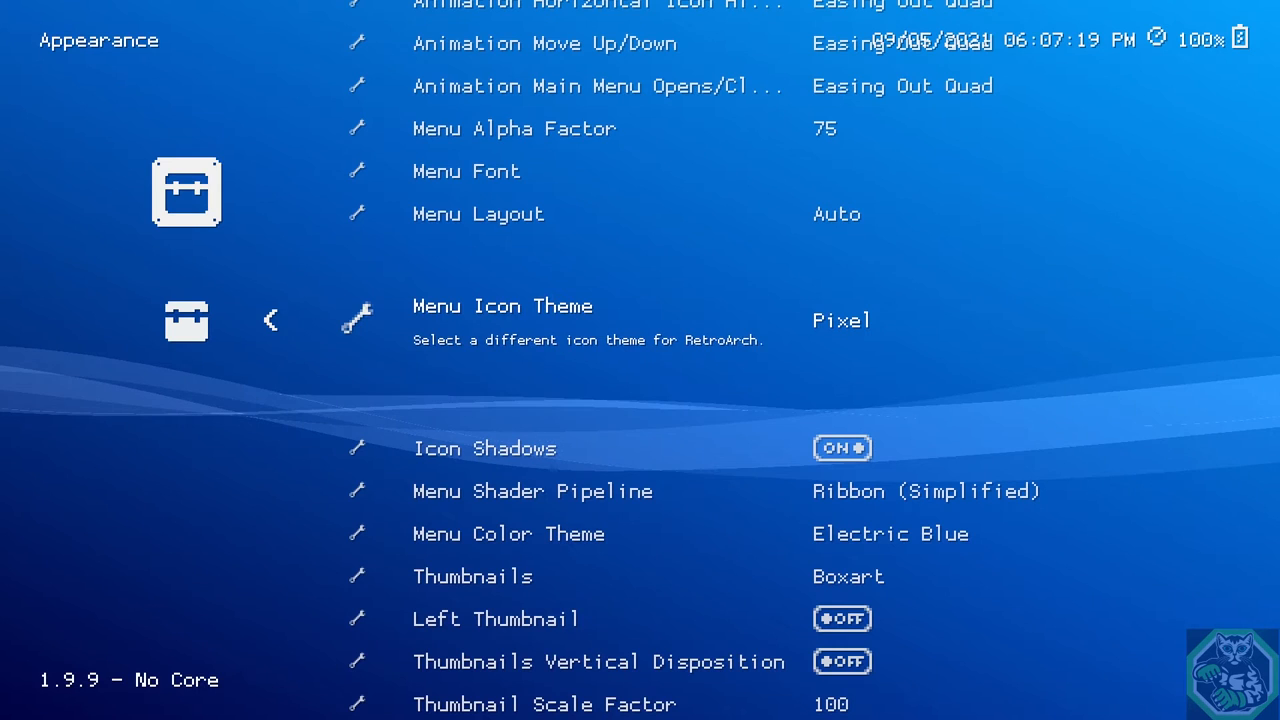
click(842, 320)
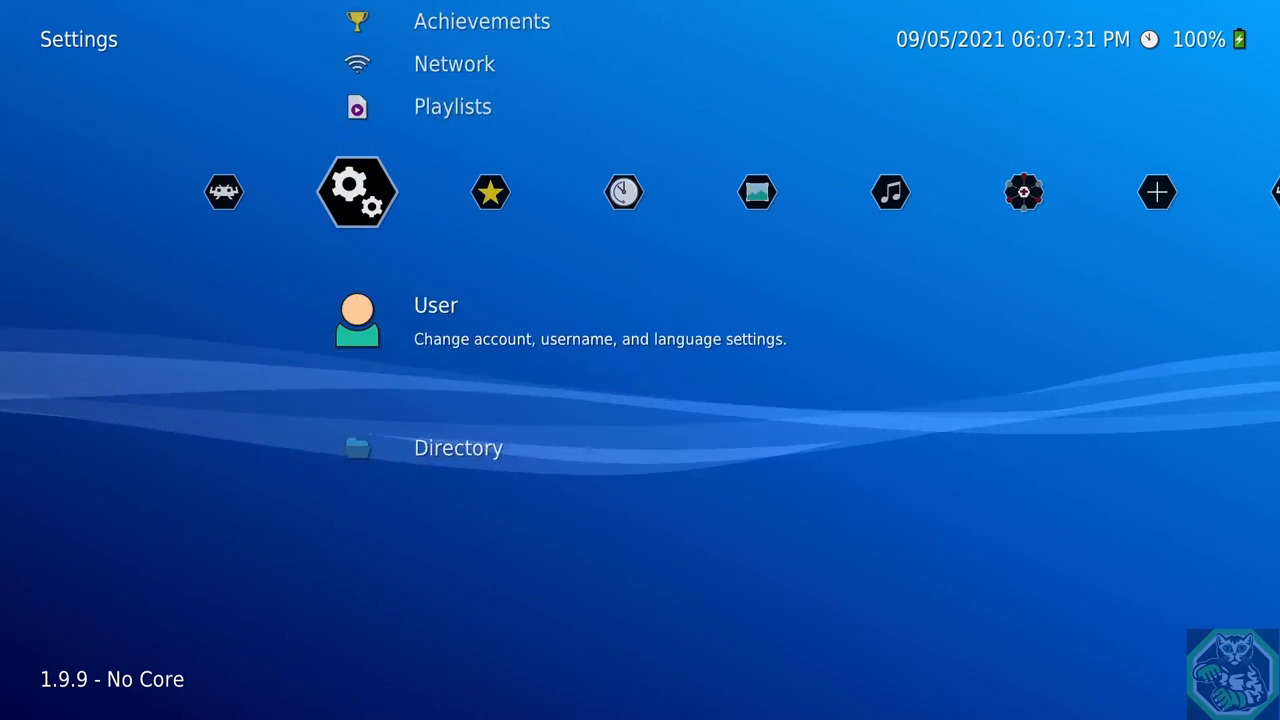
Cycle Menu Icon Theme past Monochrome Inverted to the grey-square icon theme
click(357, 191)
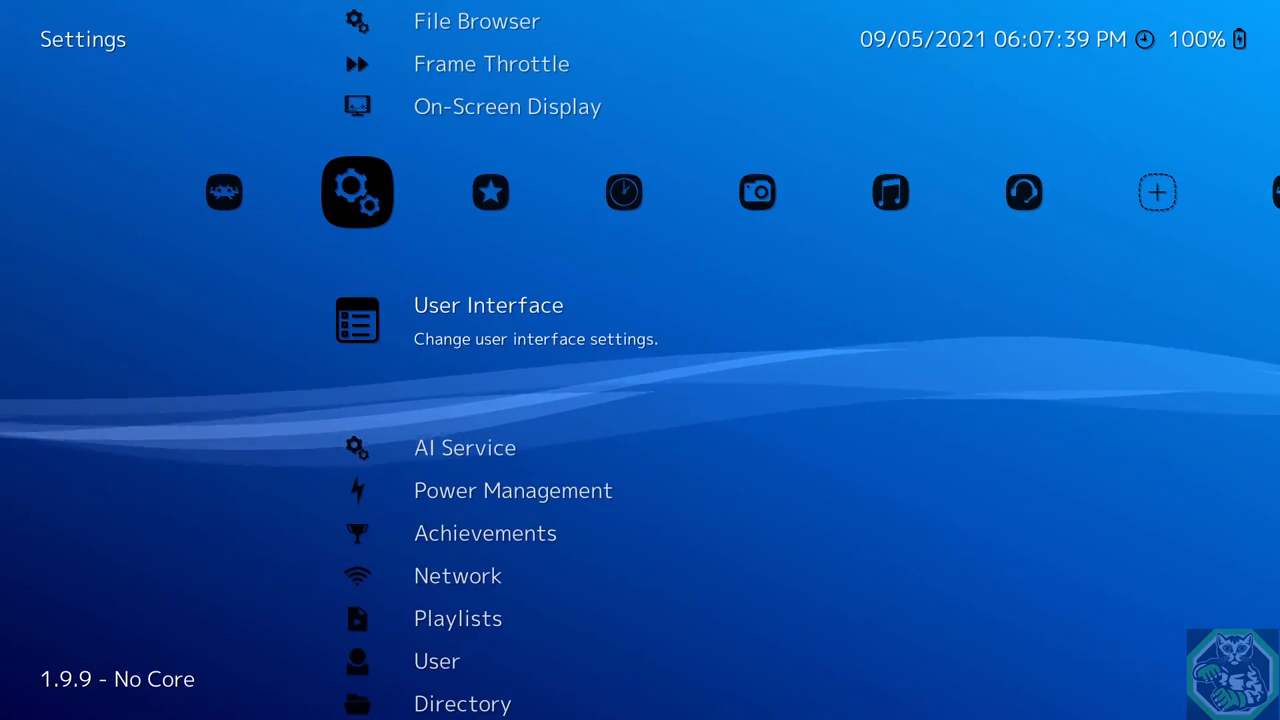
click(488, 305)
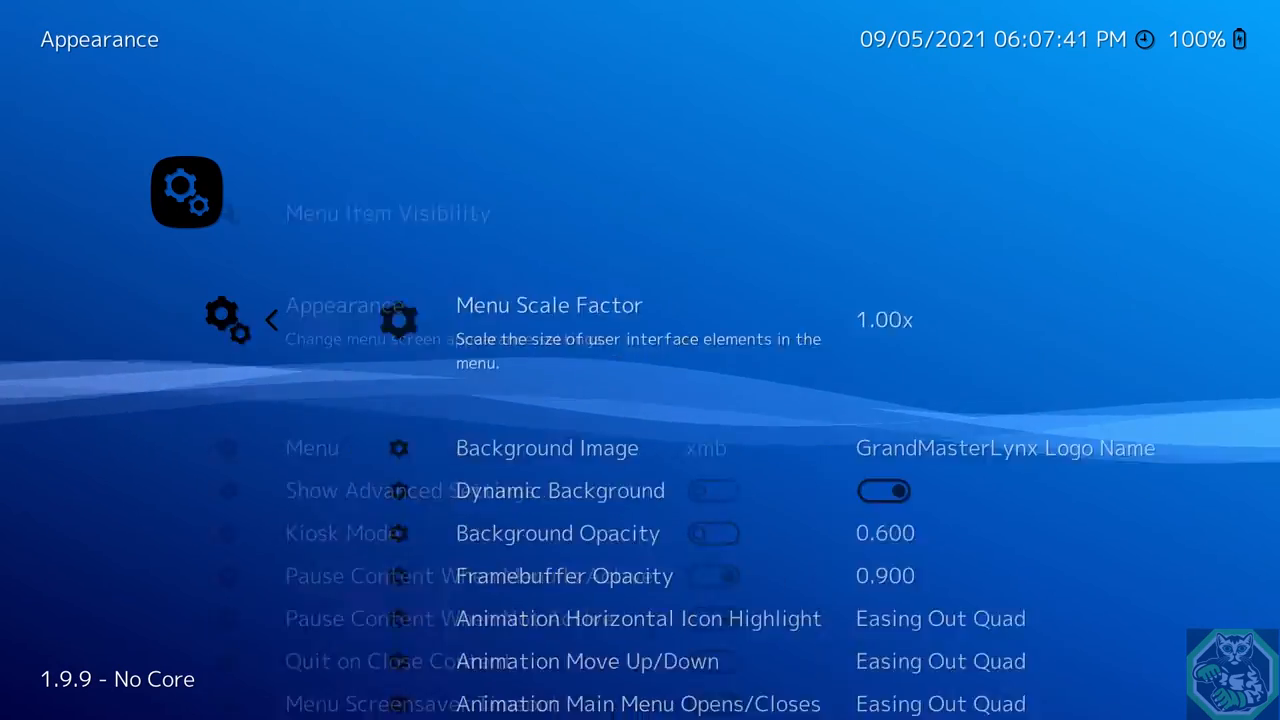
scroll(down, 3)
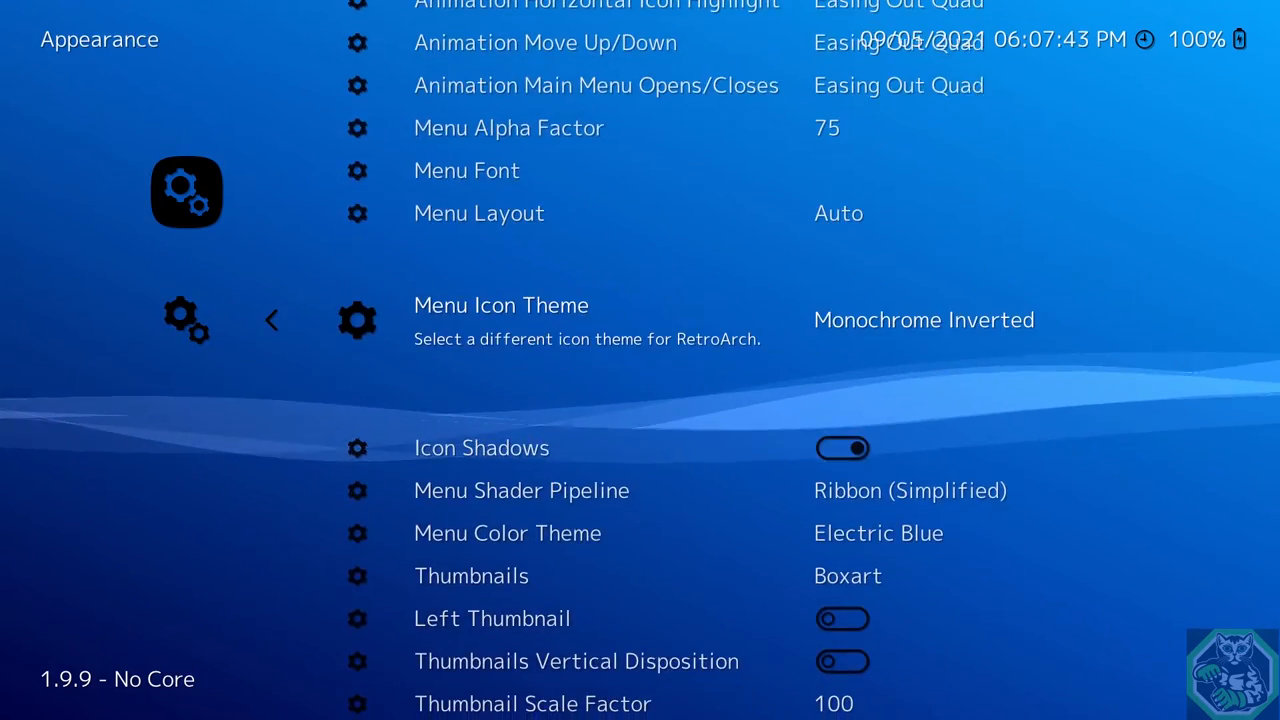
key(Backspace)
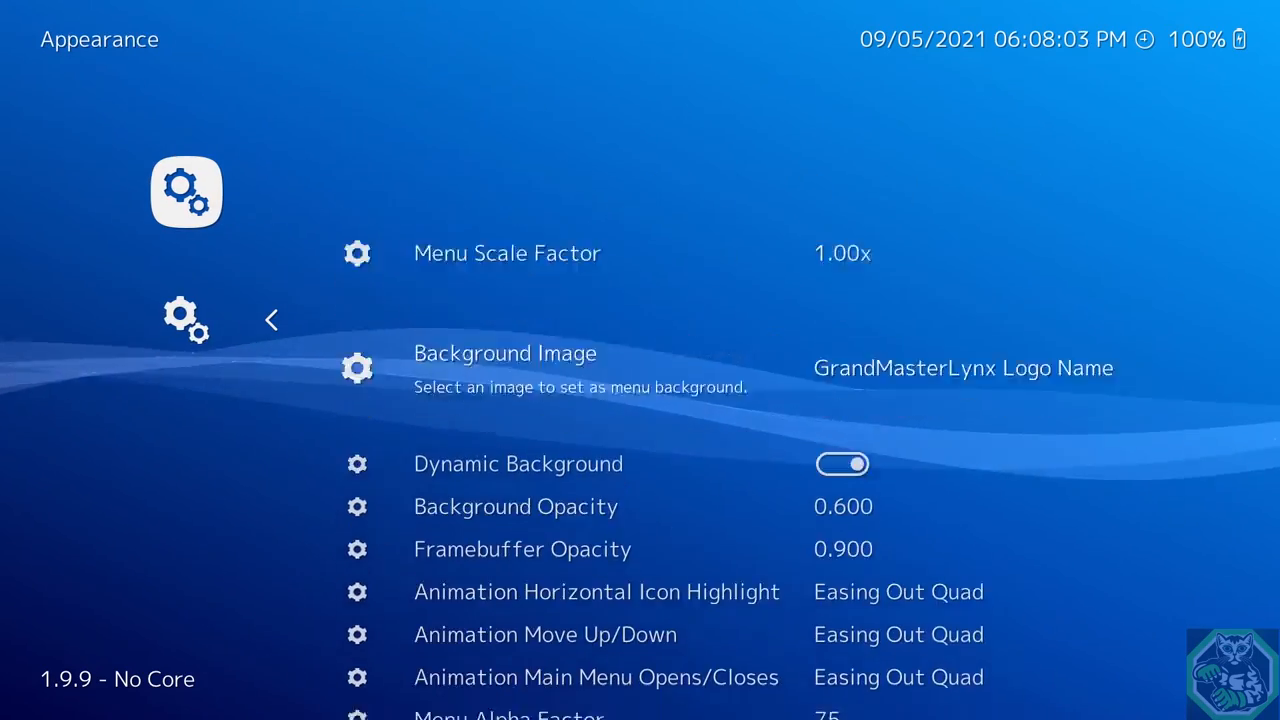
scroll(down, 3)
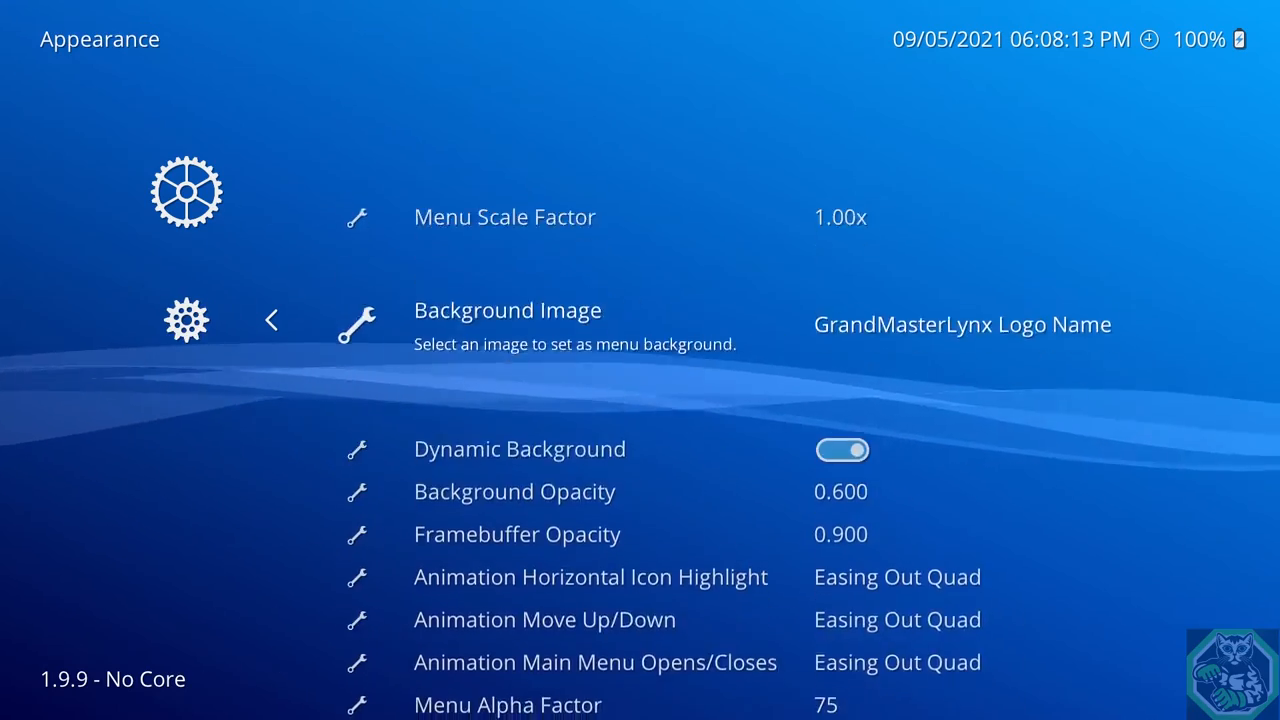
scroll(down, 3)
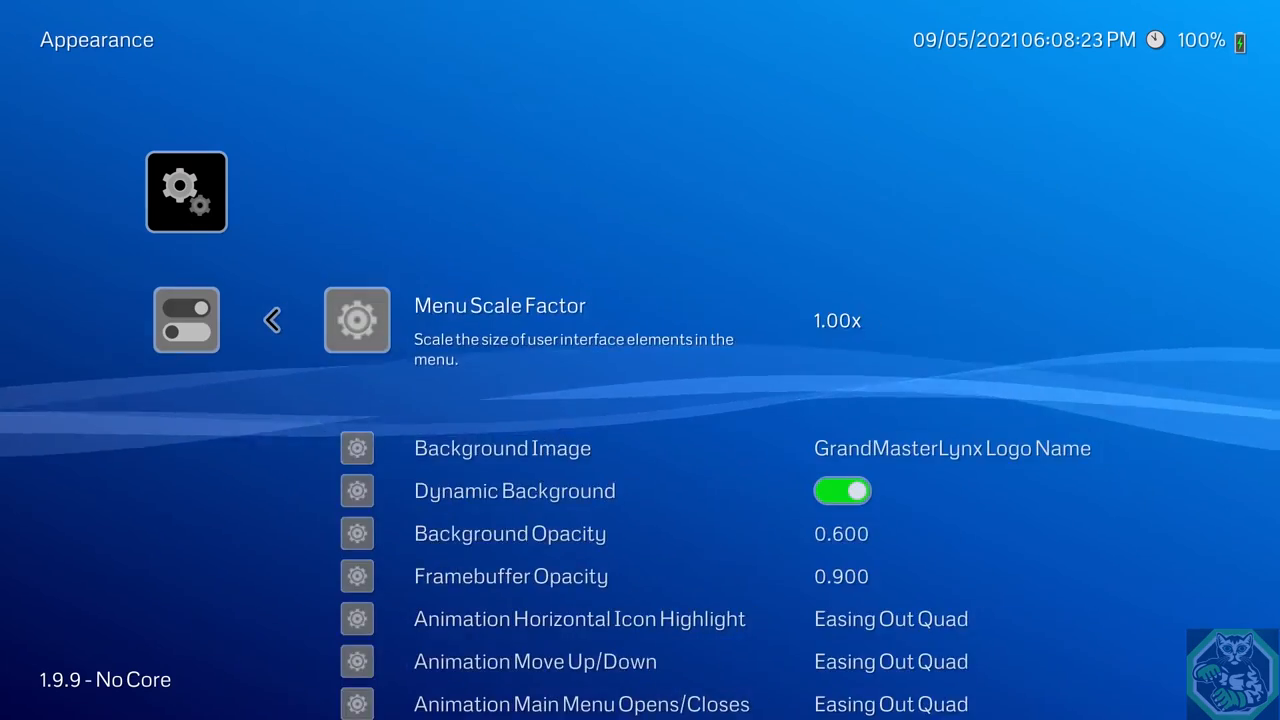
Return to Appearance and cycle Menu Icon Theme onward through Custom
scroll(down, 3)
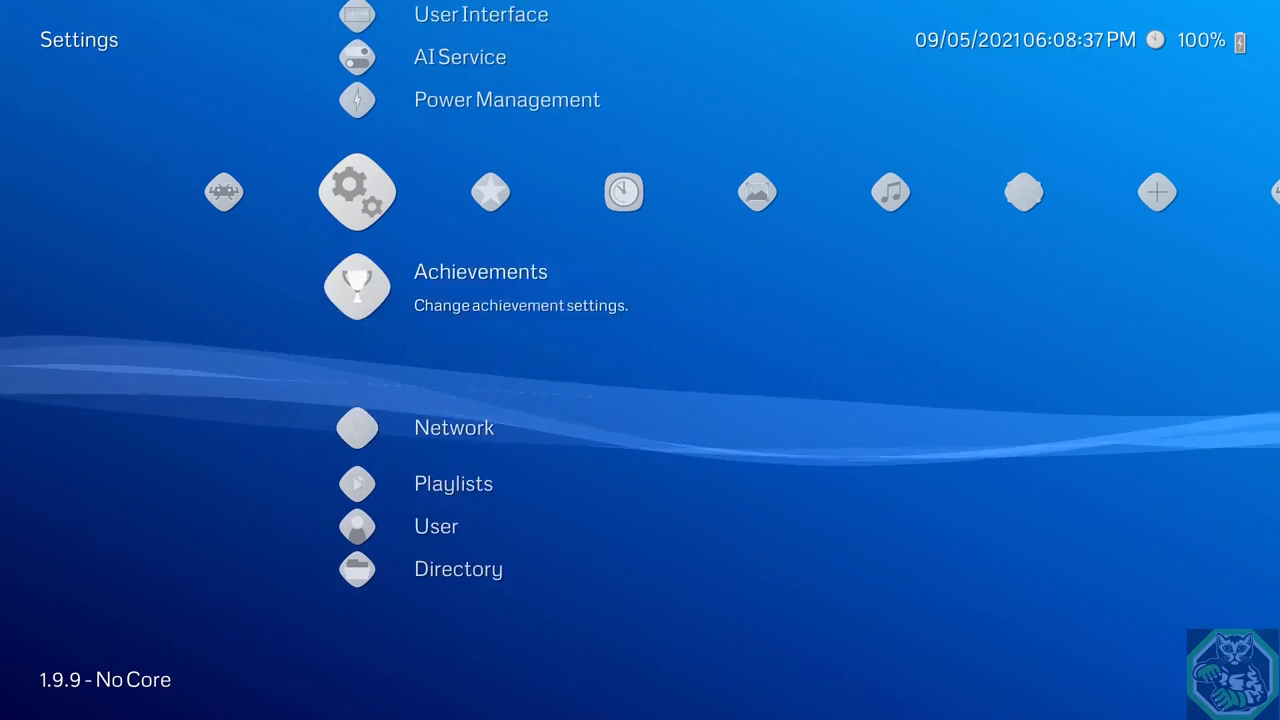
click(471, 14)
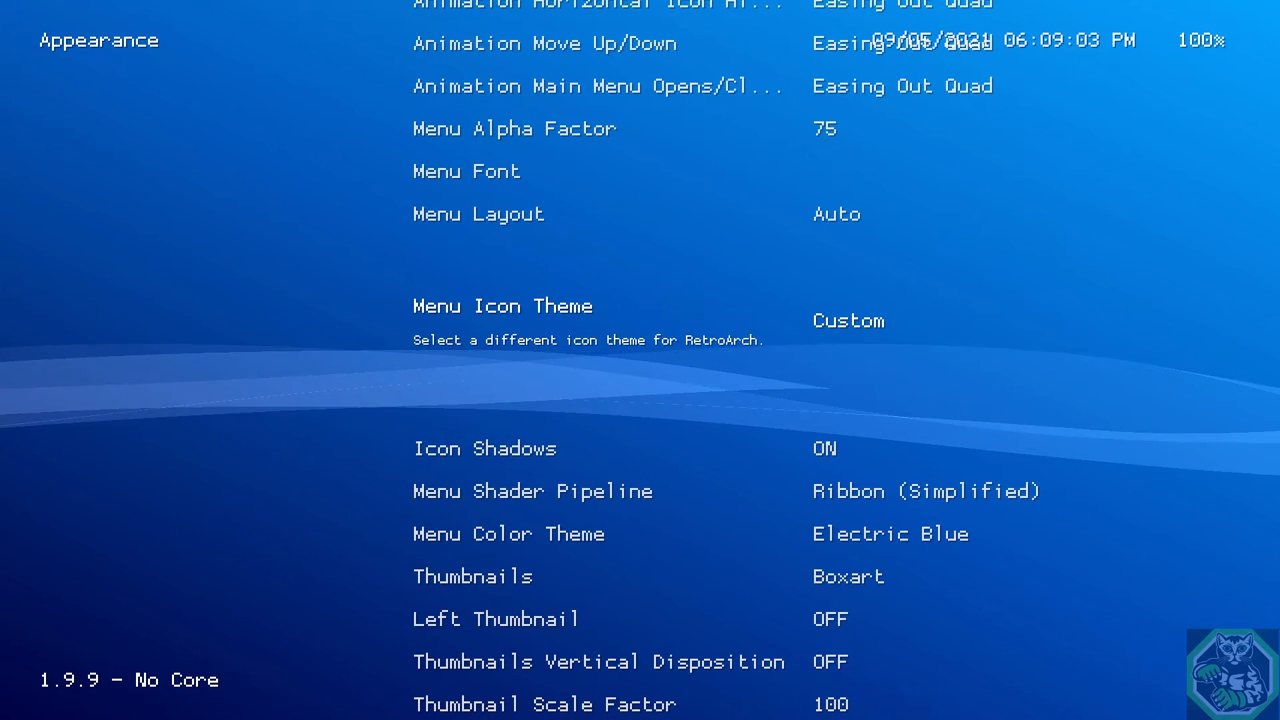
click(874, 320)
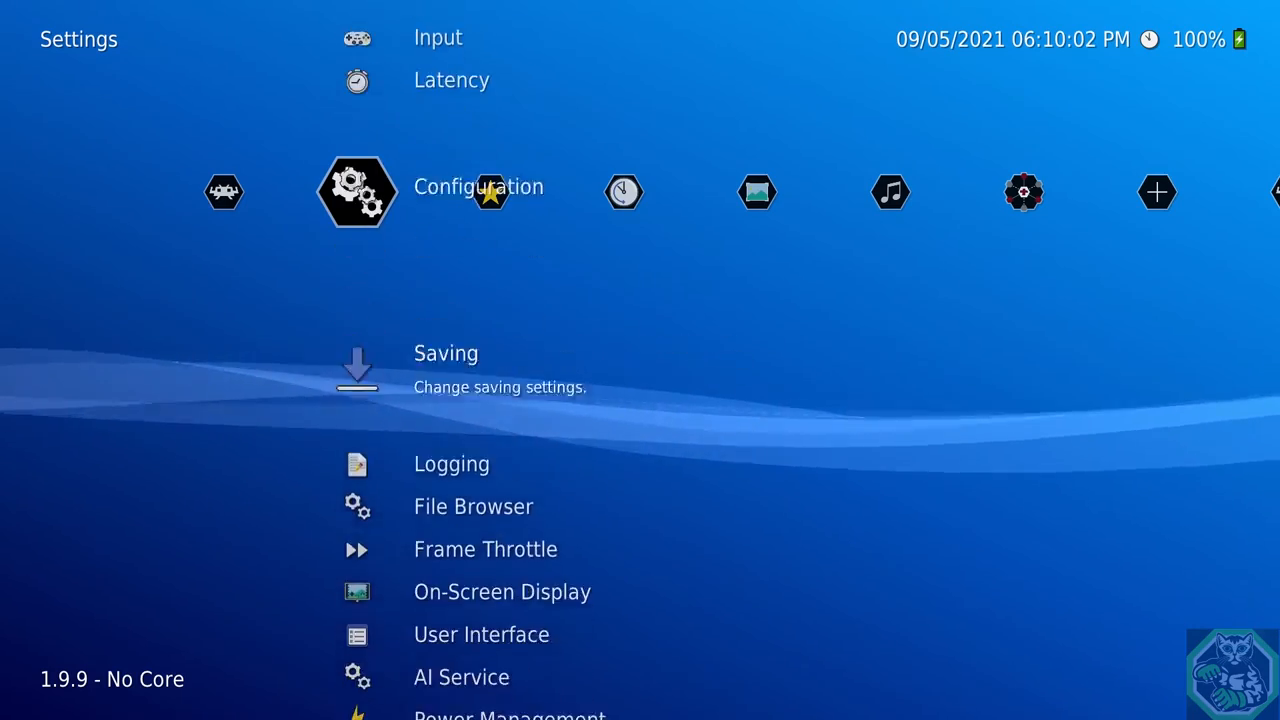
Restore the Retrosystem icon theme and preview Bokeh and Snowflake background effects
click(480, 634)
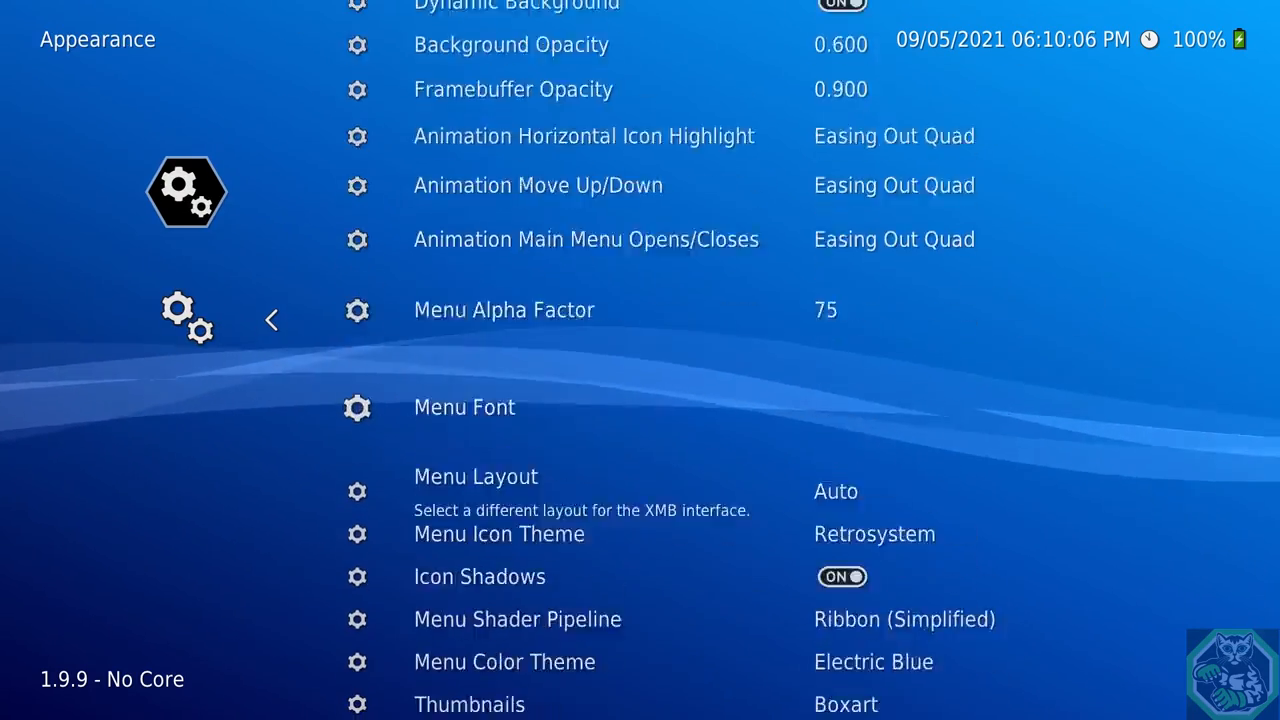
scroll(down, 3)
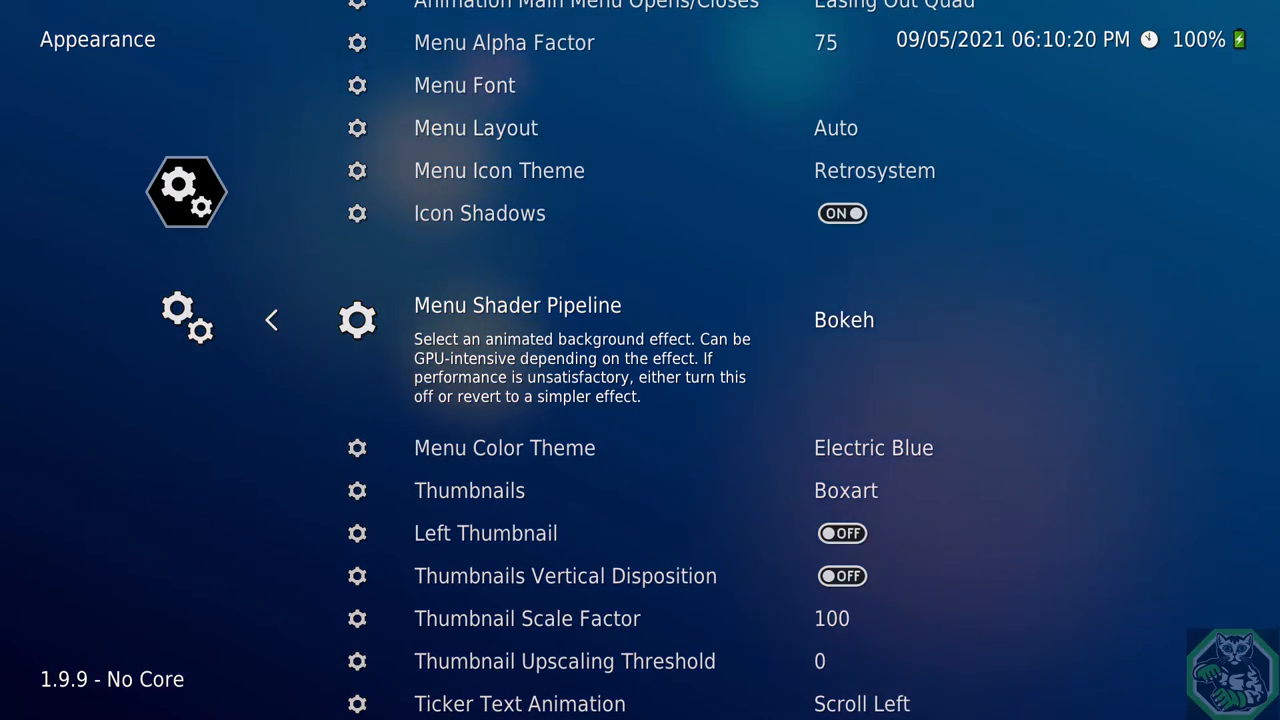
click(843, 319)
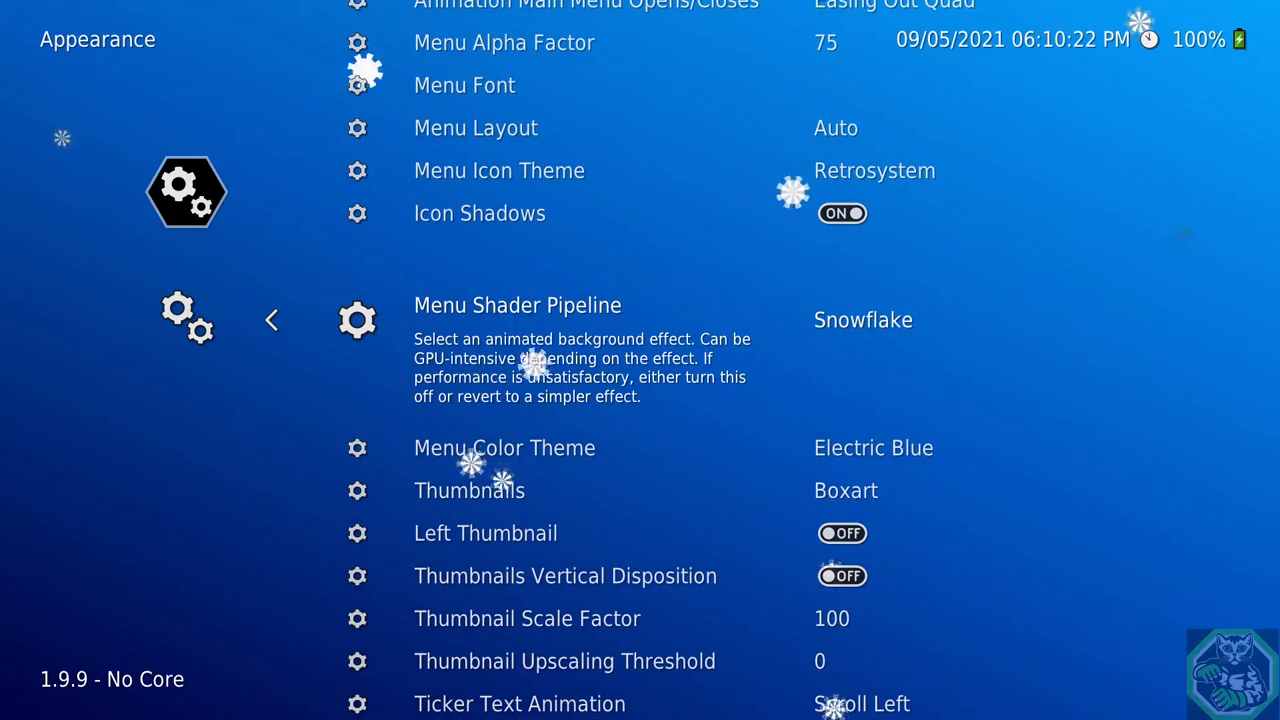
click(842, 319)
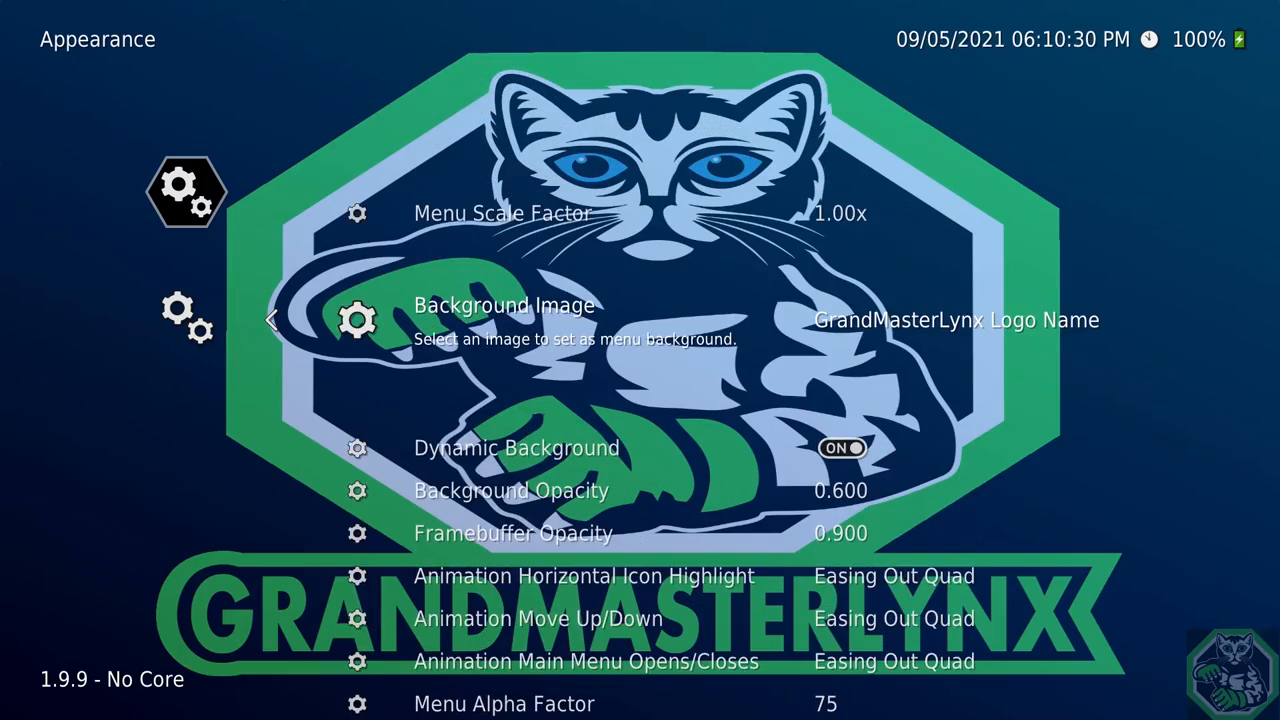
Browse storage in the Select File dialog to pick the GrandMasterLynx logo as background
click(502, 305)
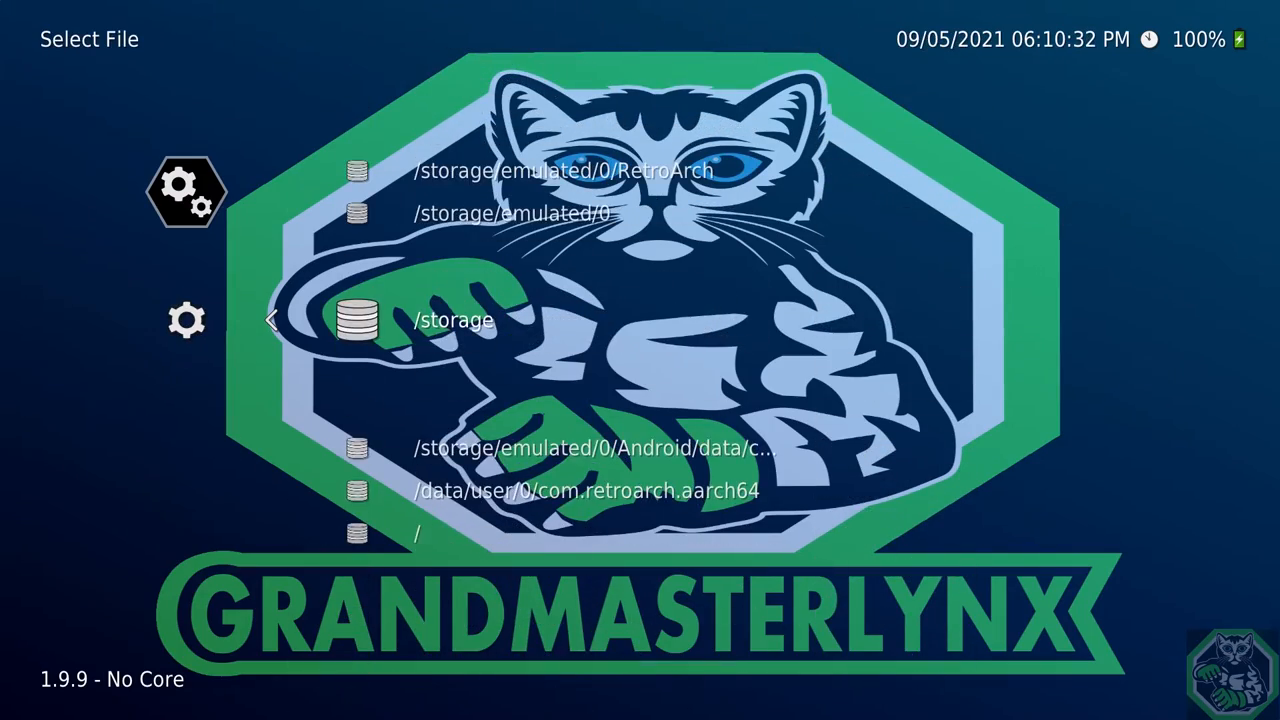
click(448, 320)
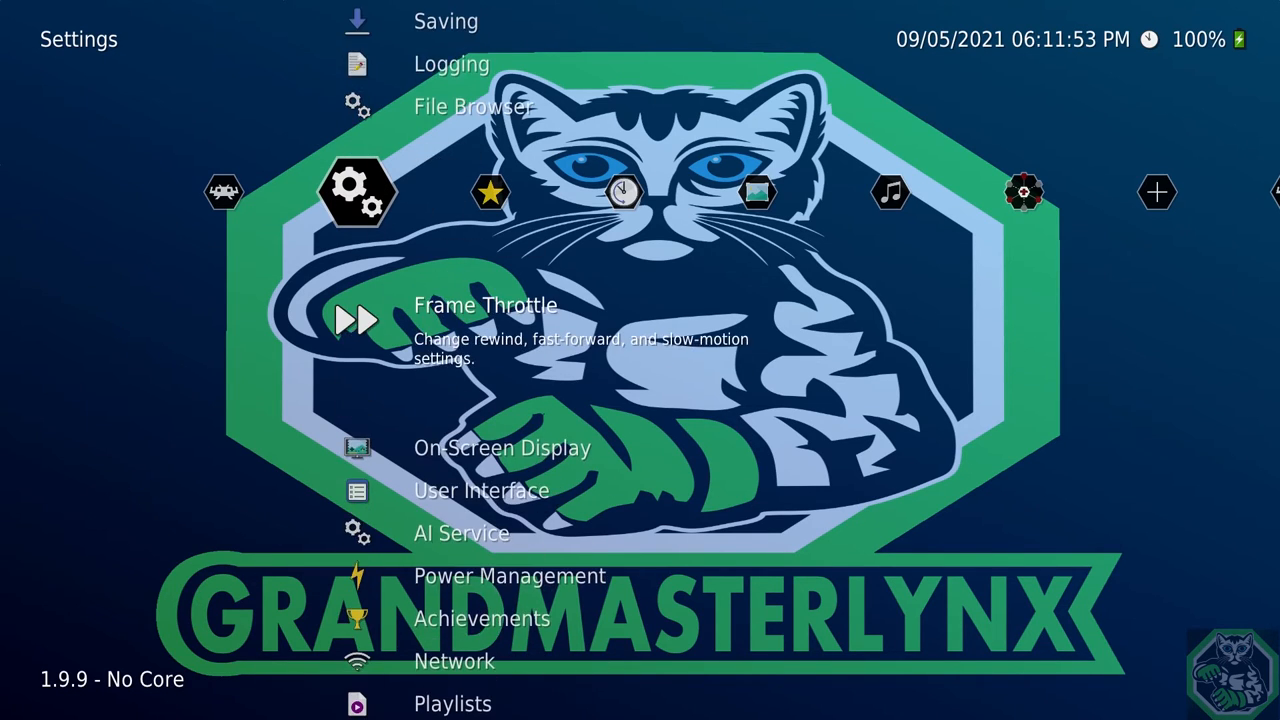
In Appearance, try the Sunbeam theme, revert to Electric Blue, and set the Simple Snow shader
click(480, 490)
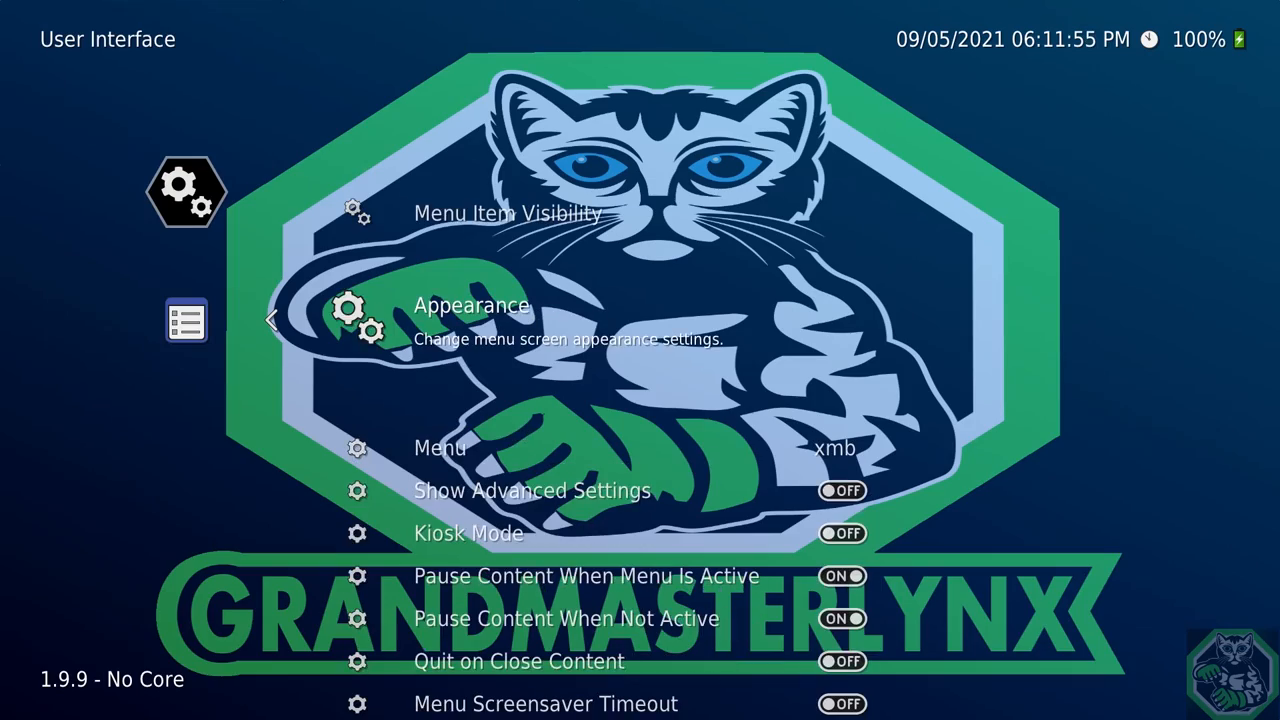
click(470, 305)
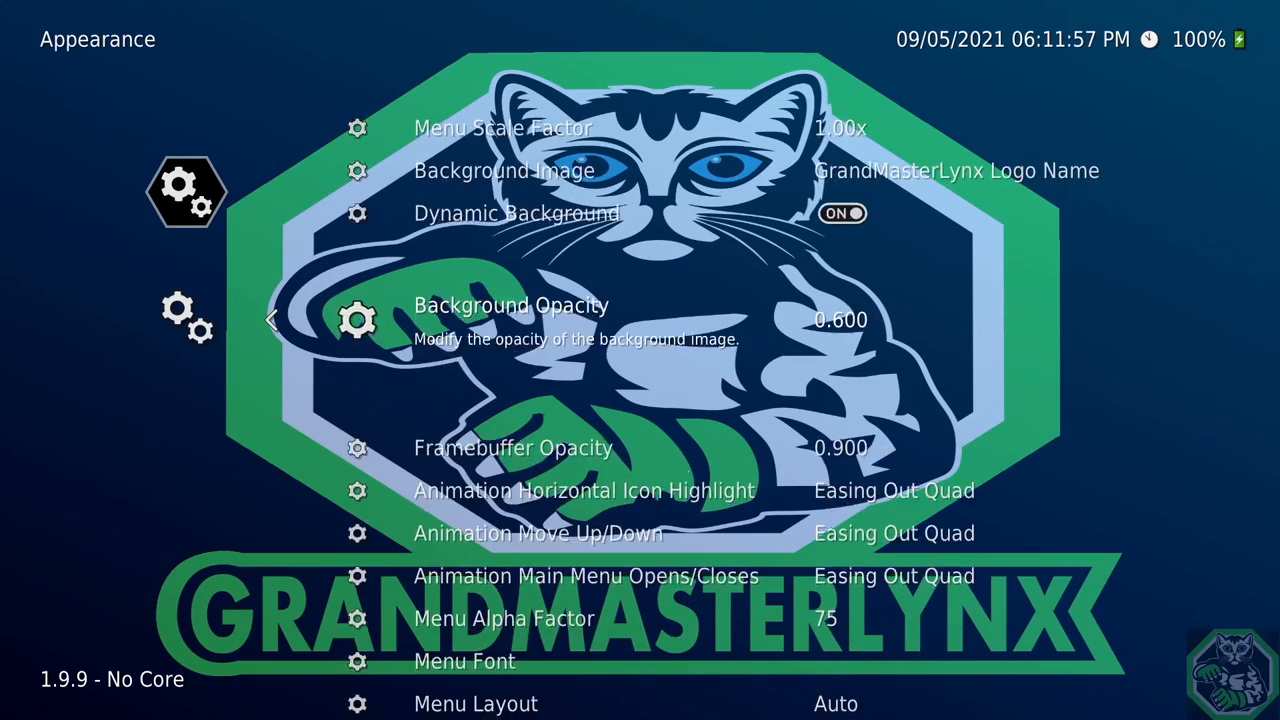
scroll(down, 3)
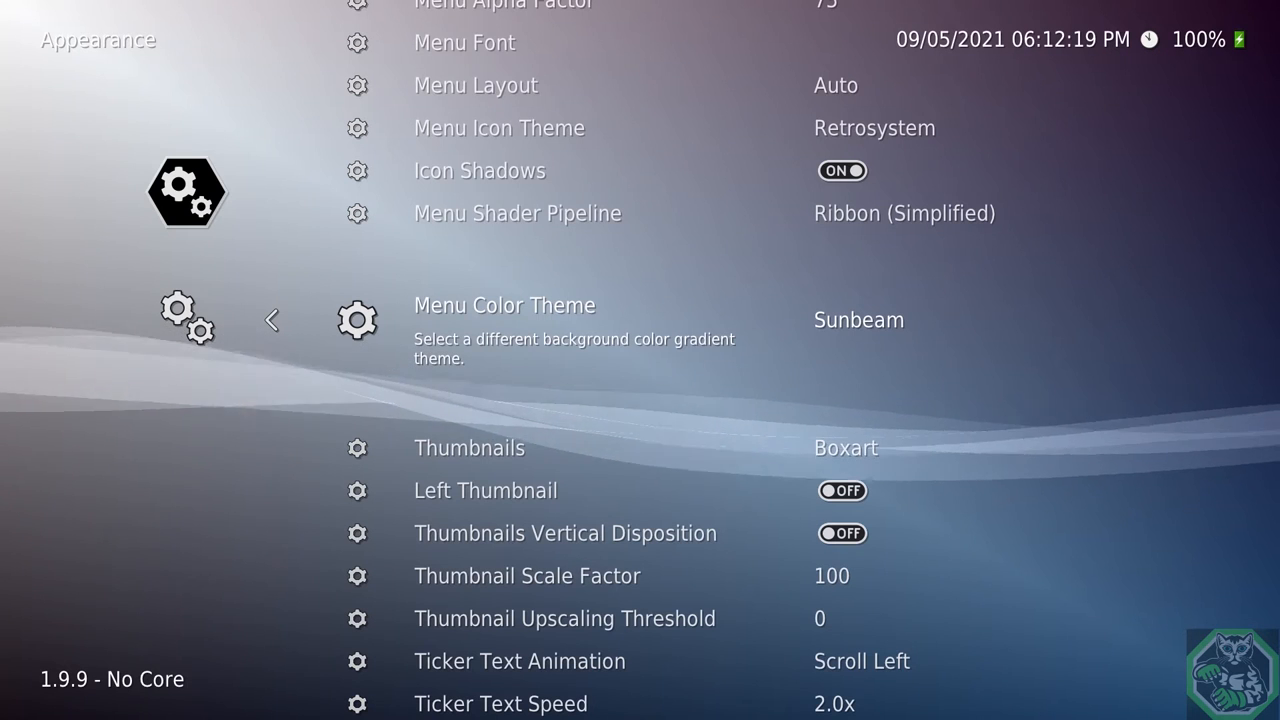
click(859, 319)
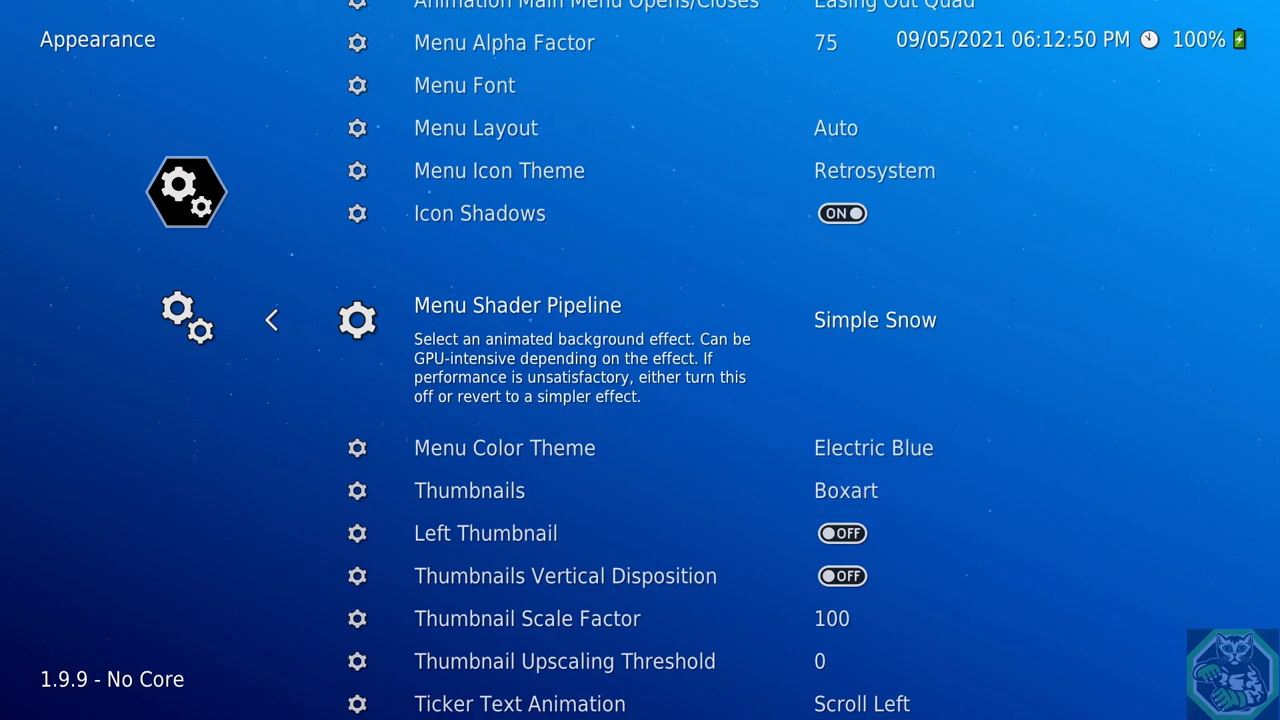
scroll(down, 3)
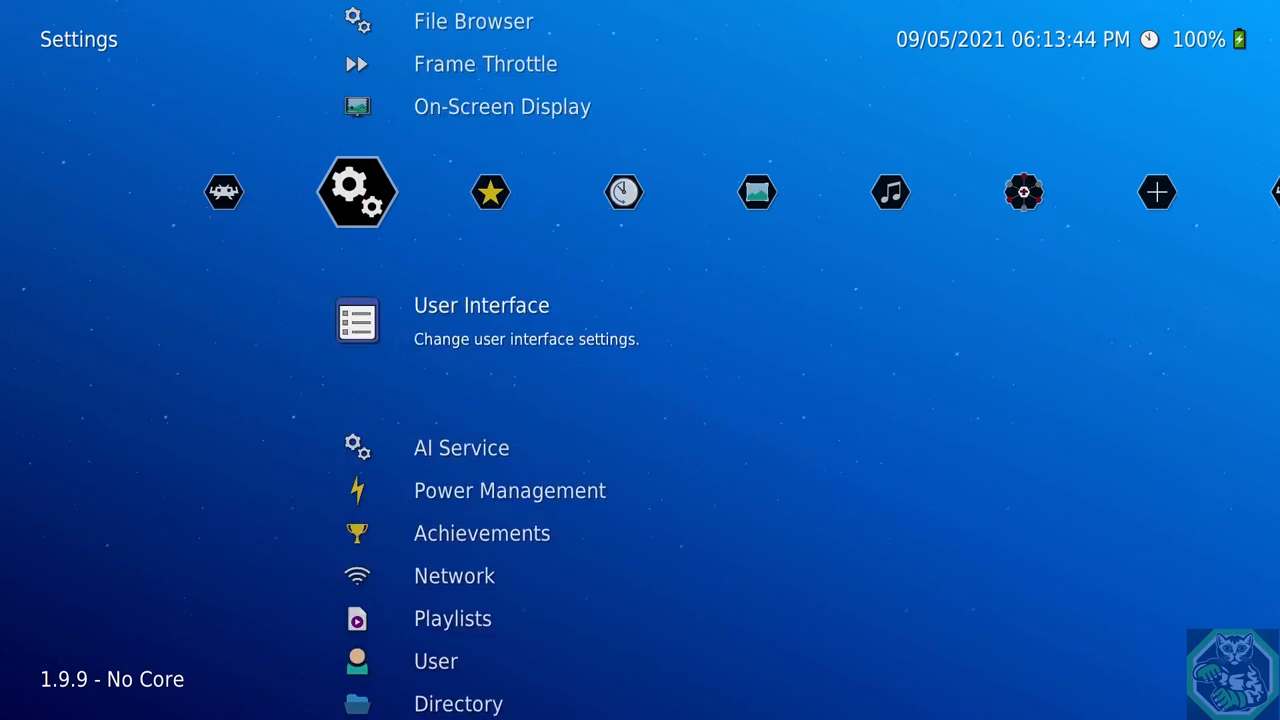
Review Menu Item Visibility, keeping the MM/DD/YYYY 12-hour clock, then go back to Settings
click(481, 305)
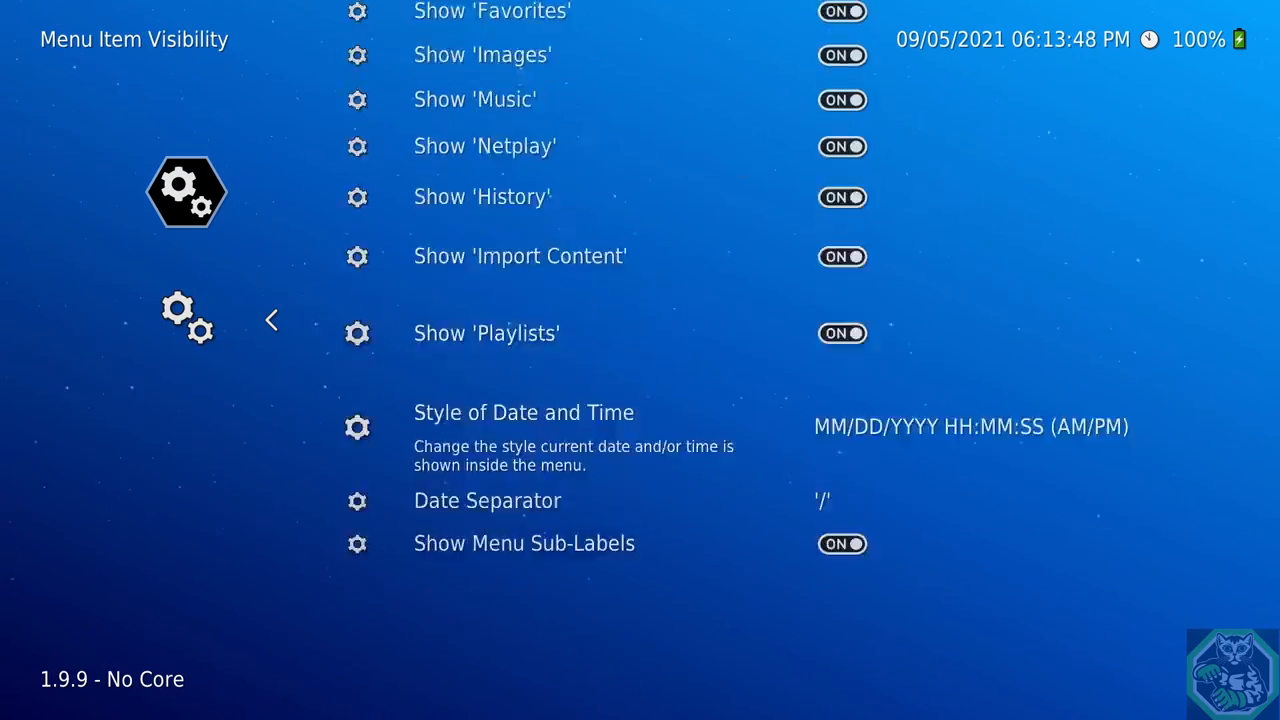
scroll(down, 3)
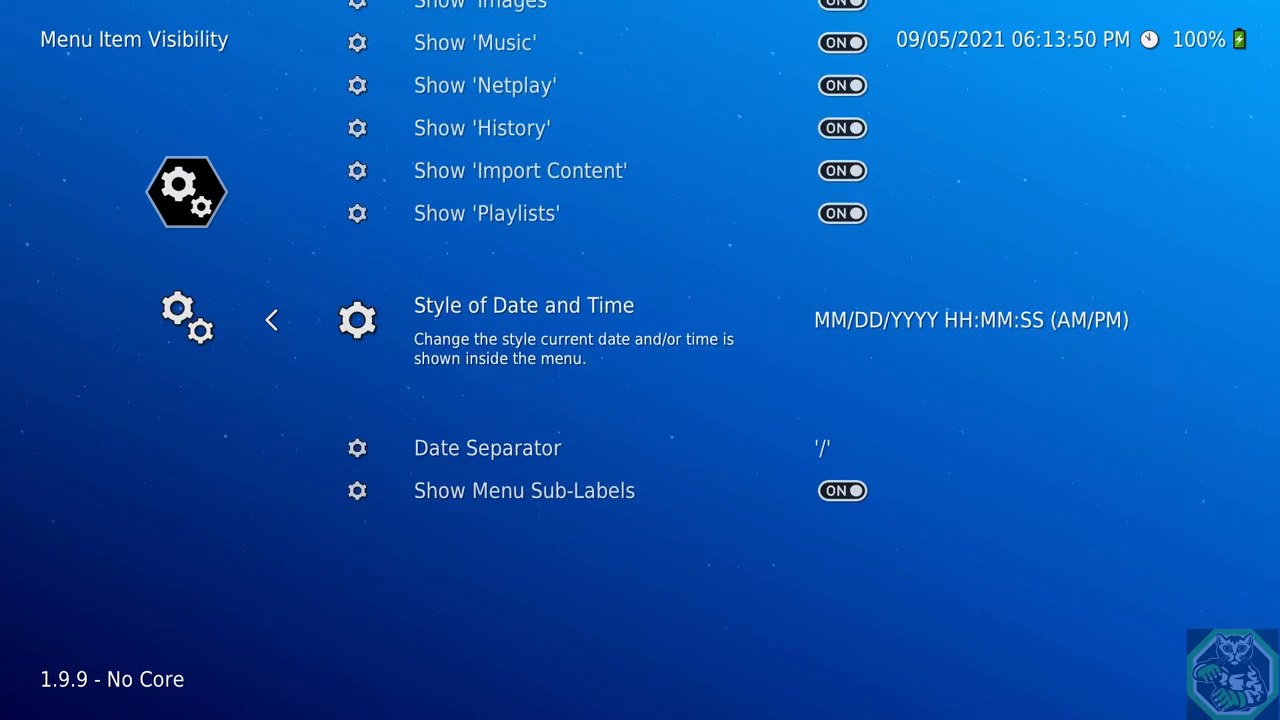
click(523, 305)
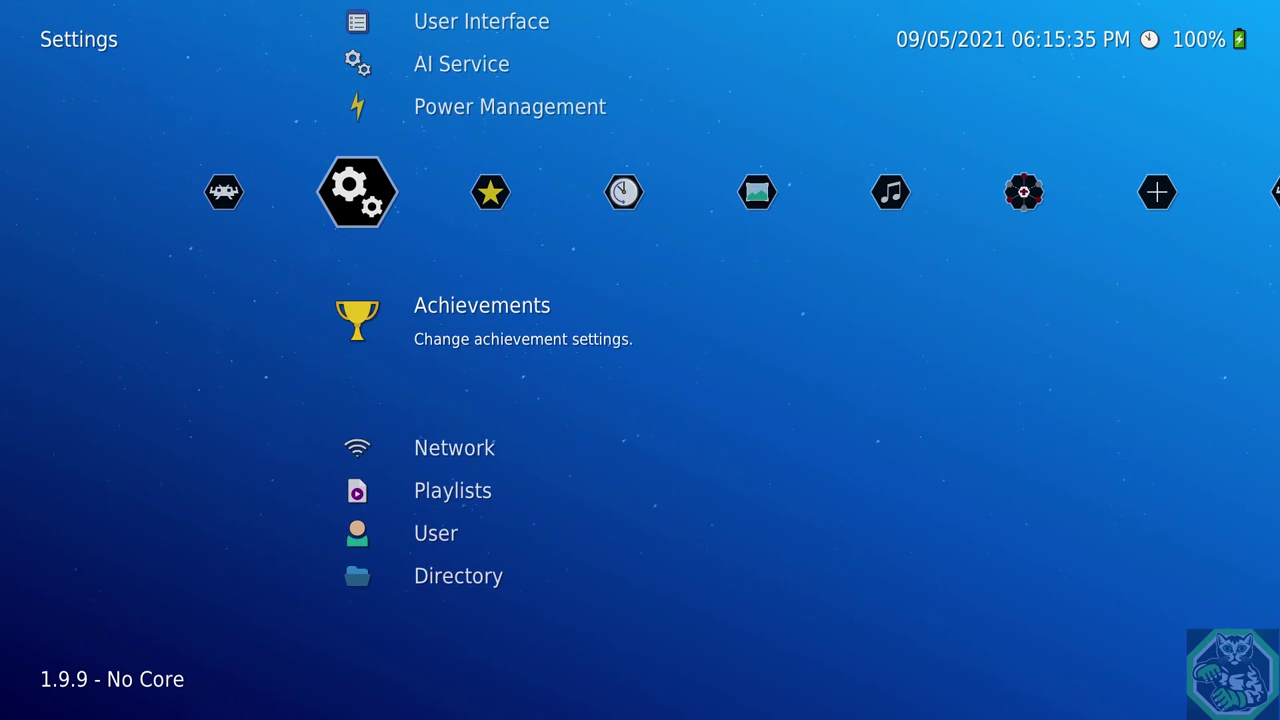
Enable achievements with a RetroAchievements login, Hardcore off, Rich Presence and Verbose on
click(481, 305)
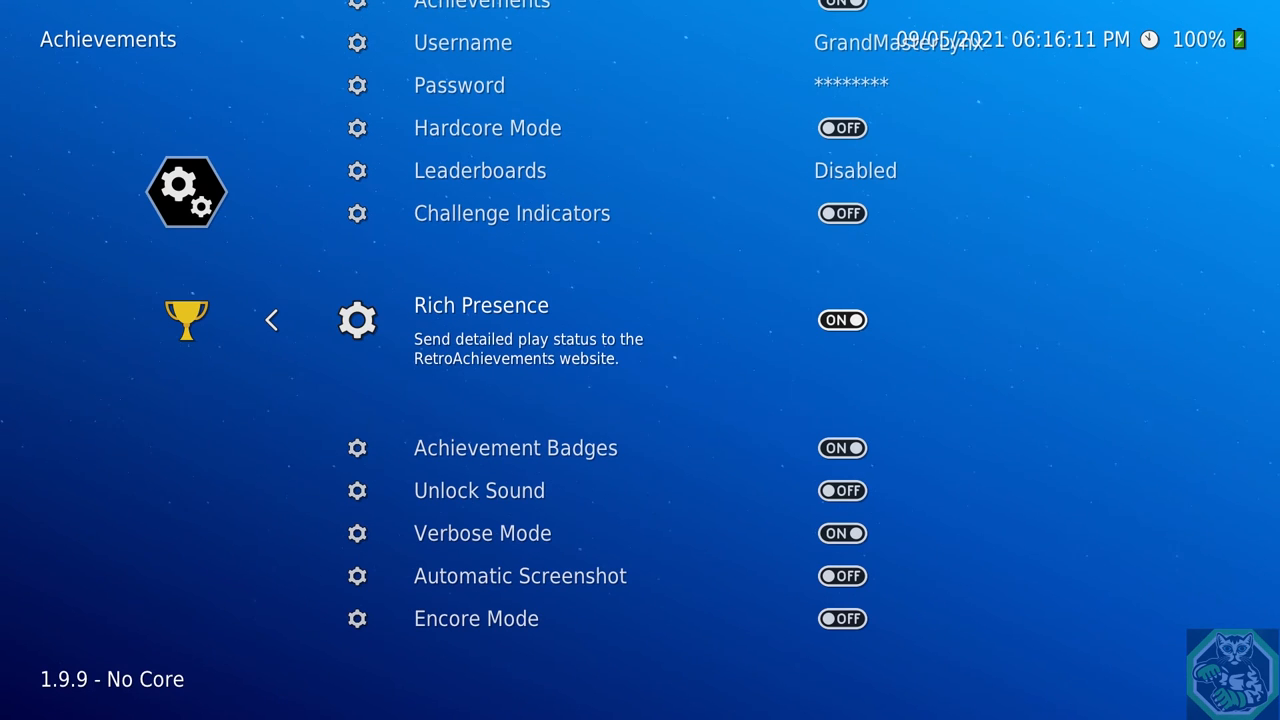
scroll(down, 3)
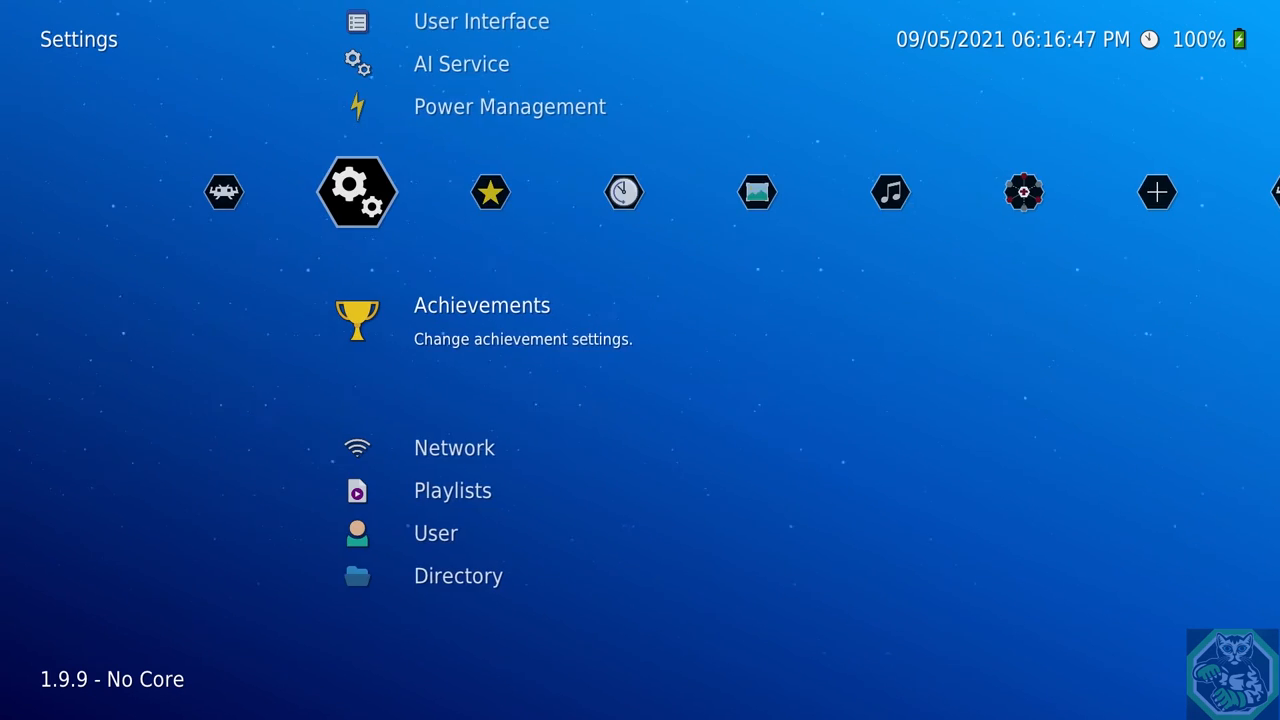
key(Left)
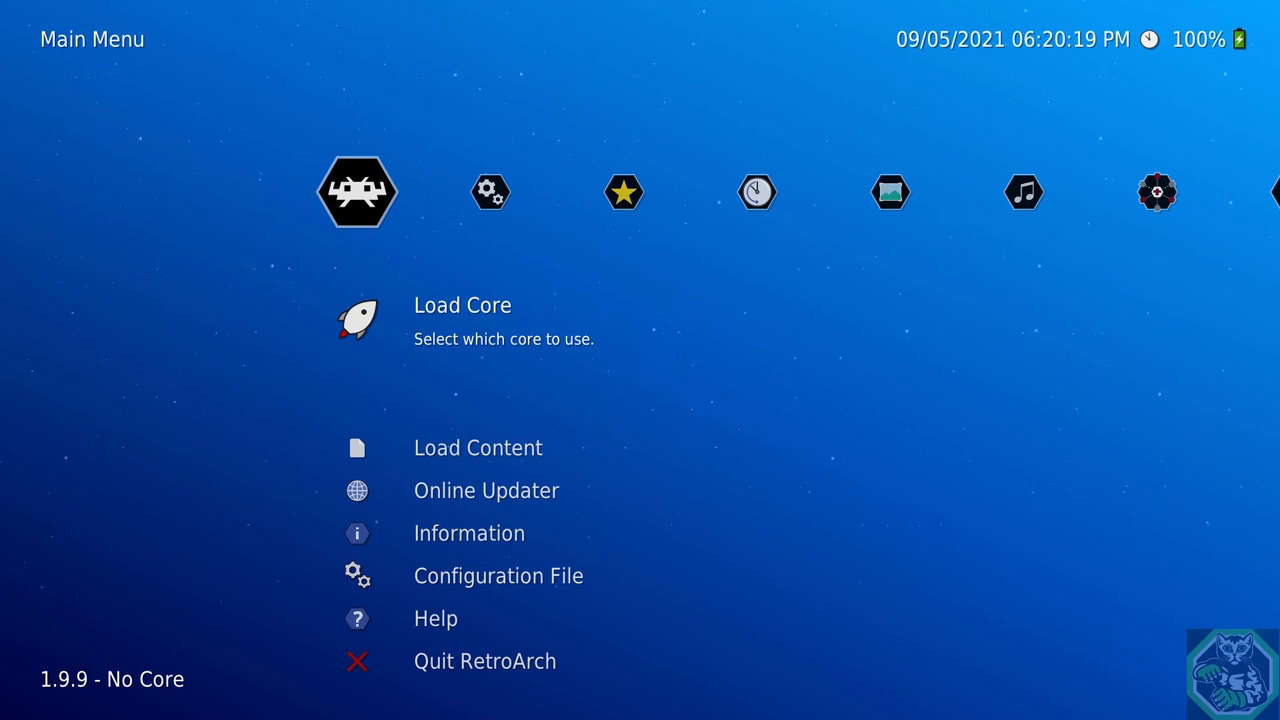
Browse Load Content to the NES RetroAchievements folder on external storage
key(Down)
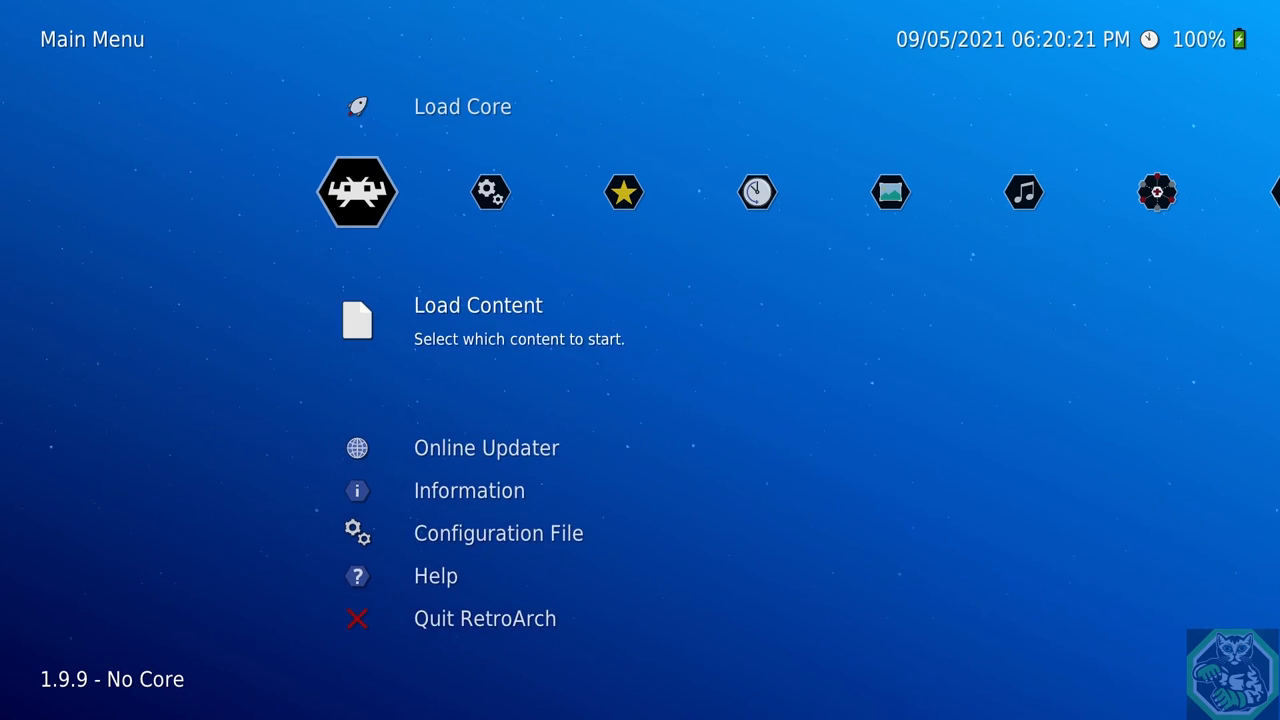
click(478, 305)
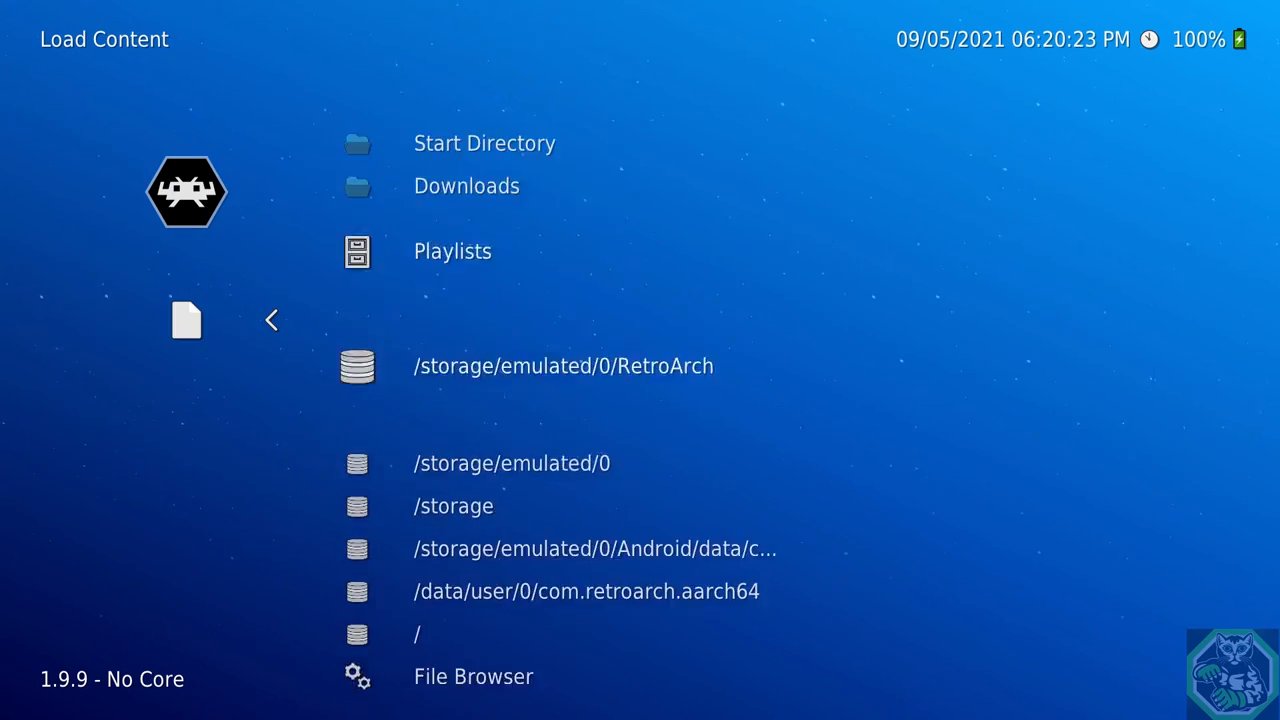
click(453, 506)
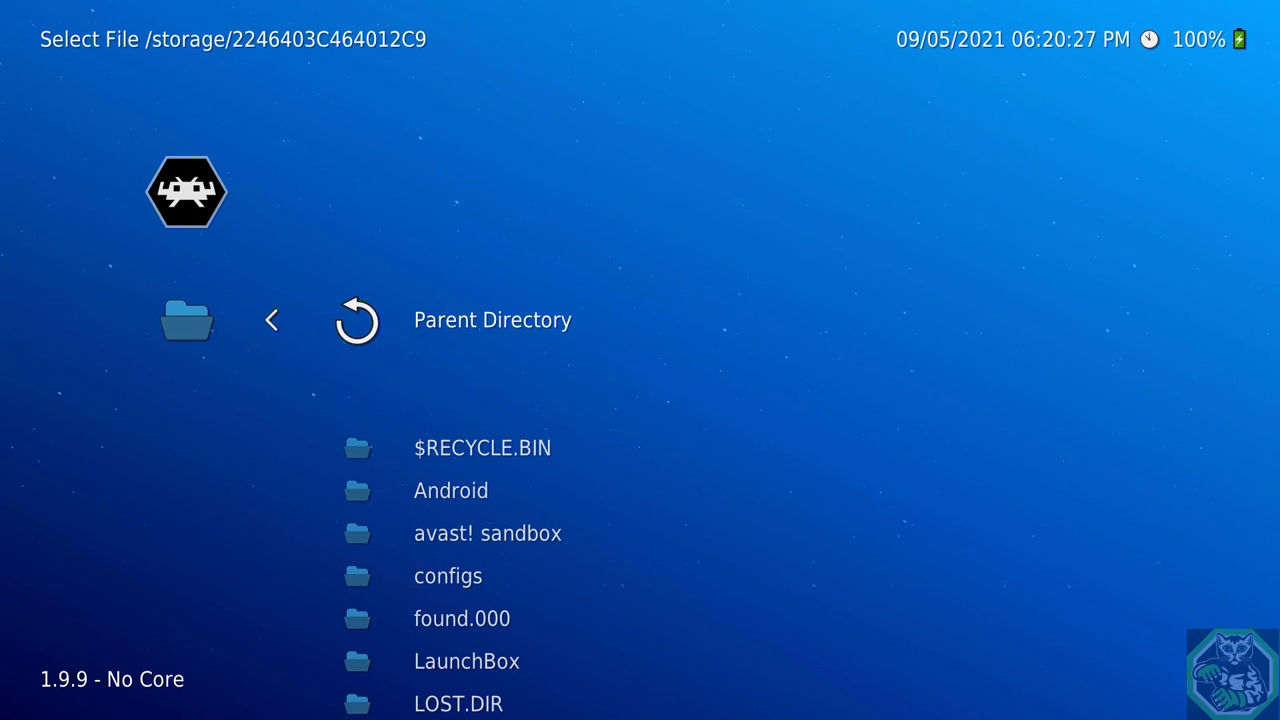
scroll(down, 3)
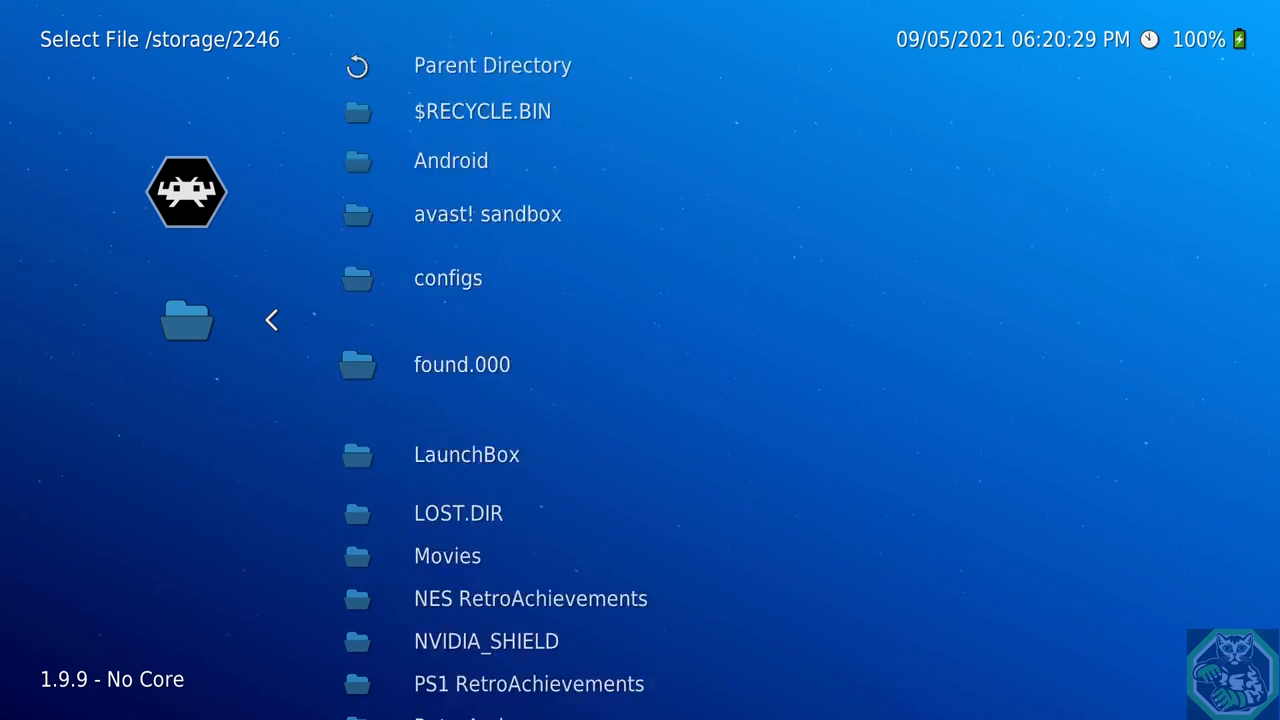
scroll(down, 3)
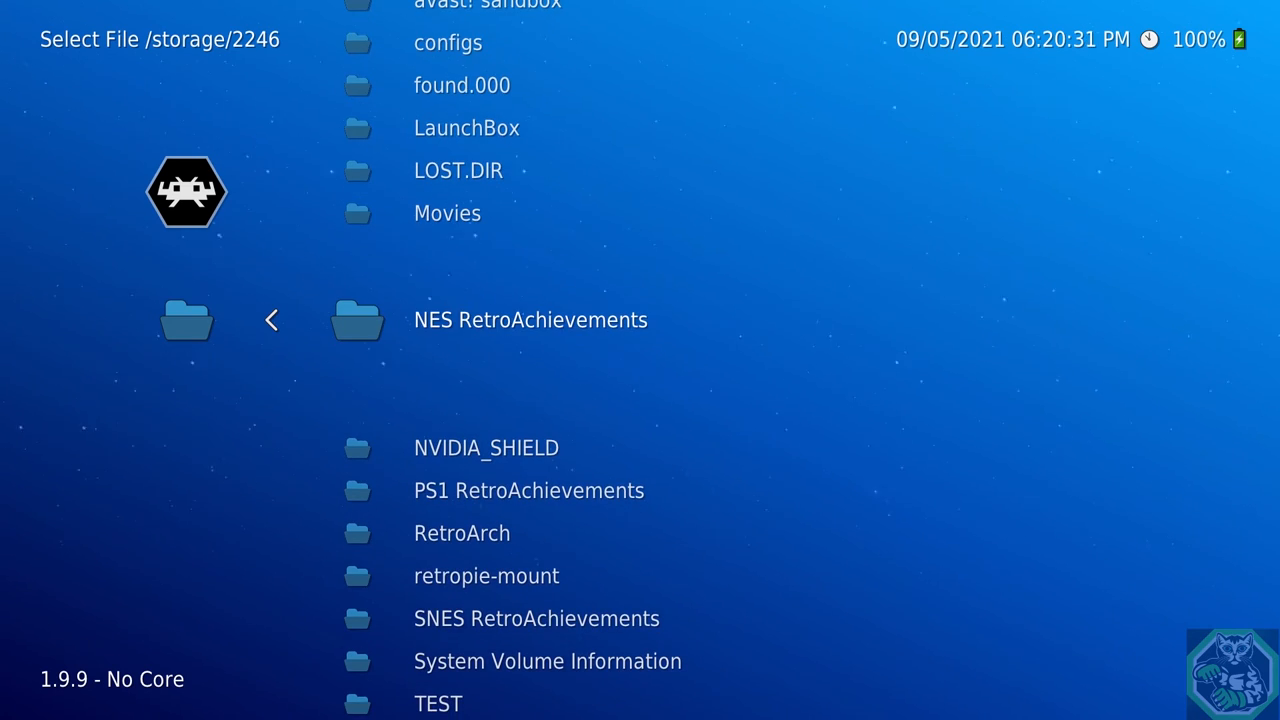
click(530, 319)
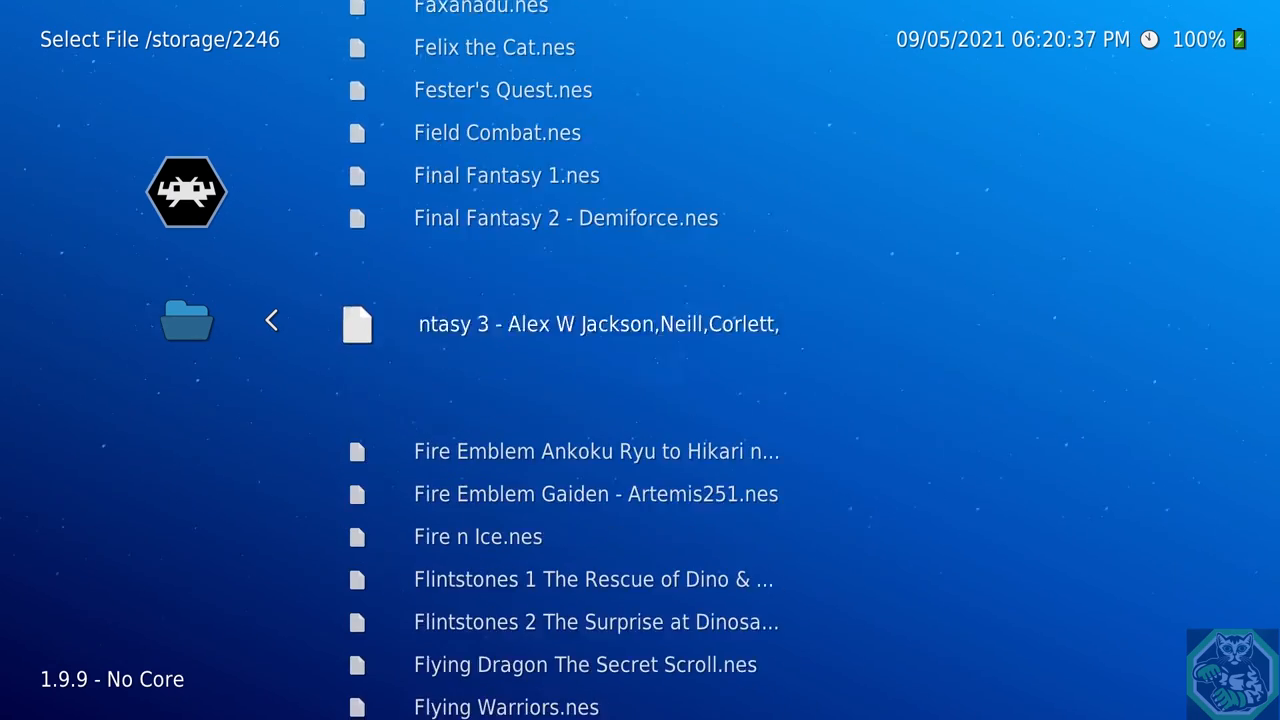
Select the Final Fantasy 3 file and launch it from the suggested NES cores
click(598, 323)
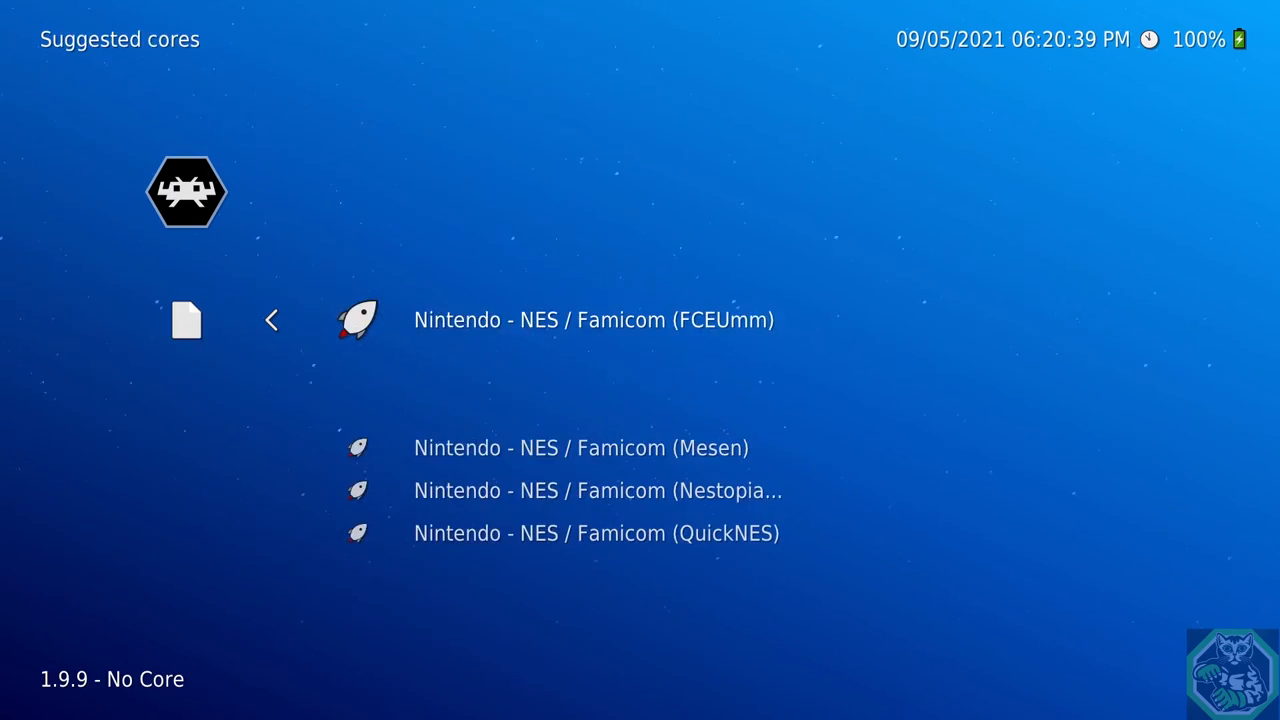
key(Down)
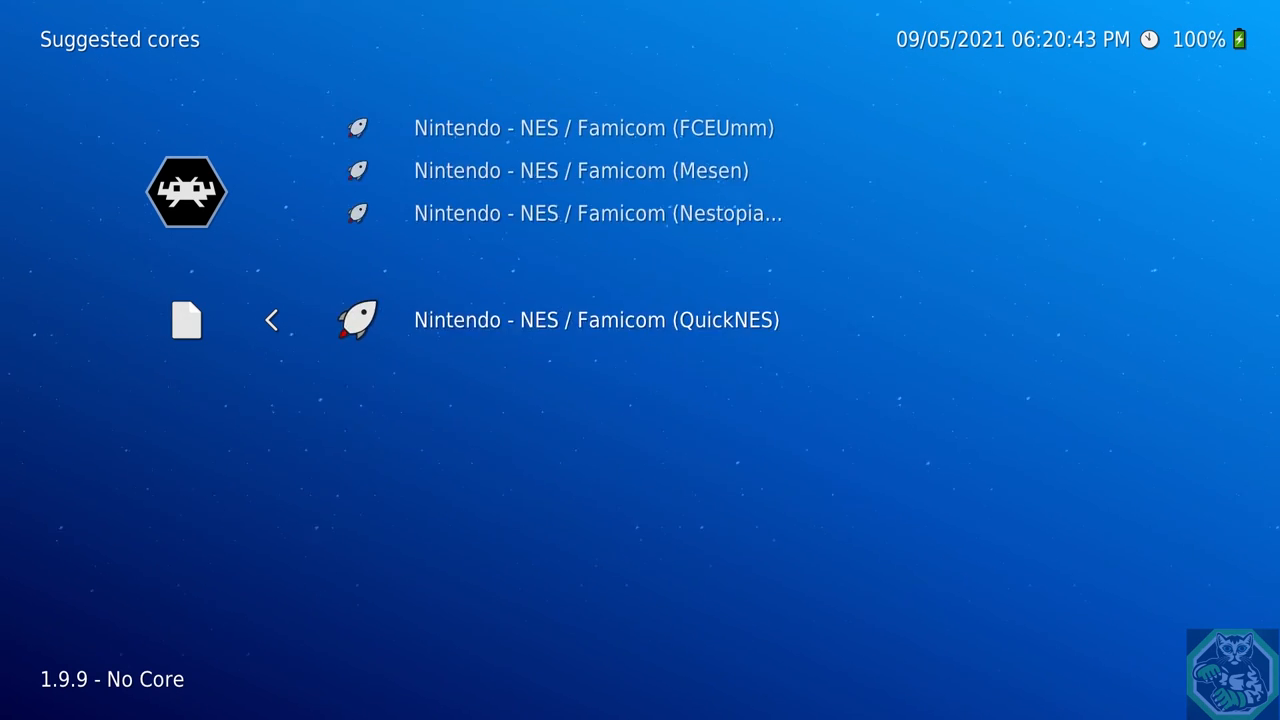
click(584, 170)
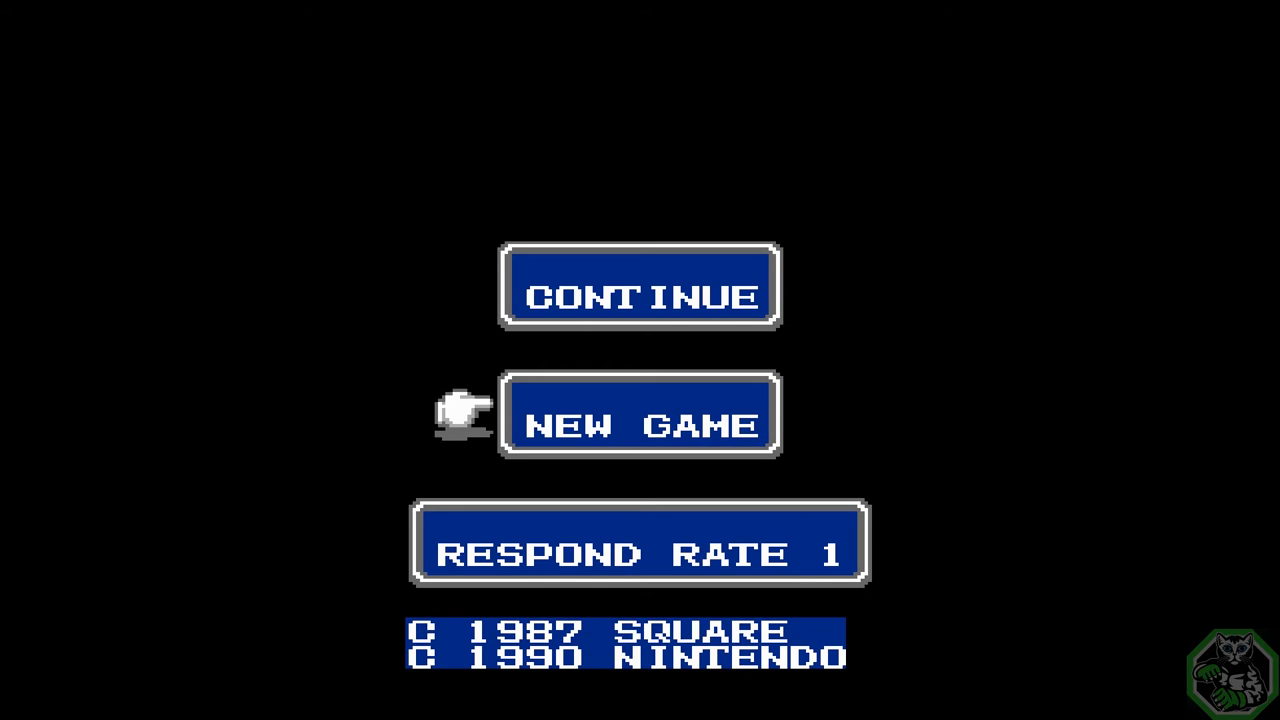
Start a New Game, defeat the Imps in battle, and bring up the Quick Menu with F1
click(638, 417)
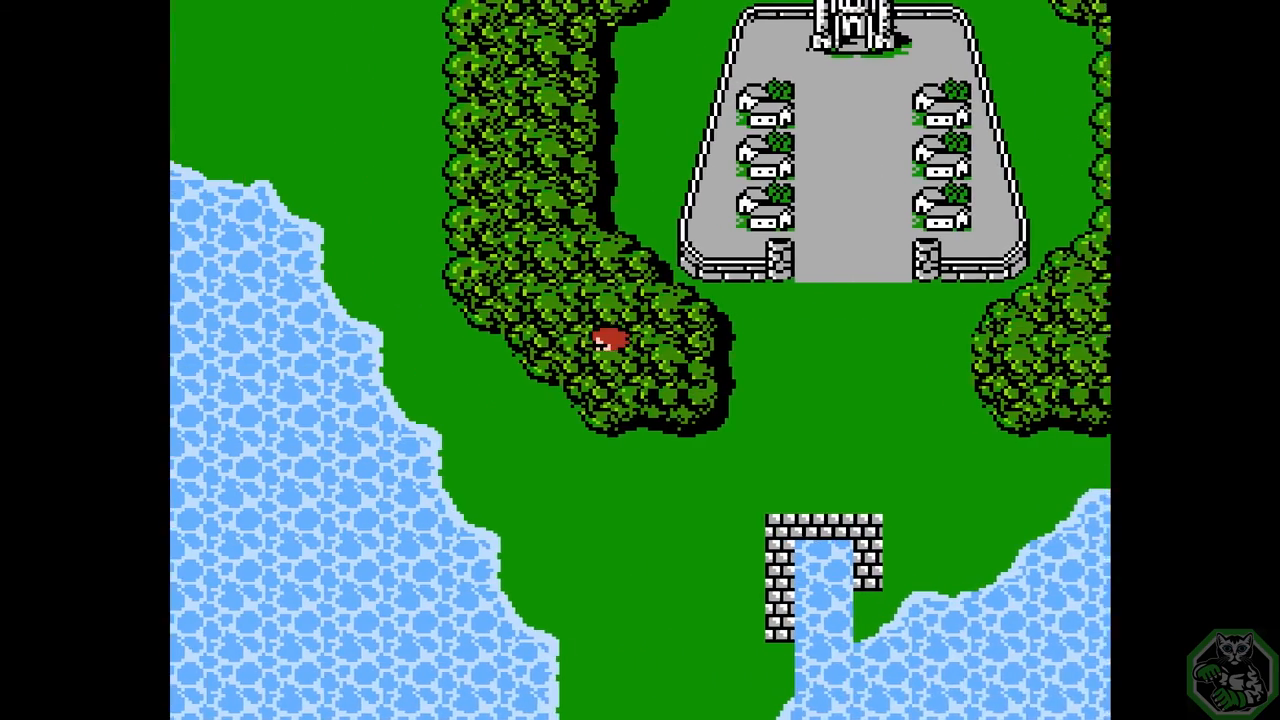
key(Up)
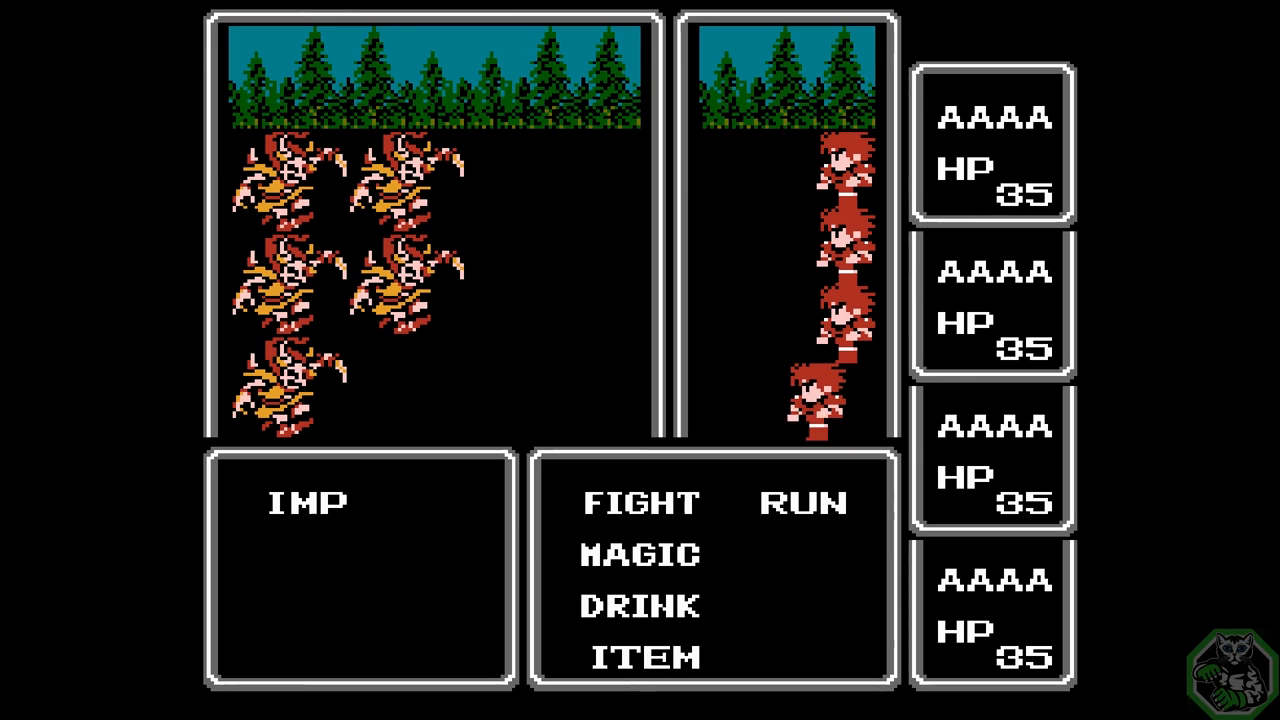
click(642, 502)
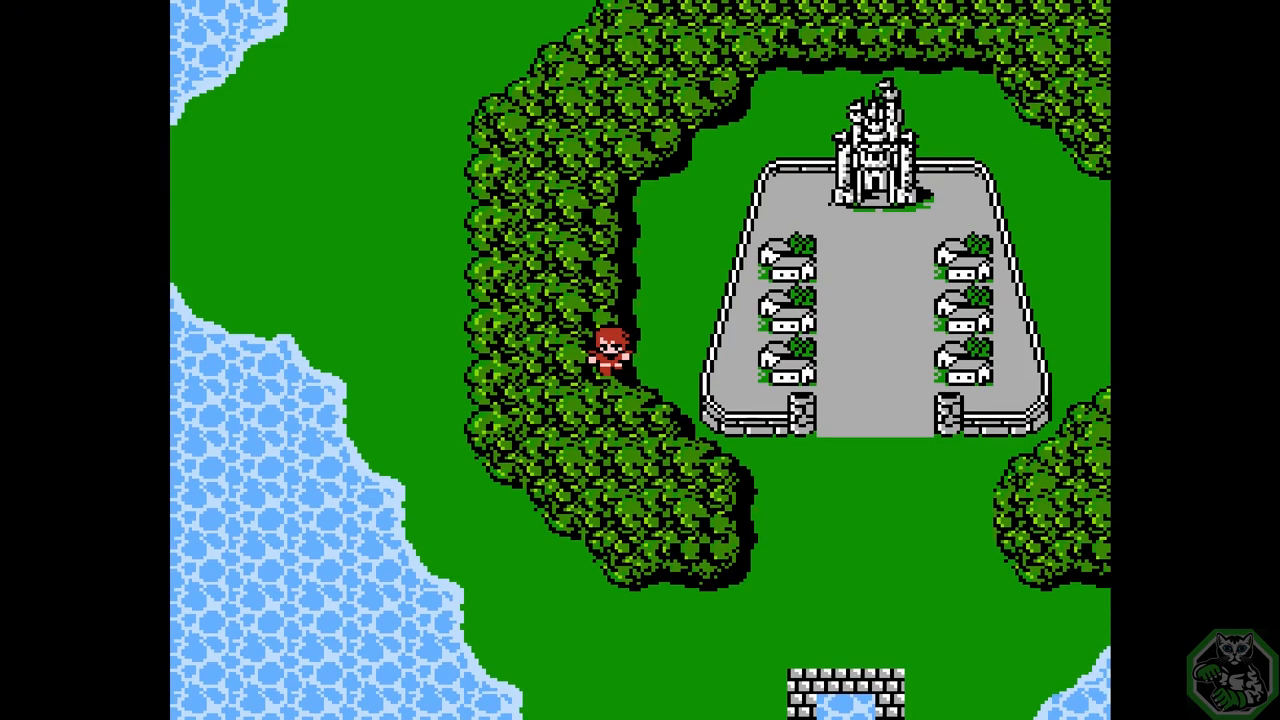
key(F1)
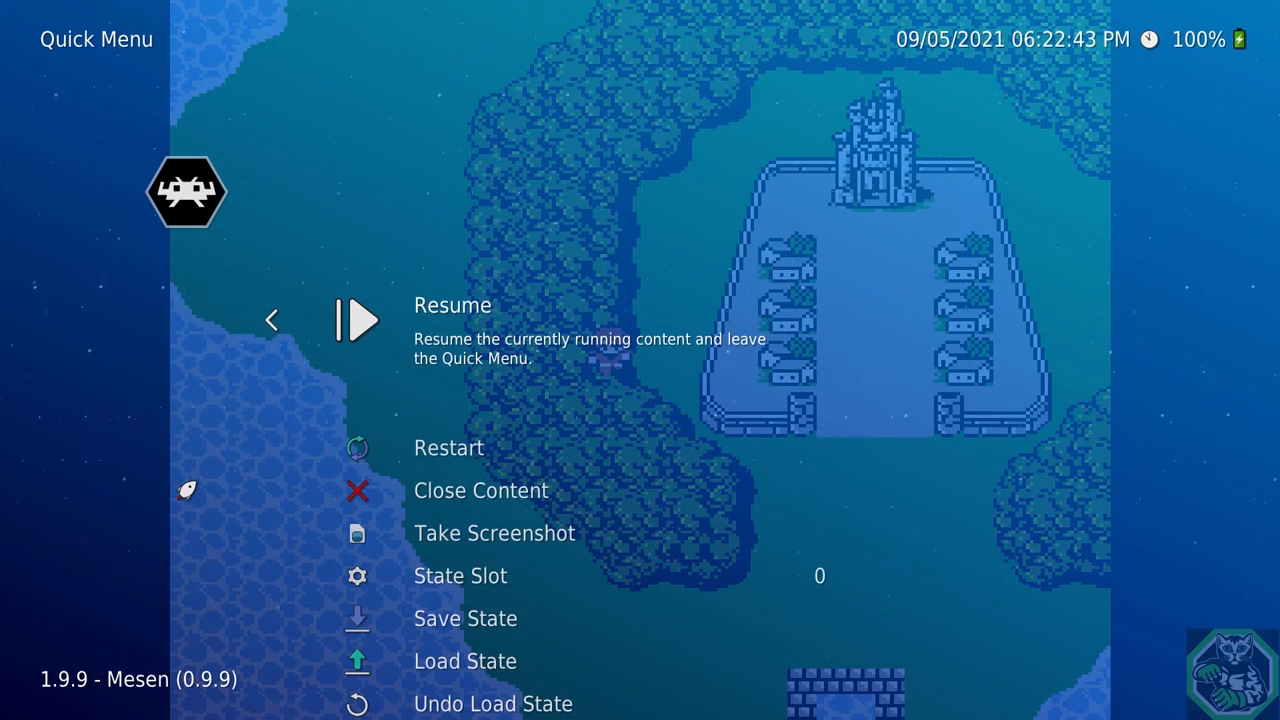
Open the Quick Menu's Achievements list and scroll through it, seeing Victory unlocked
scroll(down, 3)
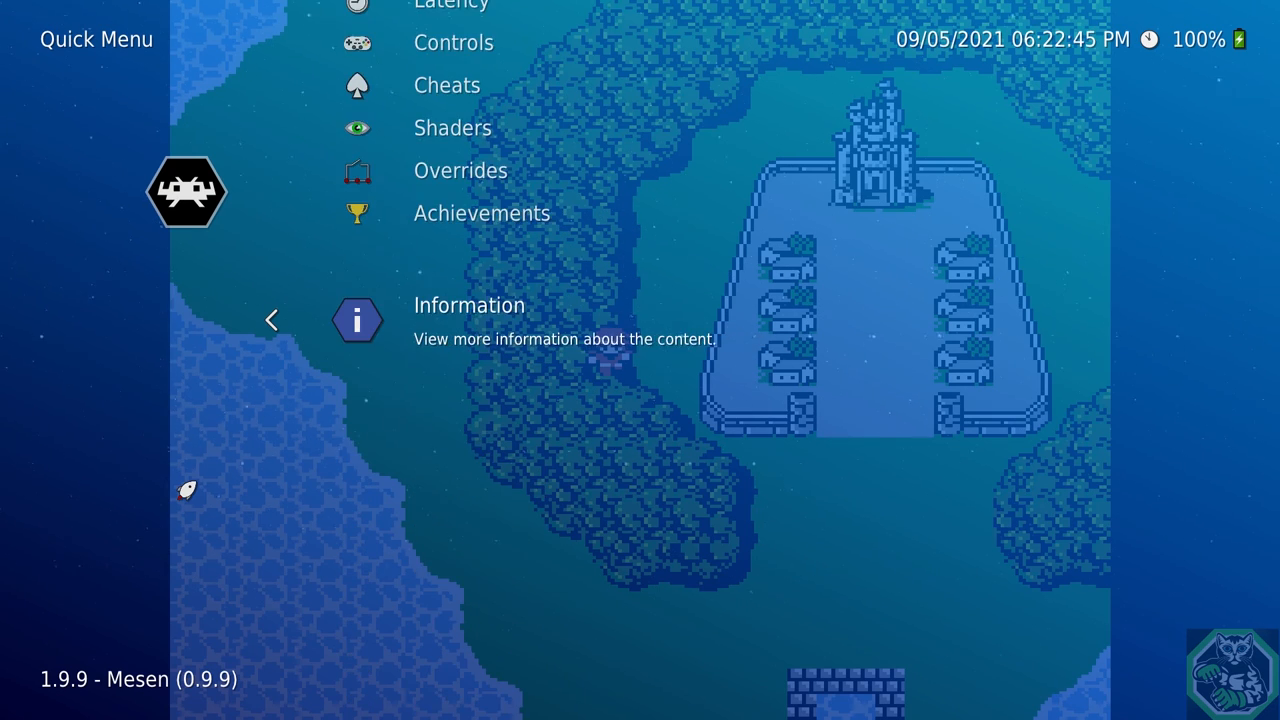
click(481, 213)
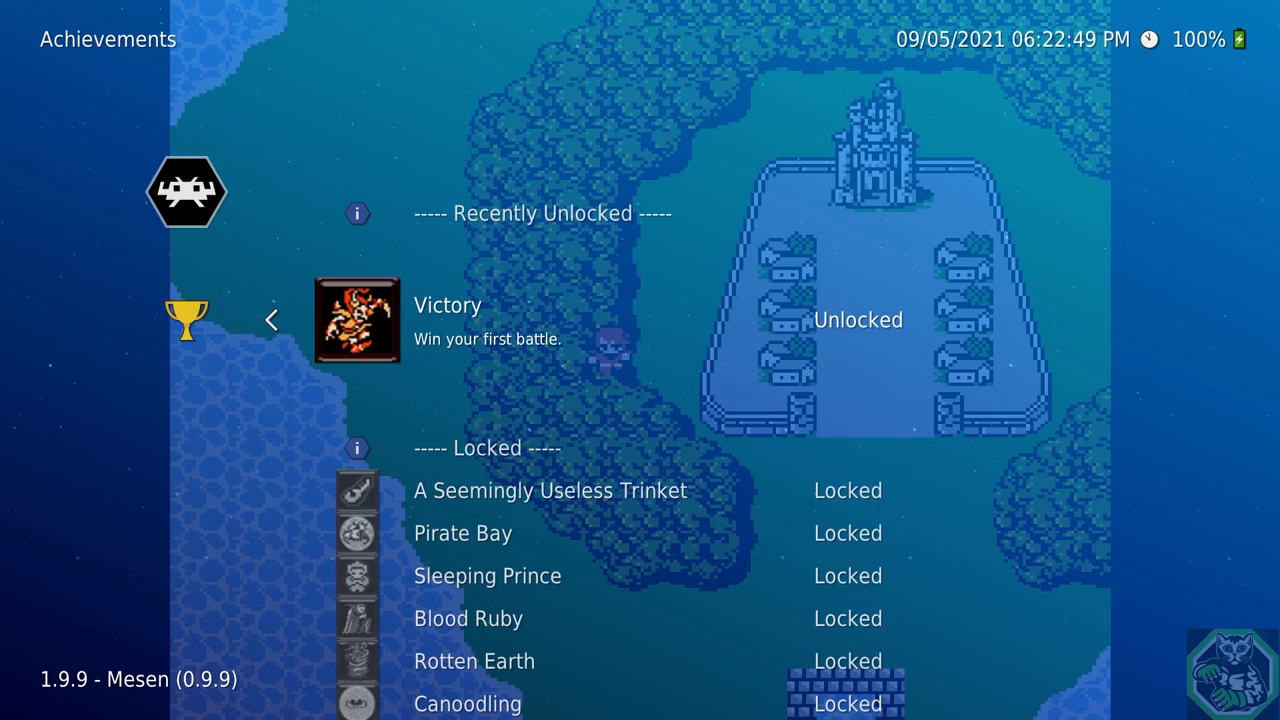
scroll(down, 3)
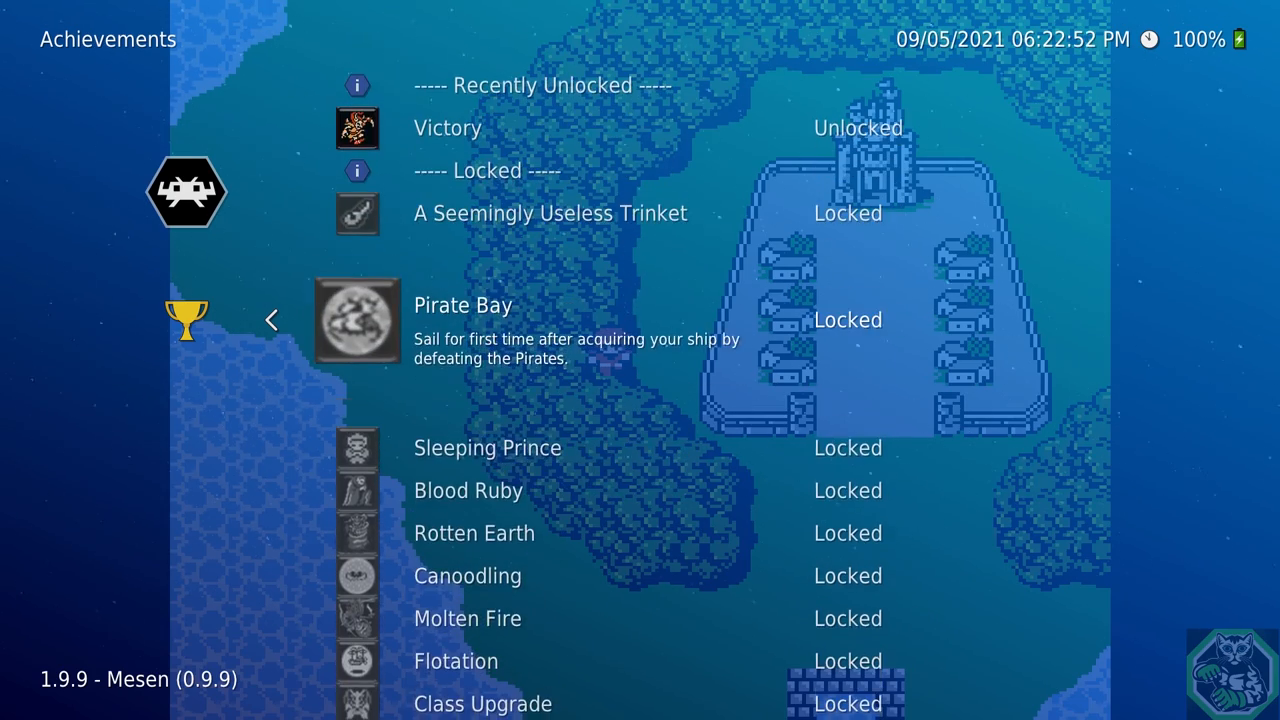
scroll(down, 3)
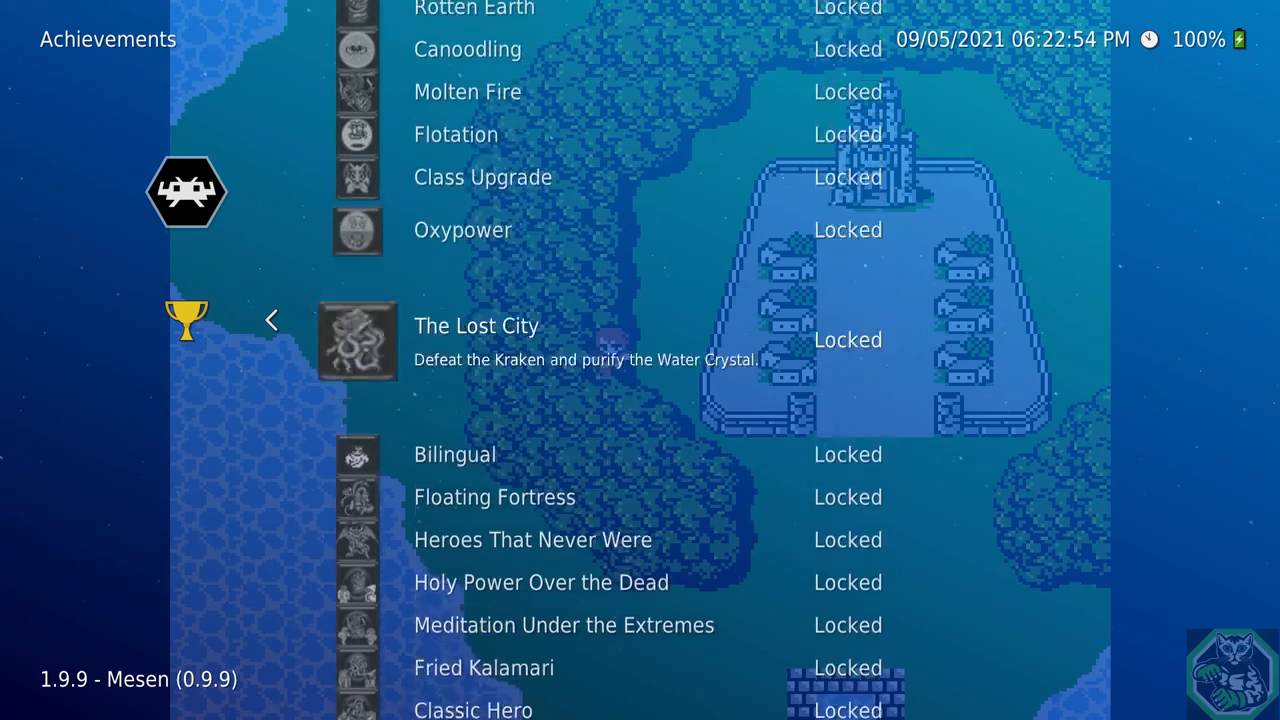
scroll(down, 3)
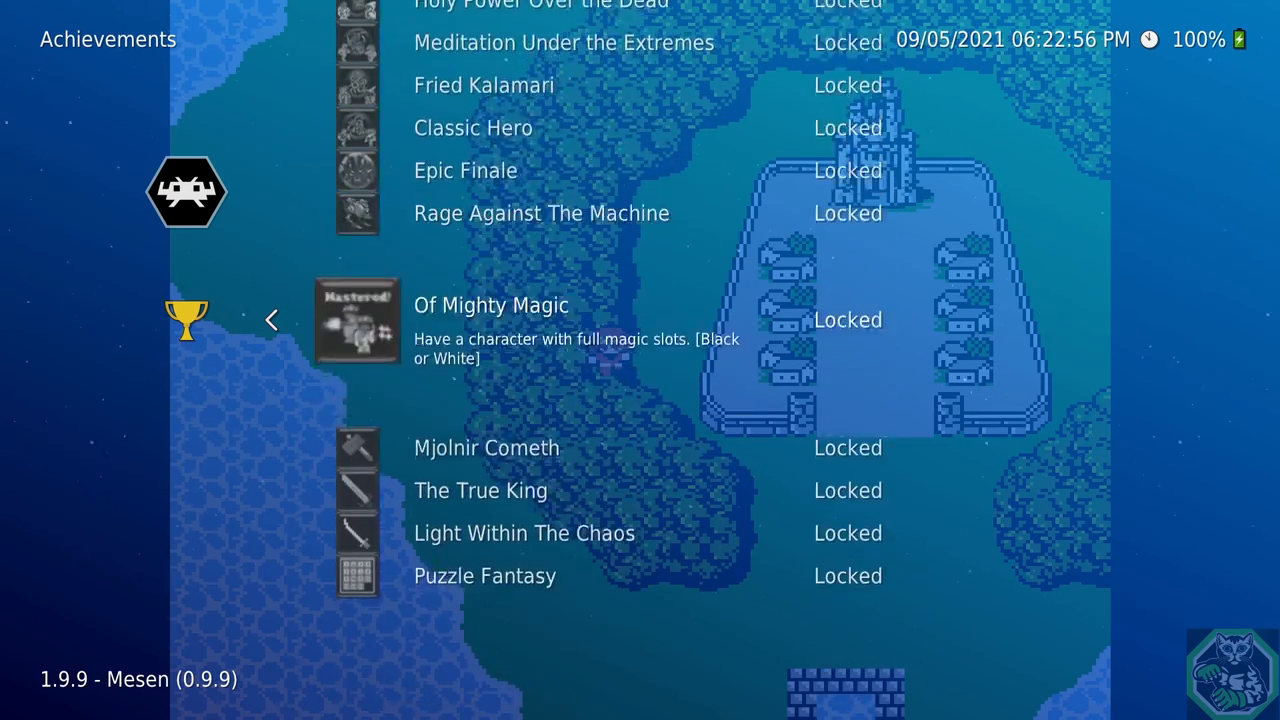
scroll(down, 3)
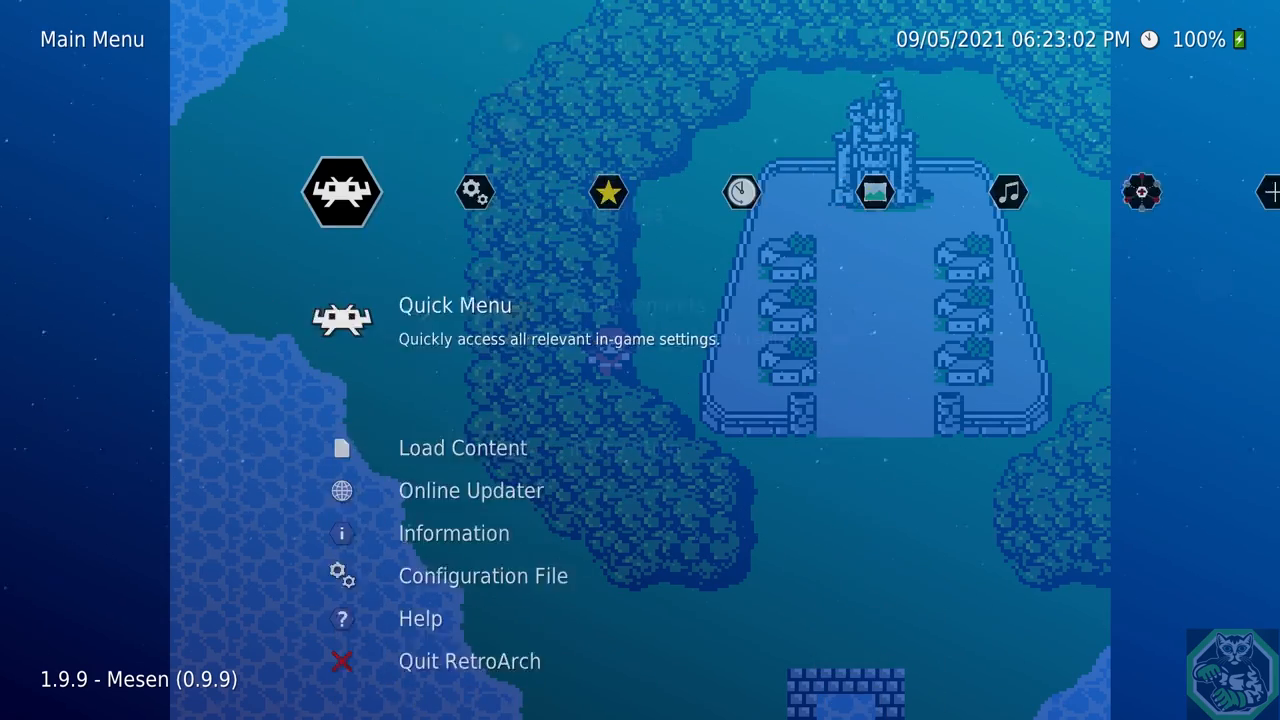
scroll(down, 3)
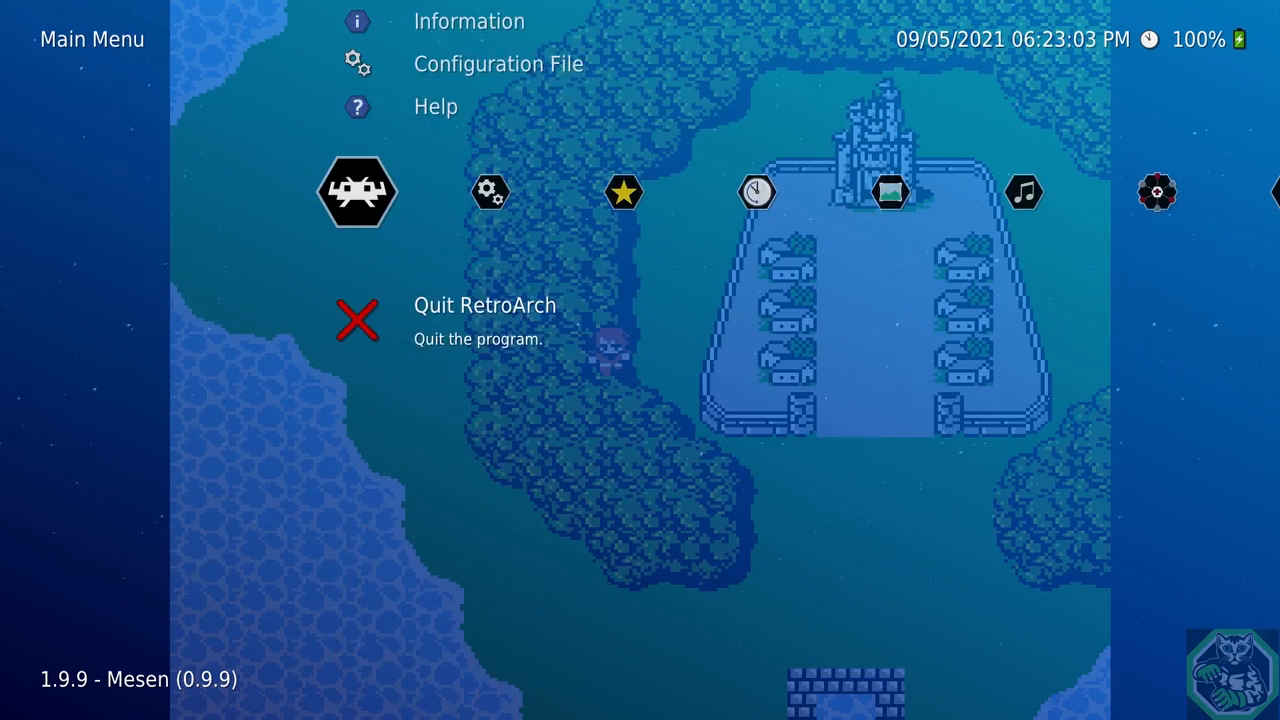